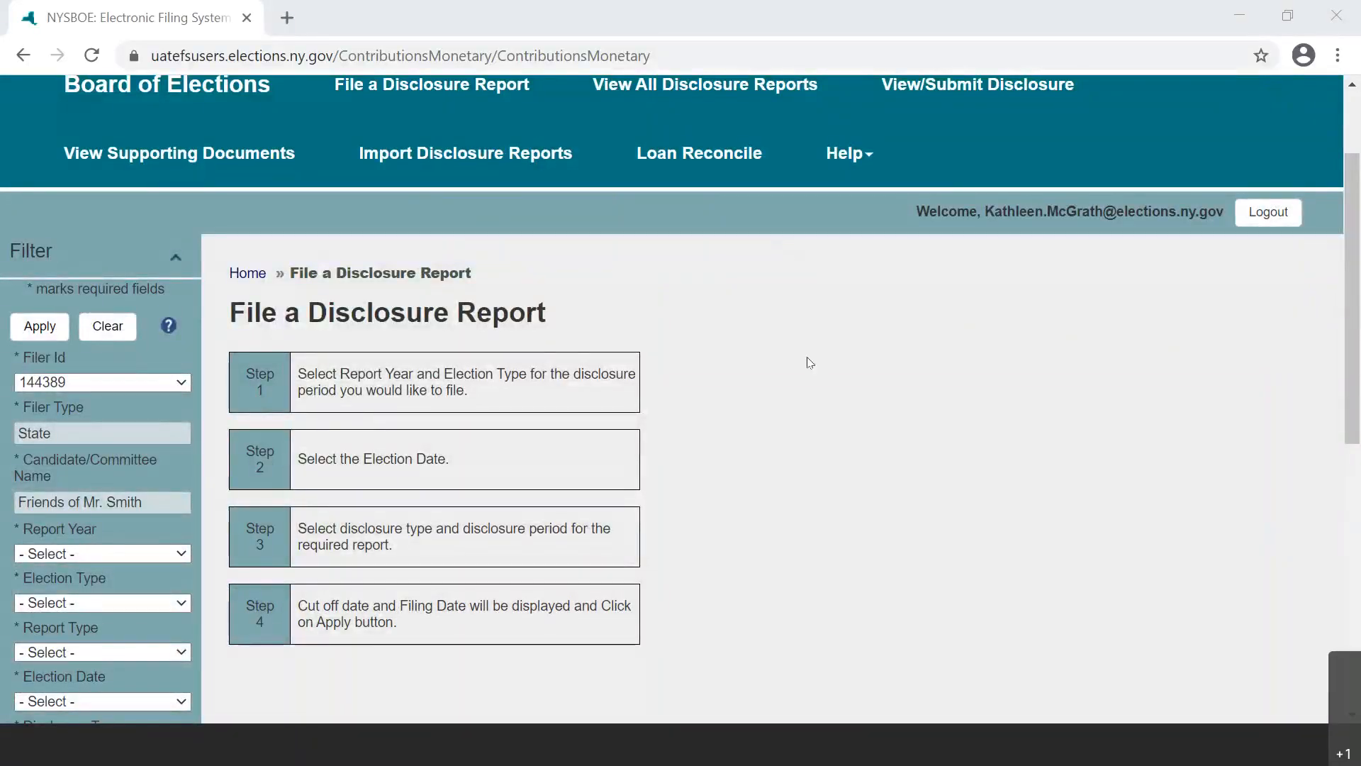
mouse_move(829, 310)
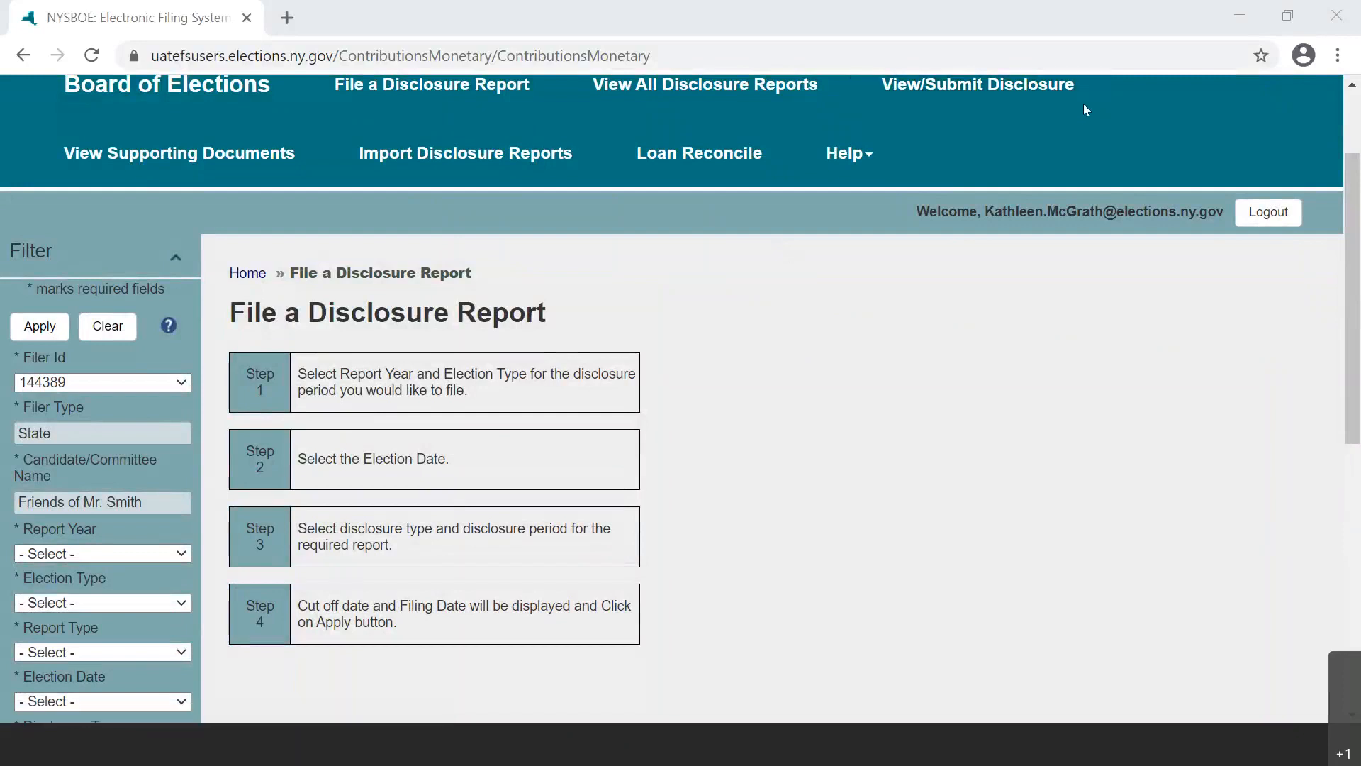
mouse_move(926, 459)
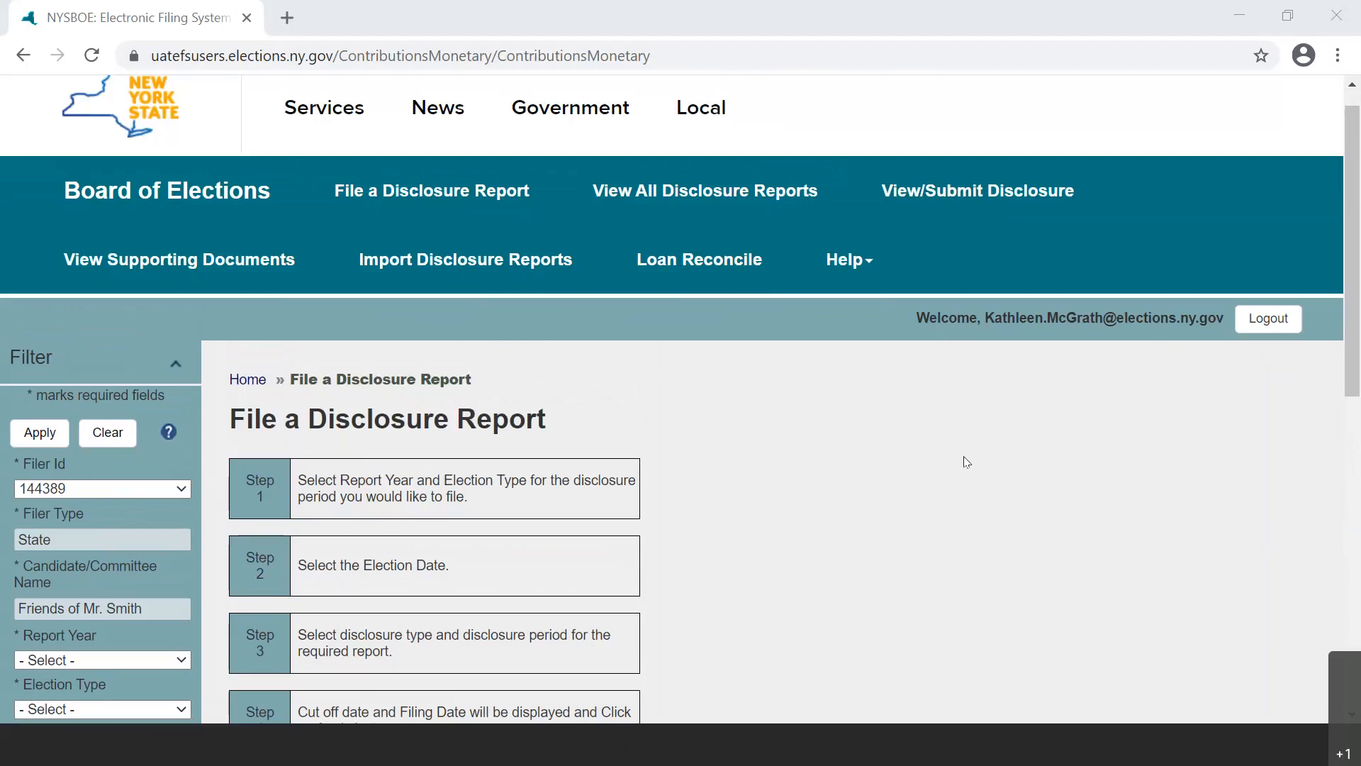
mouse_move(978, 448)
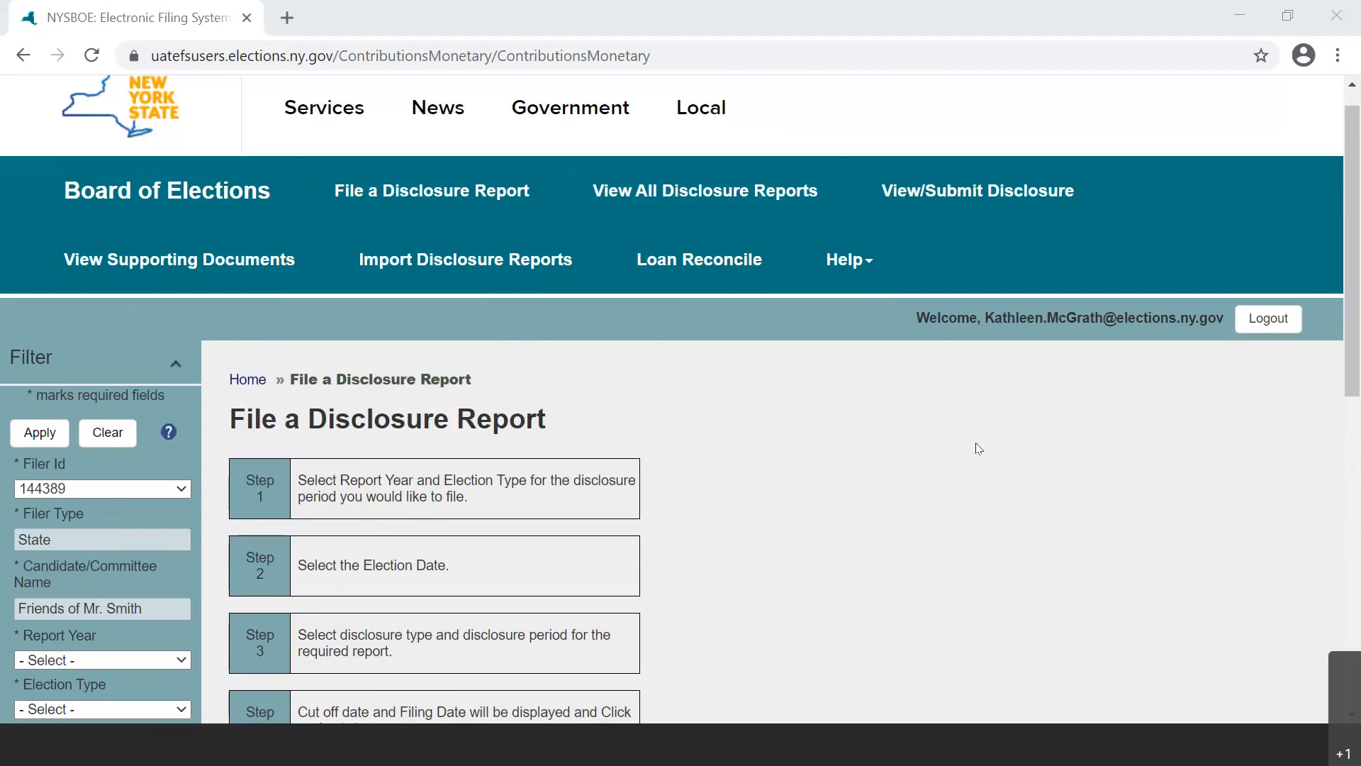
mouse_move(971, 448)
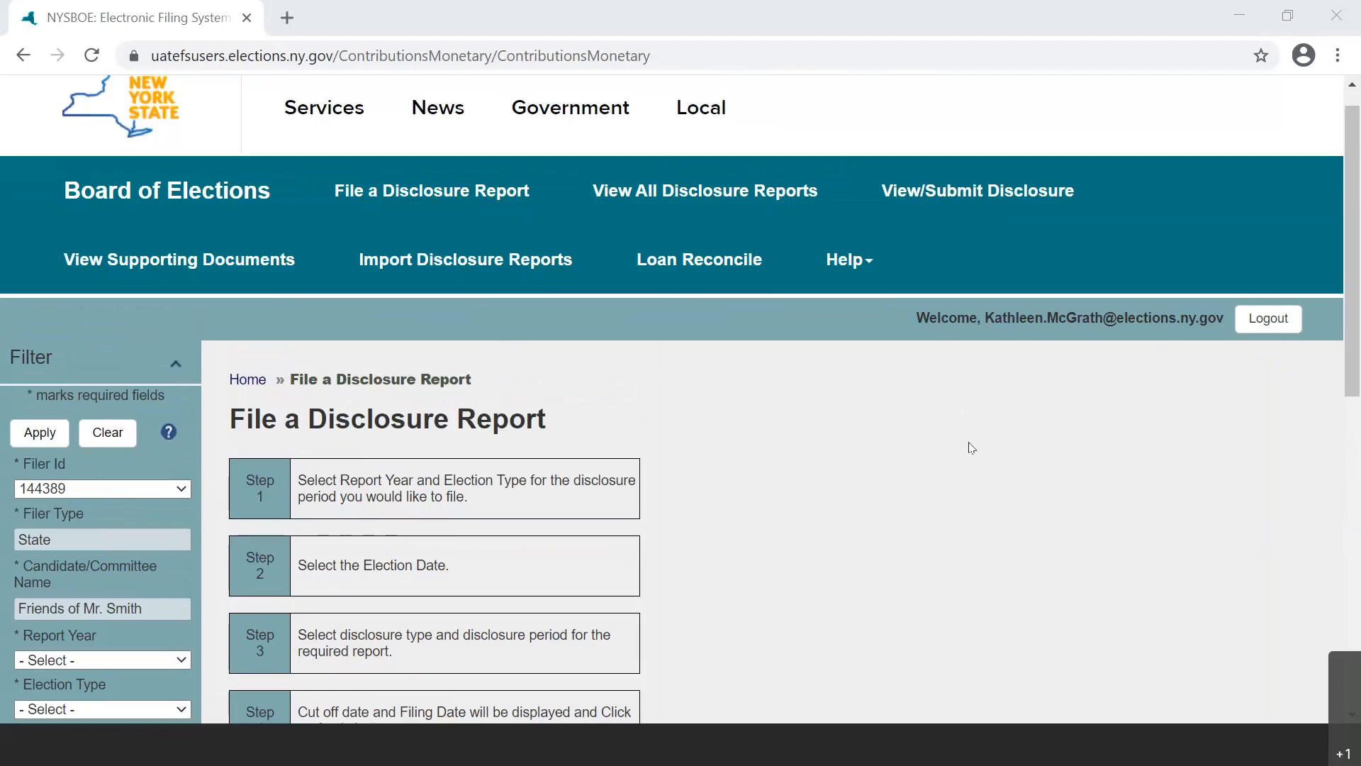
mouse_move(971, 450)
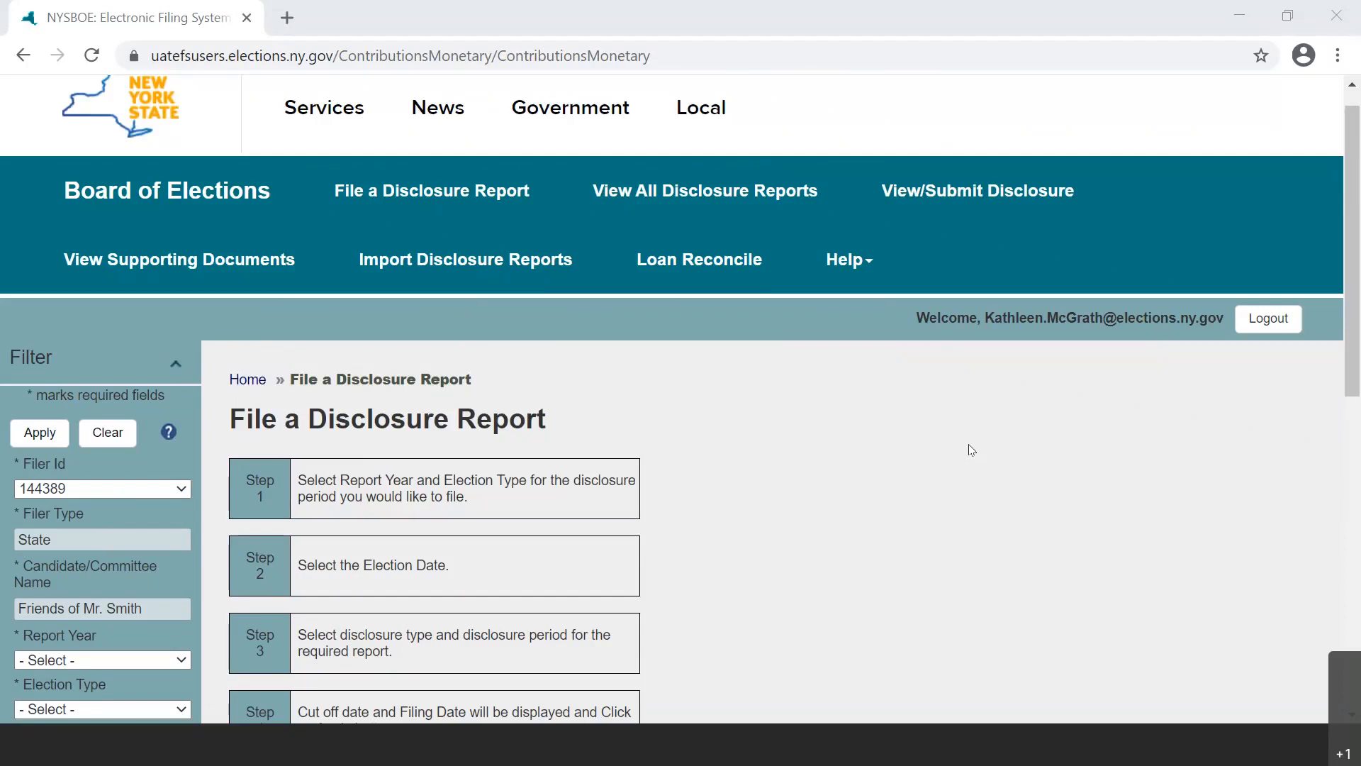
mouse_move(966, 450)
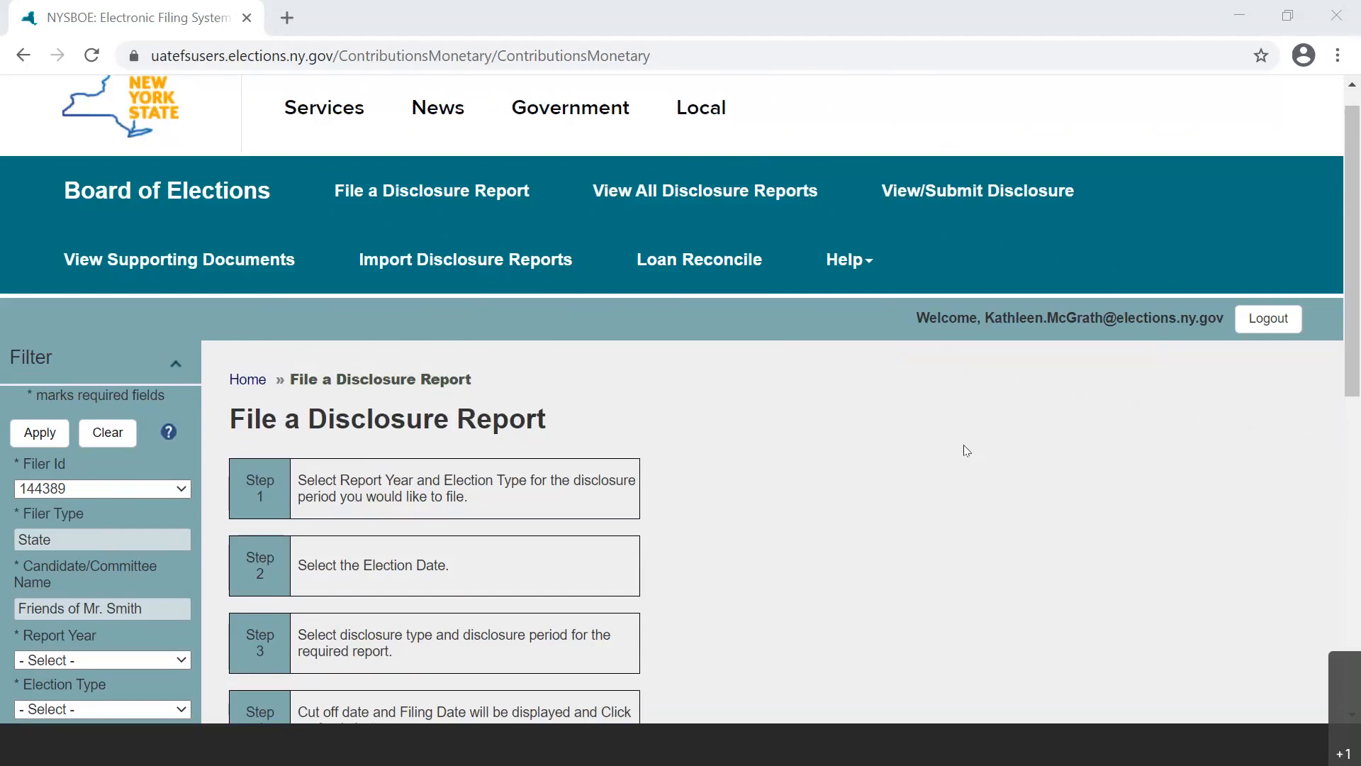
mouse_move(959, 450)
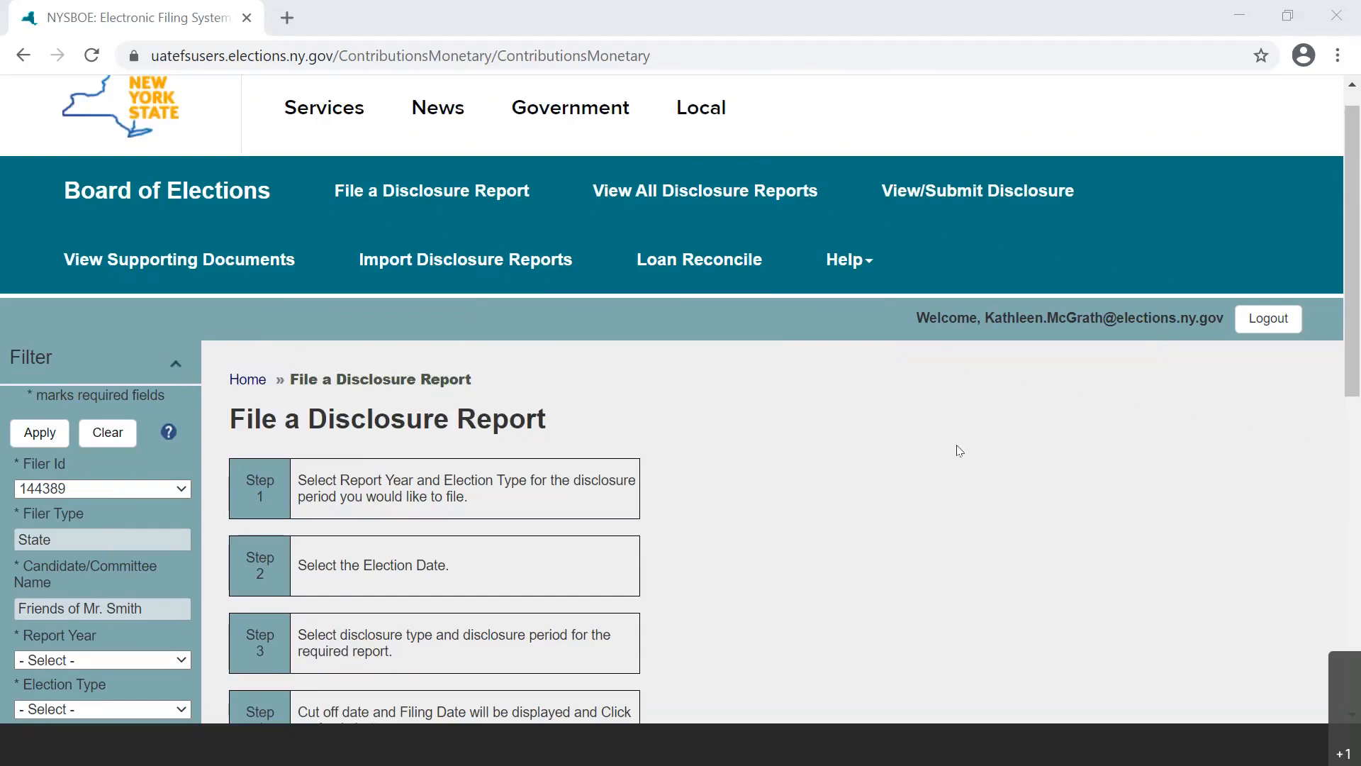
mouse_move(950, 453)
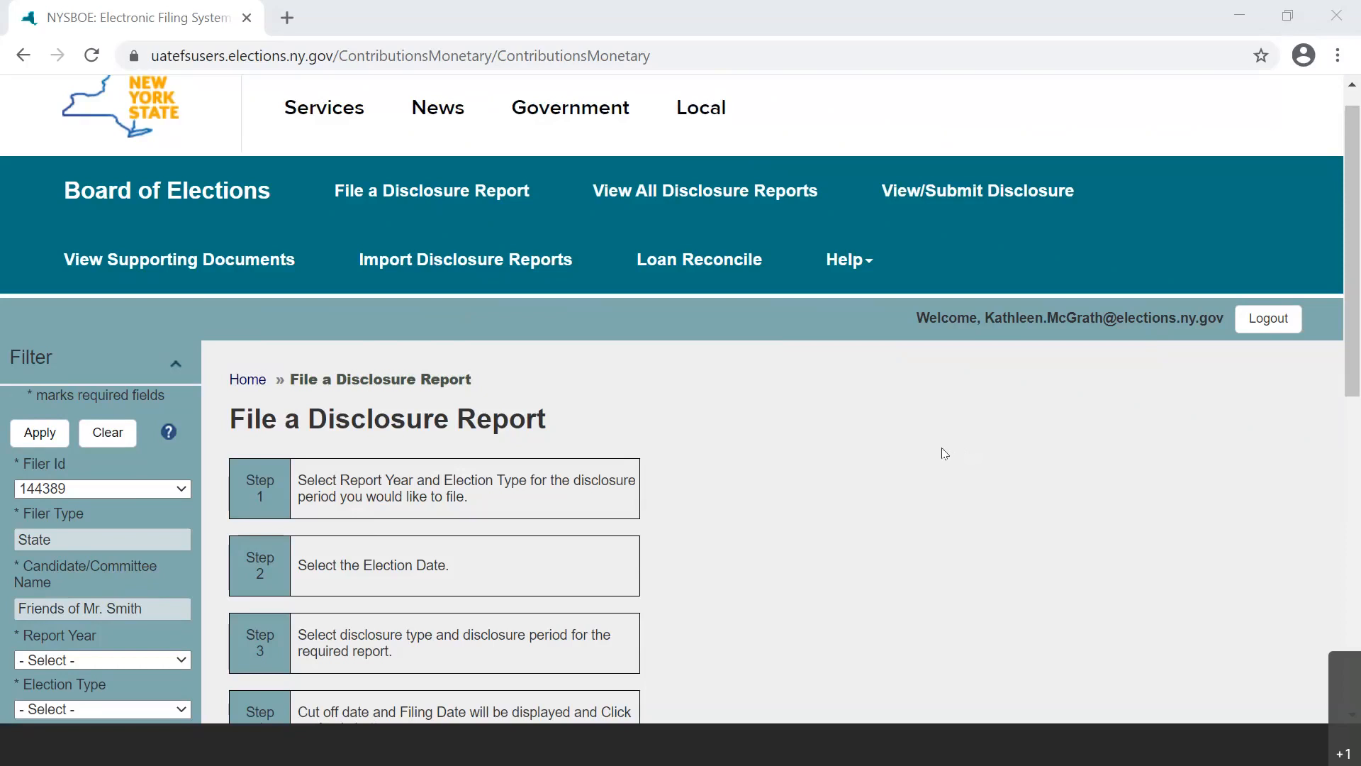
mouse_move(932, 460)
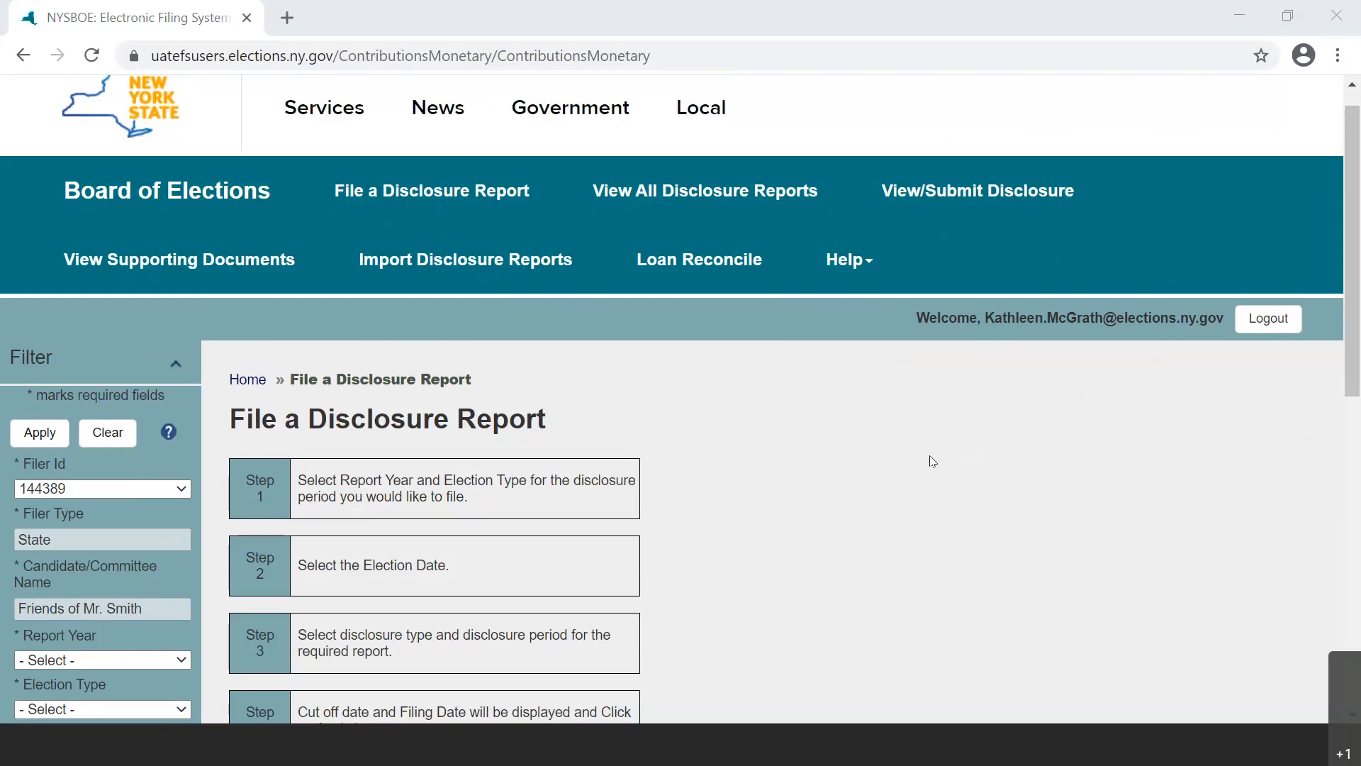
Set the Report Year filter to 2021 for the disclosure report being filed
left_click(430, 190)
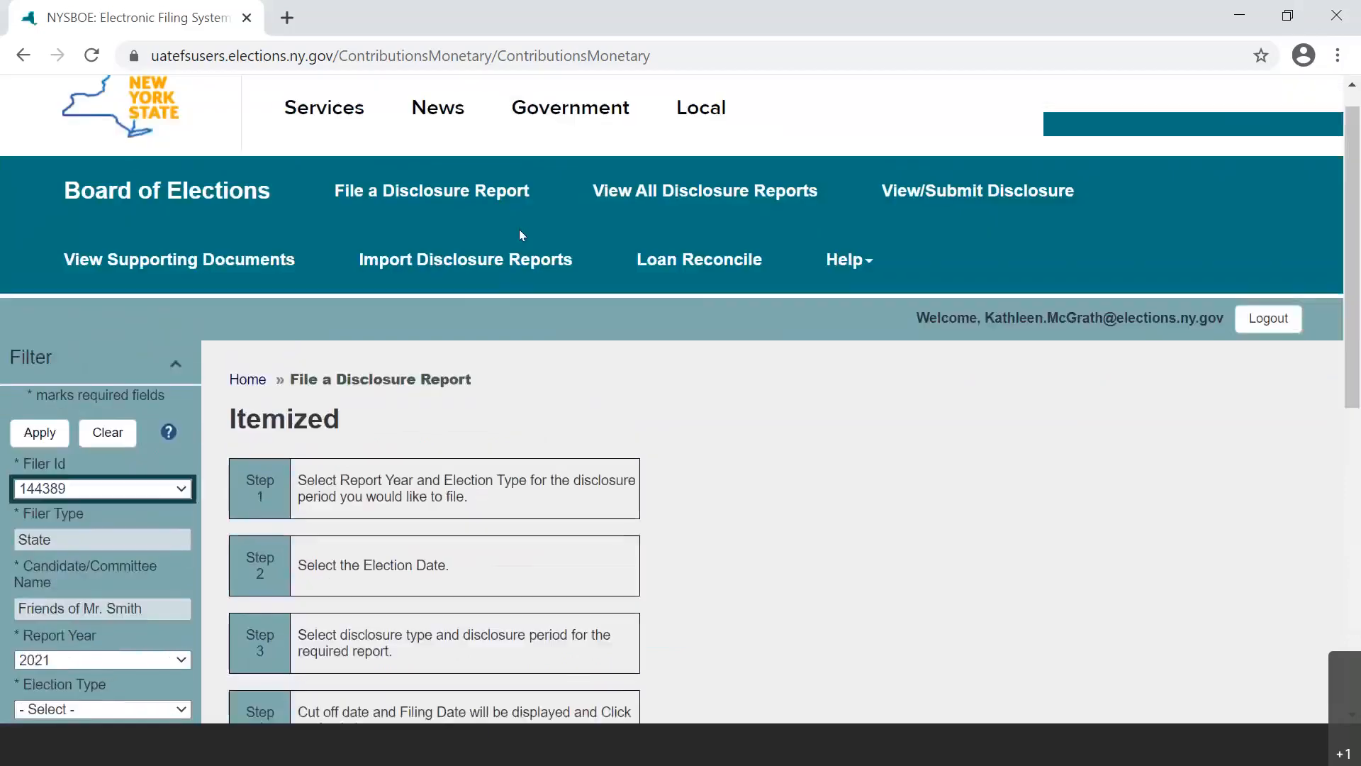
scroll("down", 3)
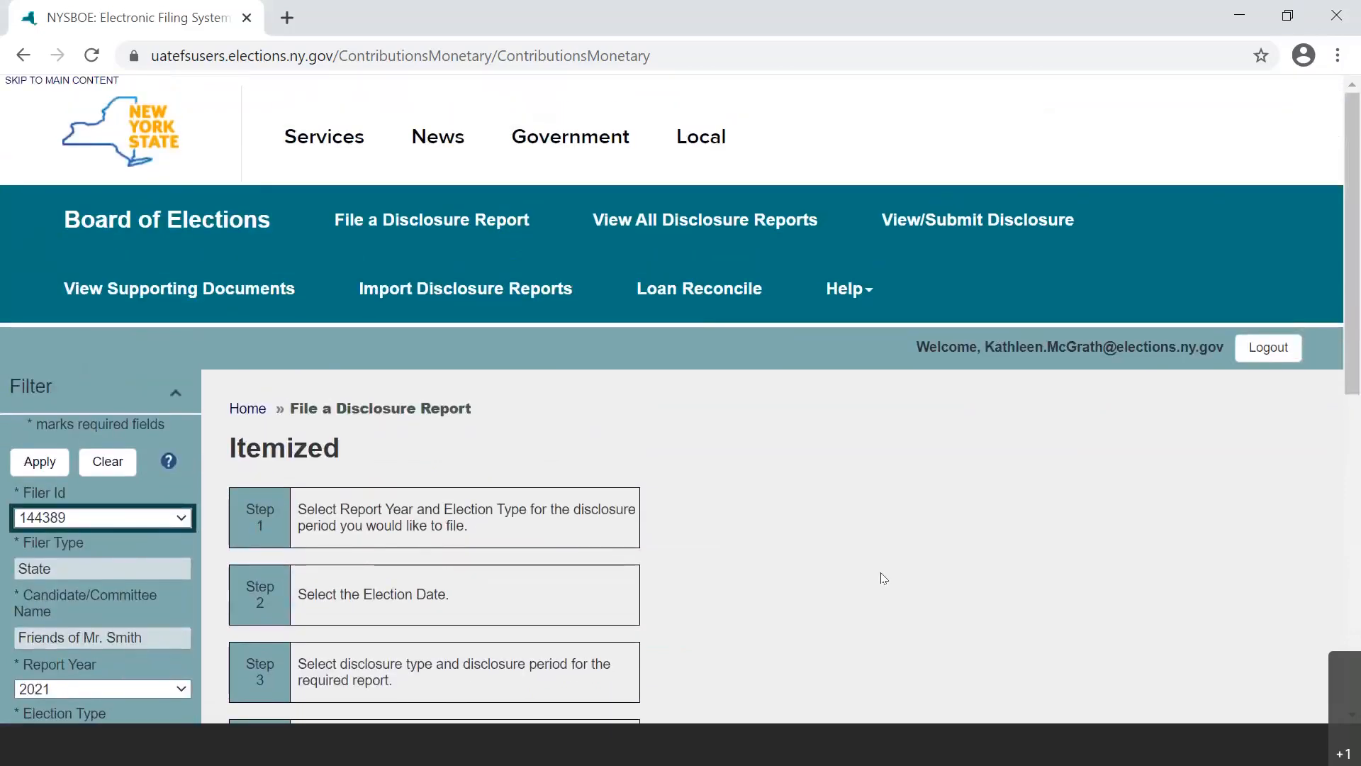
mouse_move(902, 572)
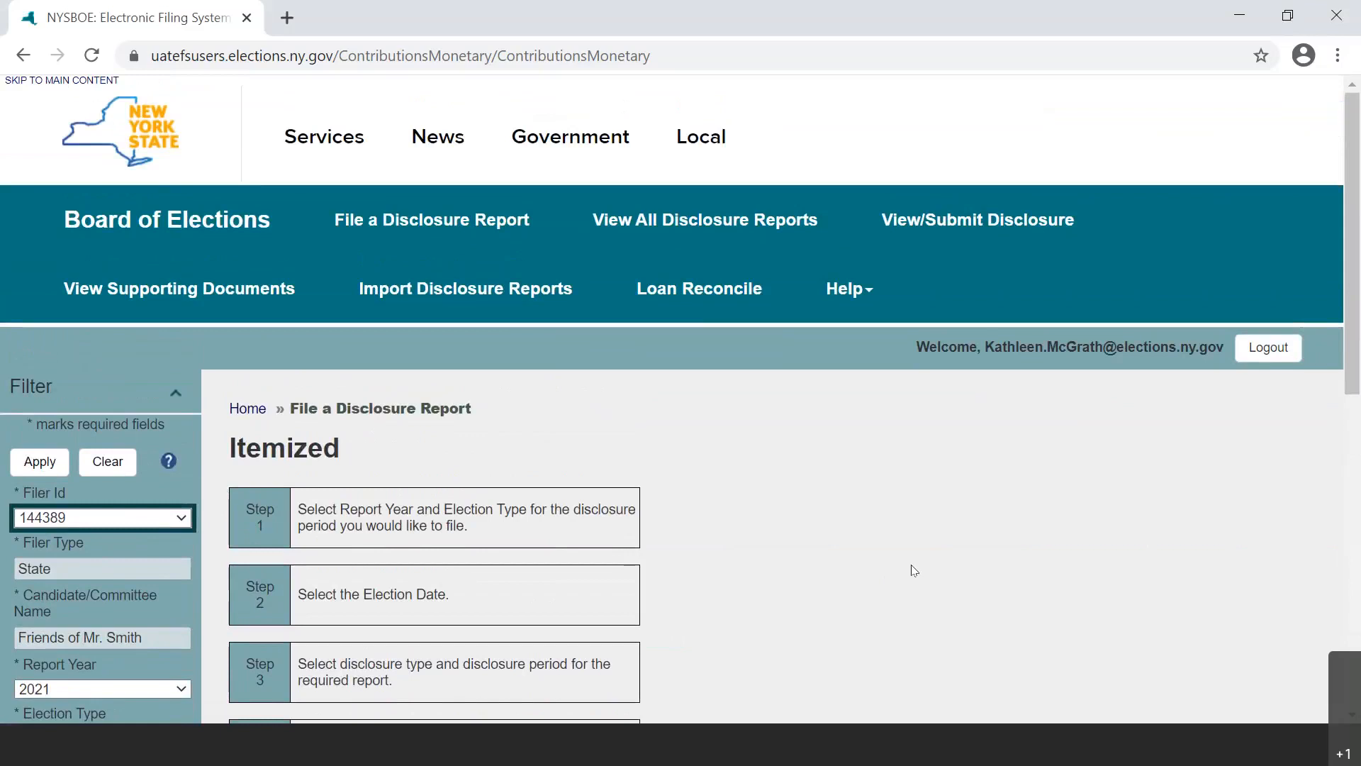
mouse_move(916, 568)
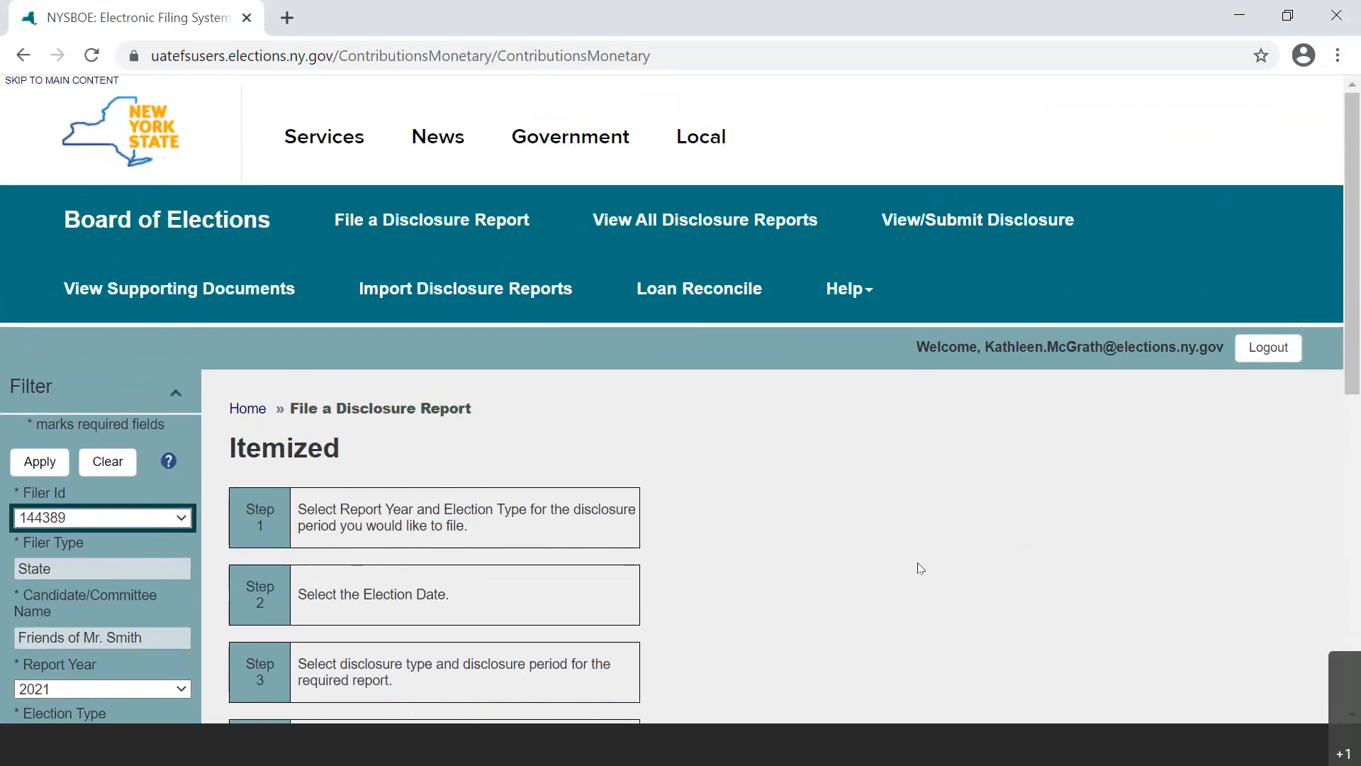
mouse_move(928, 567)
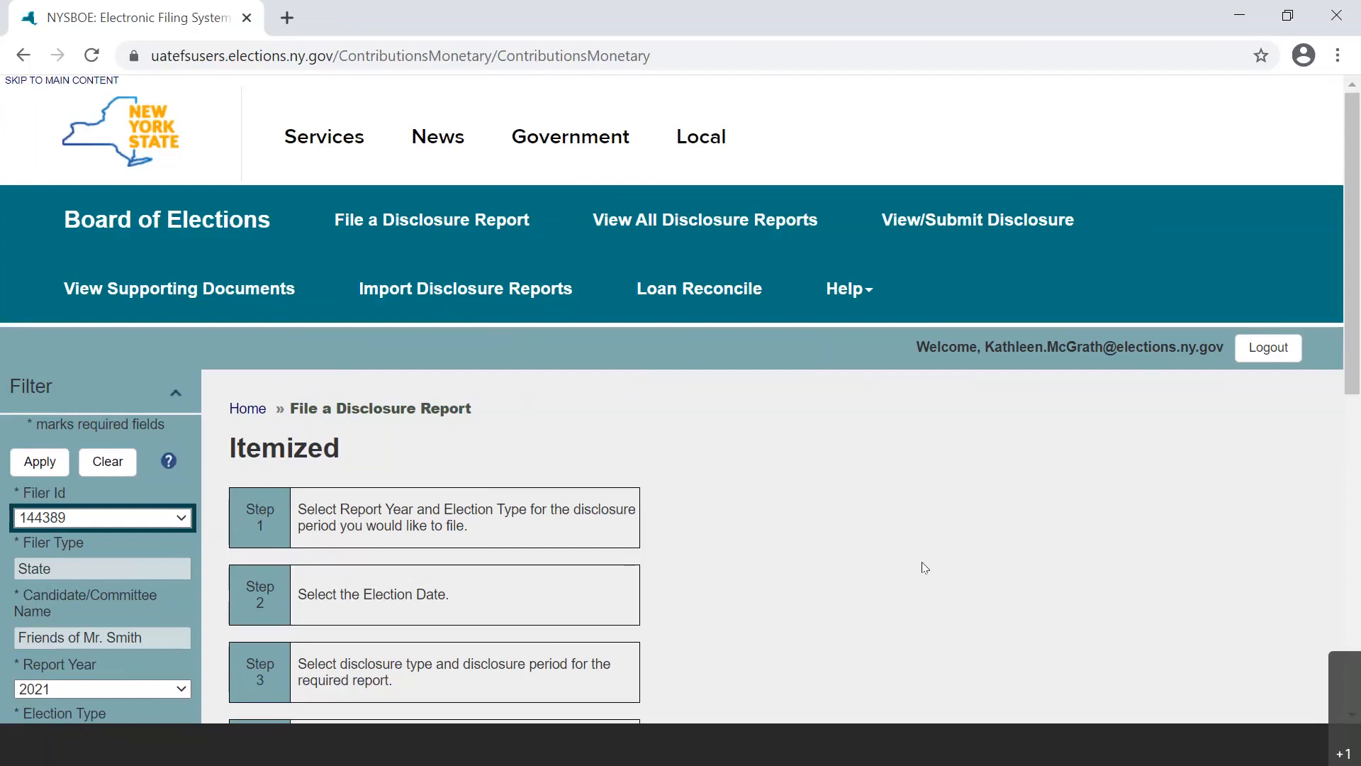
mouse_move(934, 567)
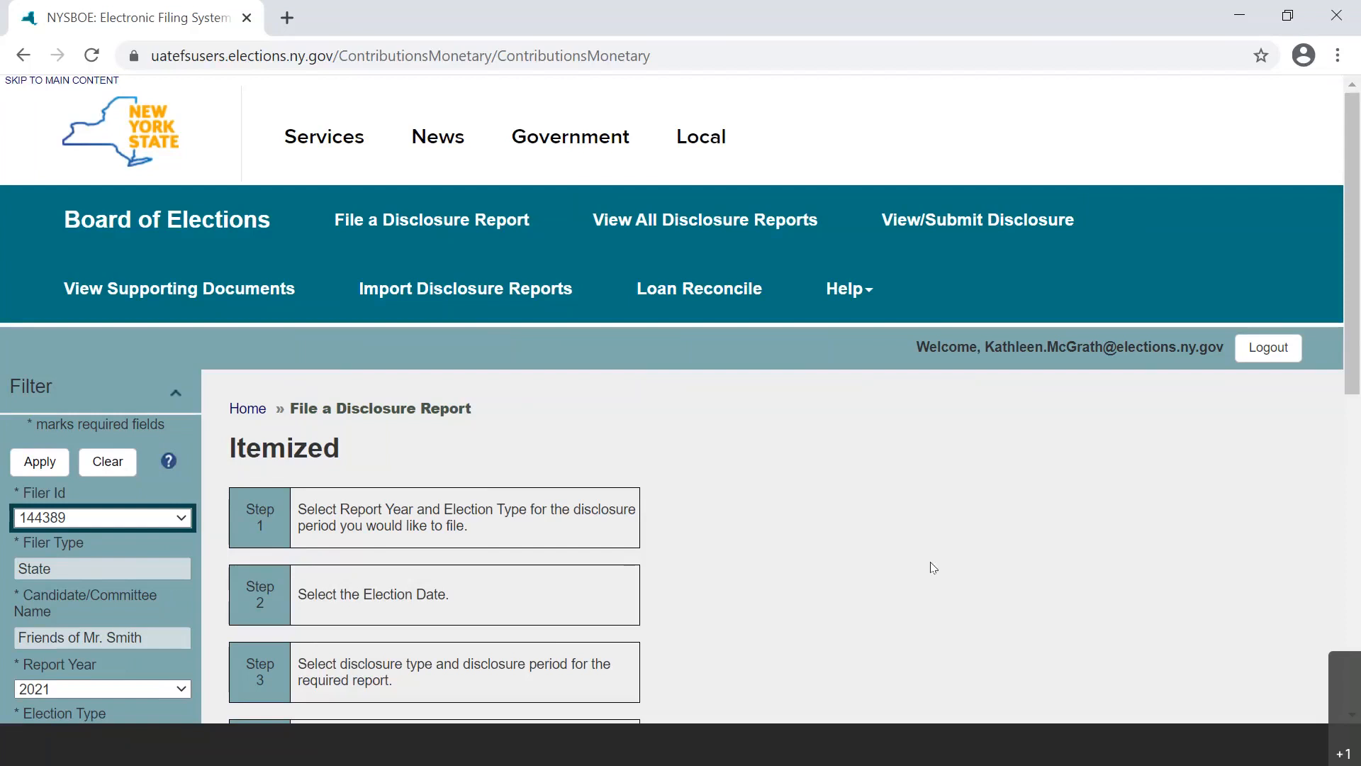
mouse_move(953, 567)
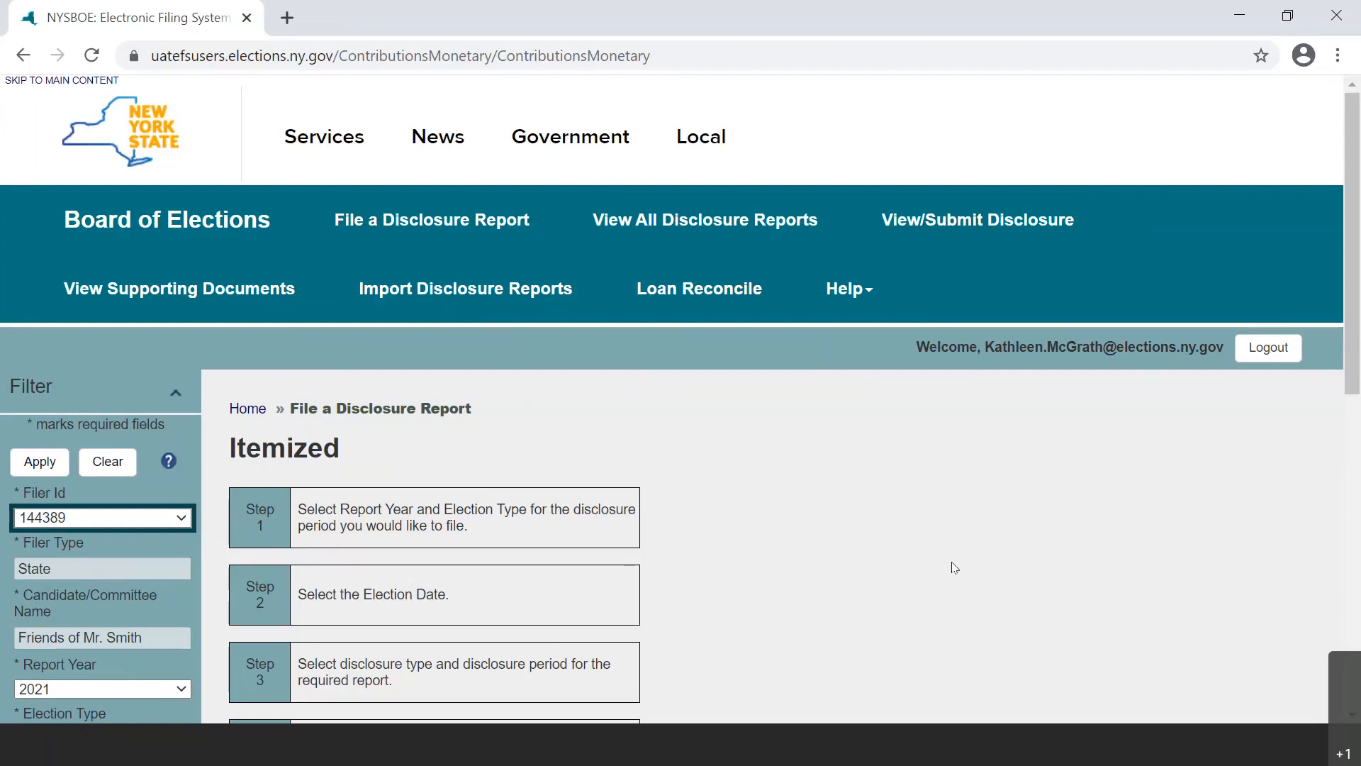
mouse_move(881, 566)
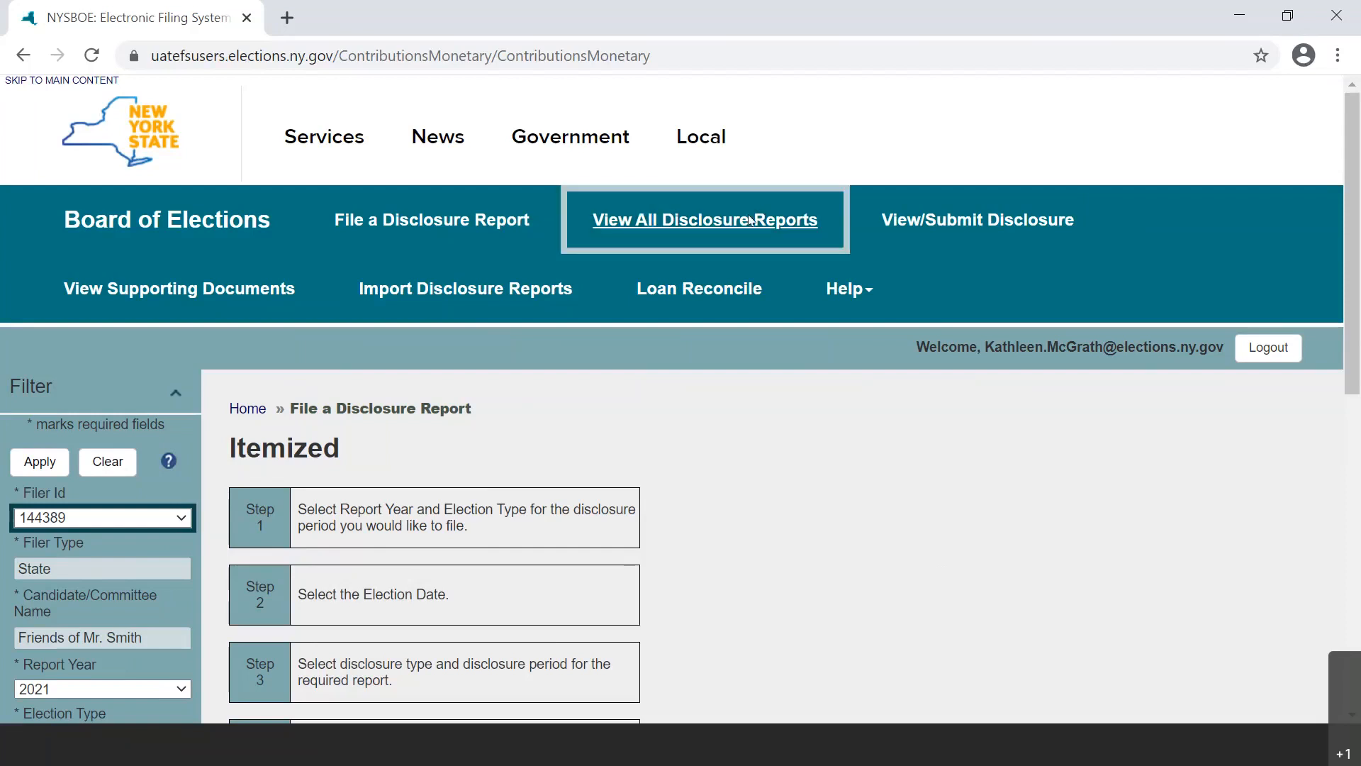
Search all of the filer's disclosure reports and expand the 2021 January Periodic row
left_click(703, 219)
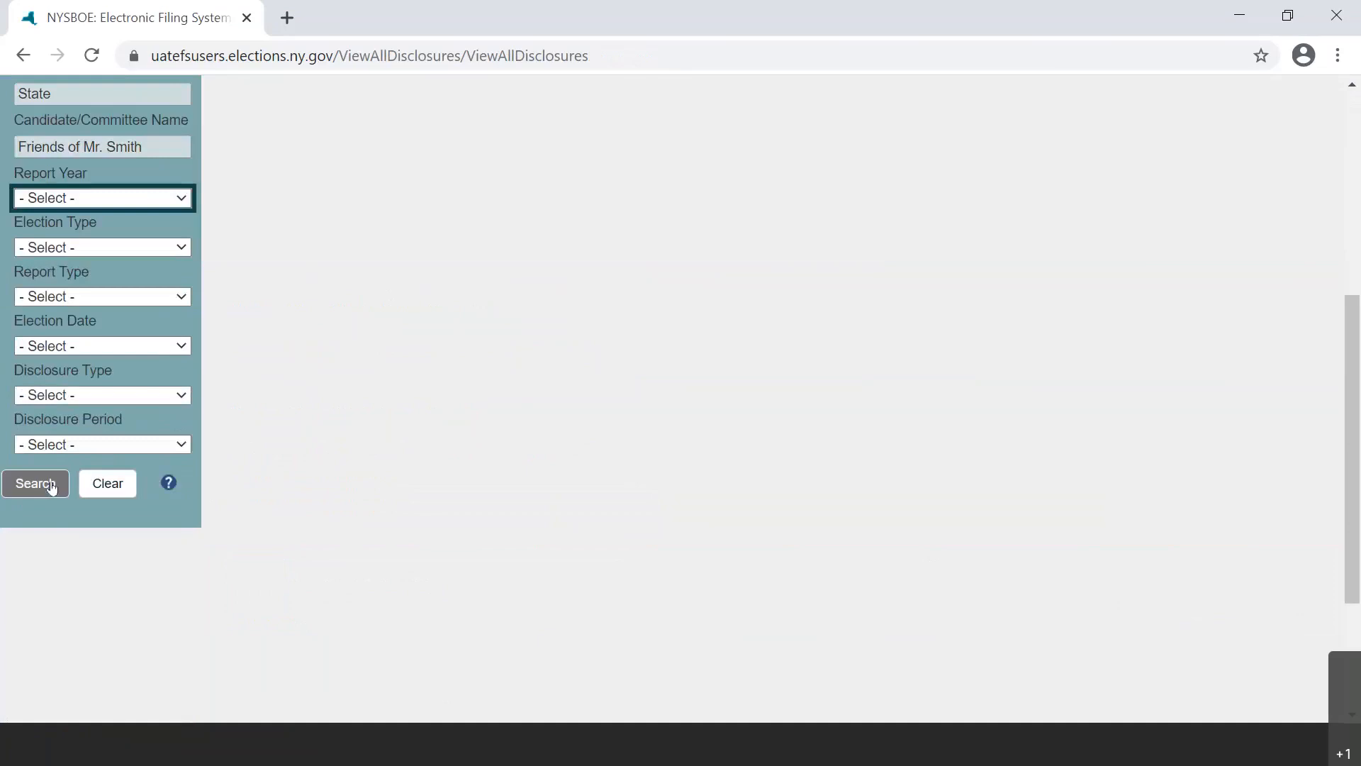
left_click(34, 483)
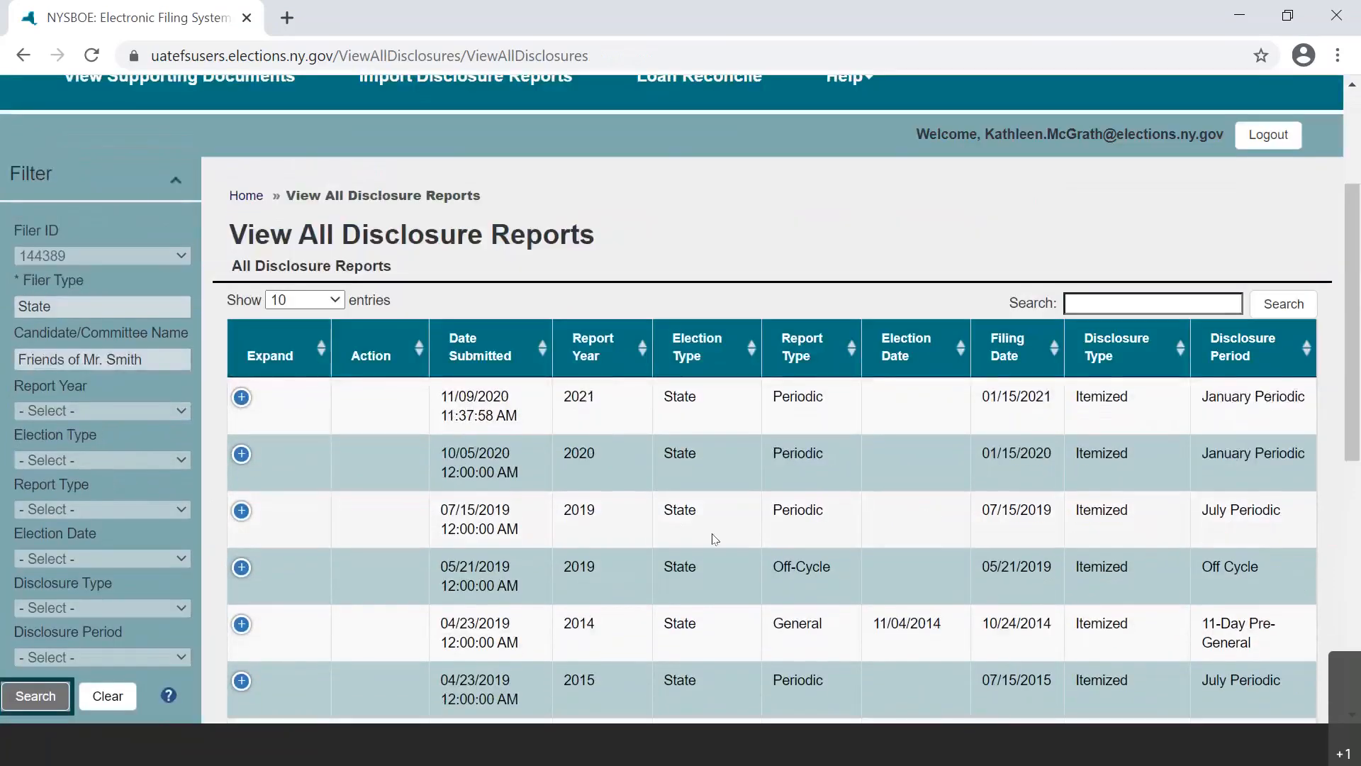
mouse_move(772, 259)
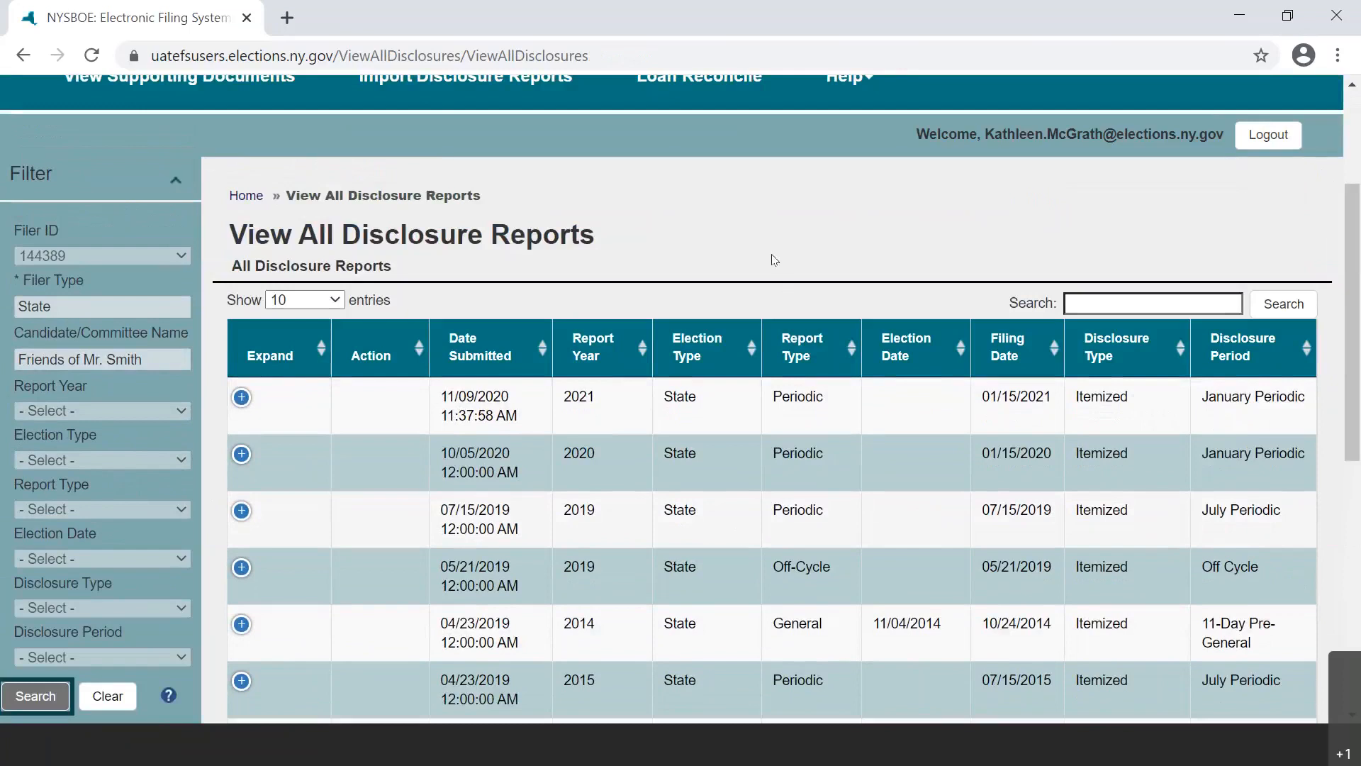
mouse_move(769, 260)
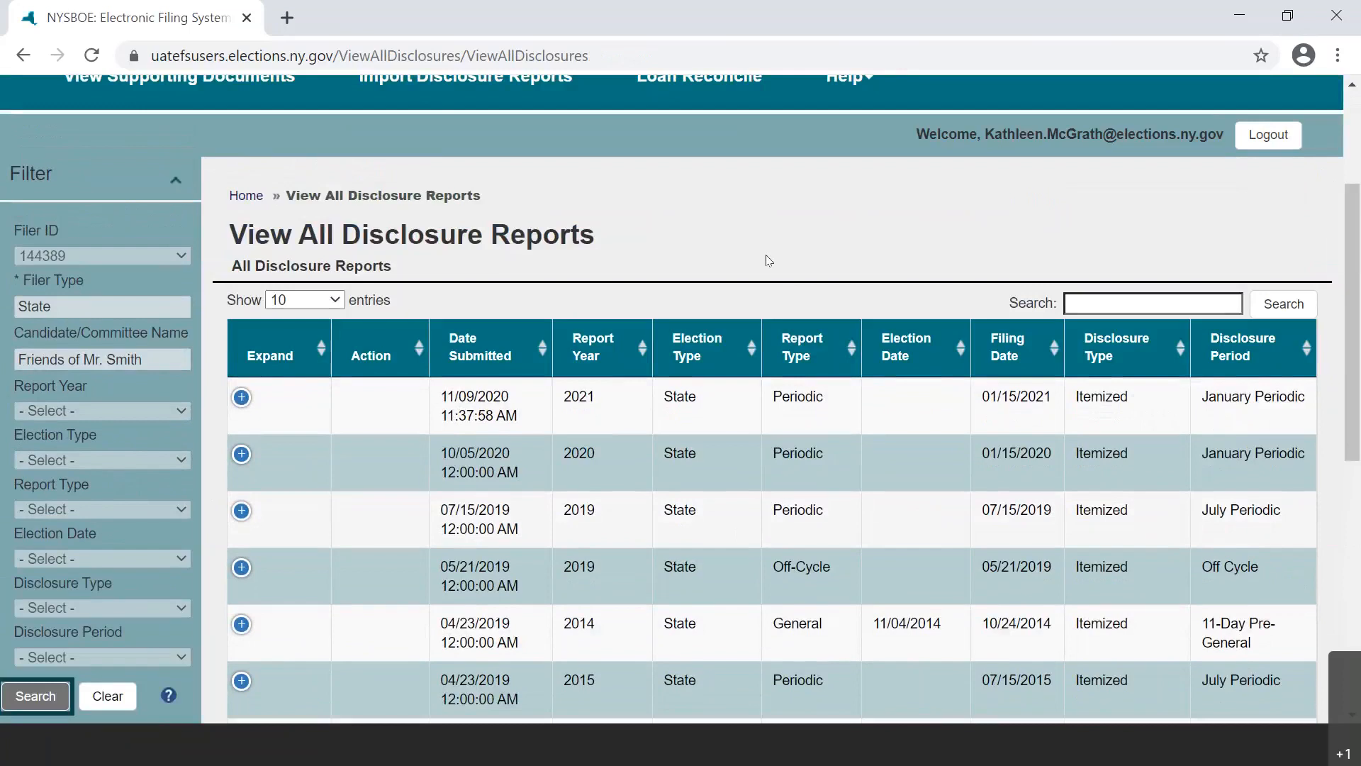
mouse_move(759, 261)
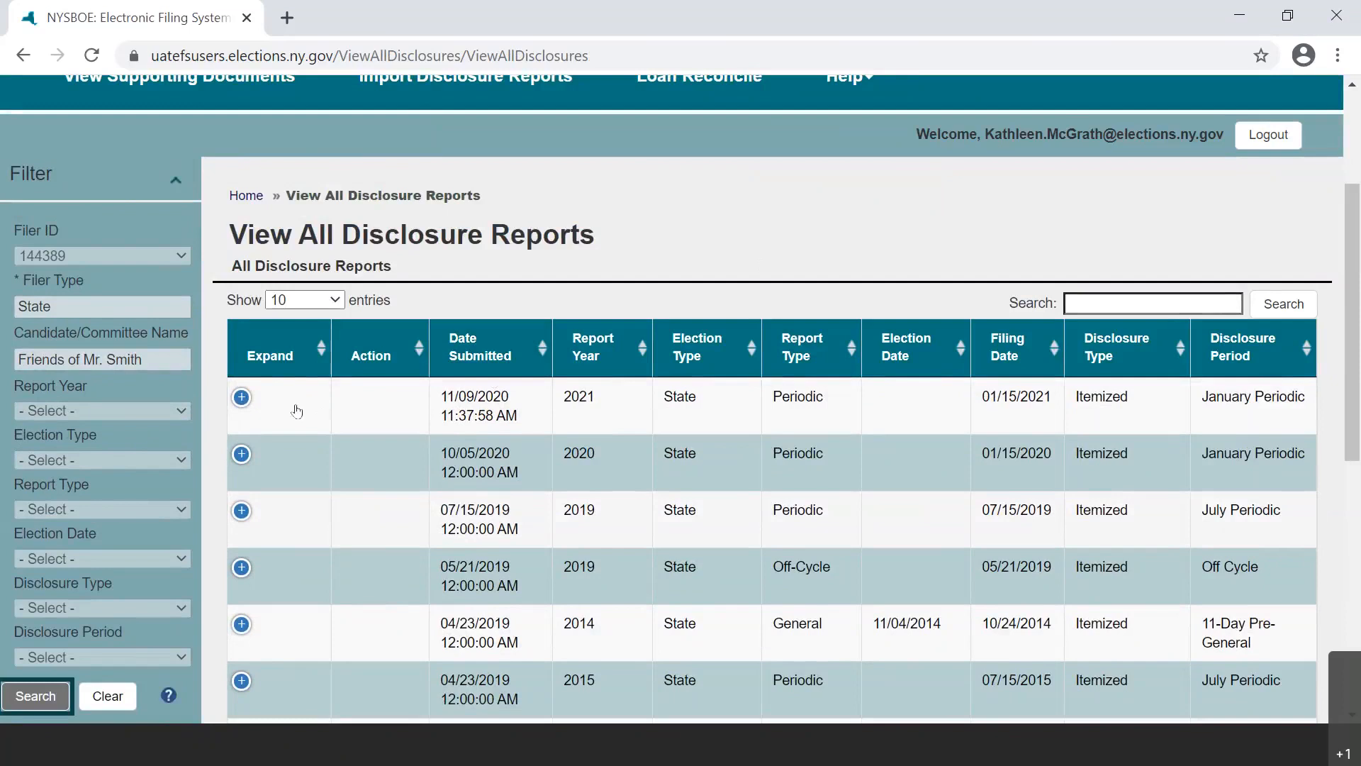
left_click(241, 397)
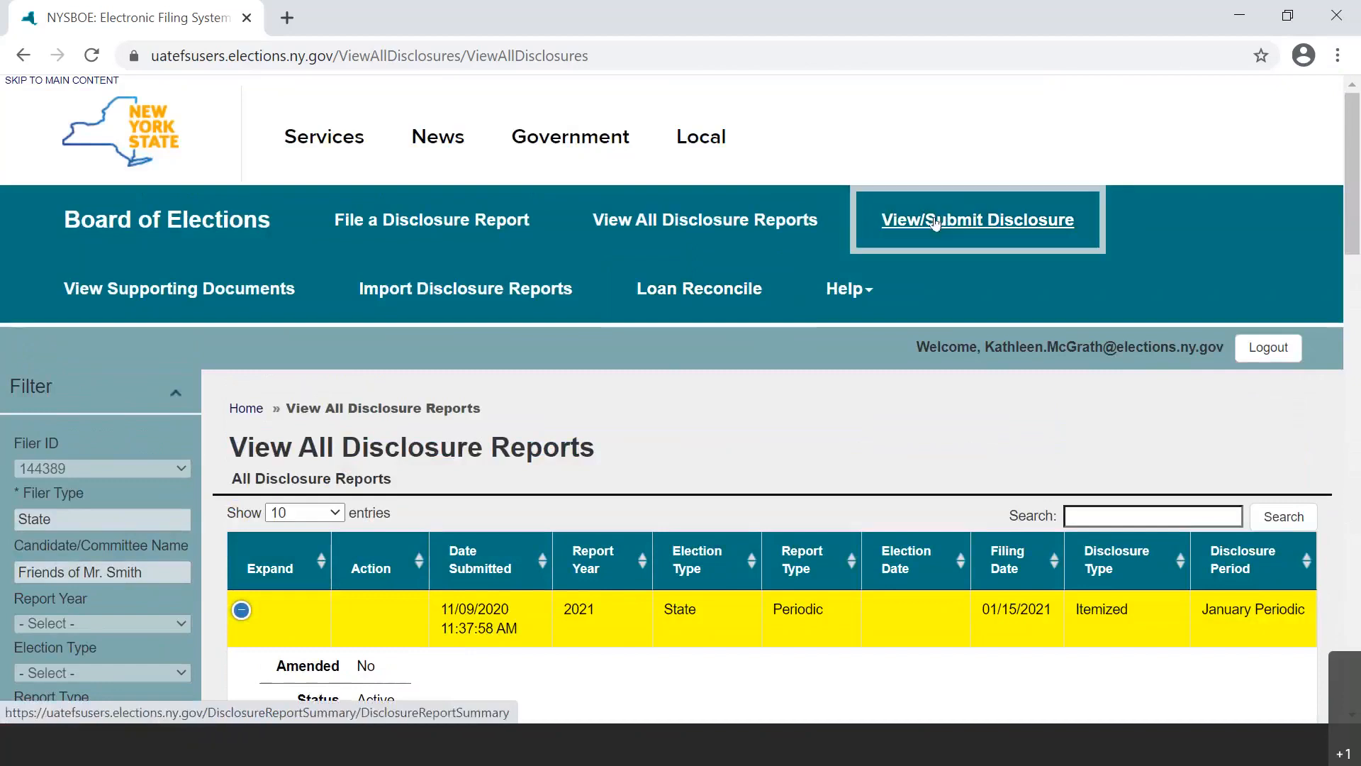
Fill the View/Submit Disclosure filter: 2021, State, Periodic, Itemized, January Periodic
left_click(976, 219)
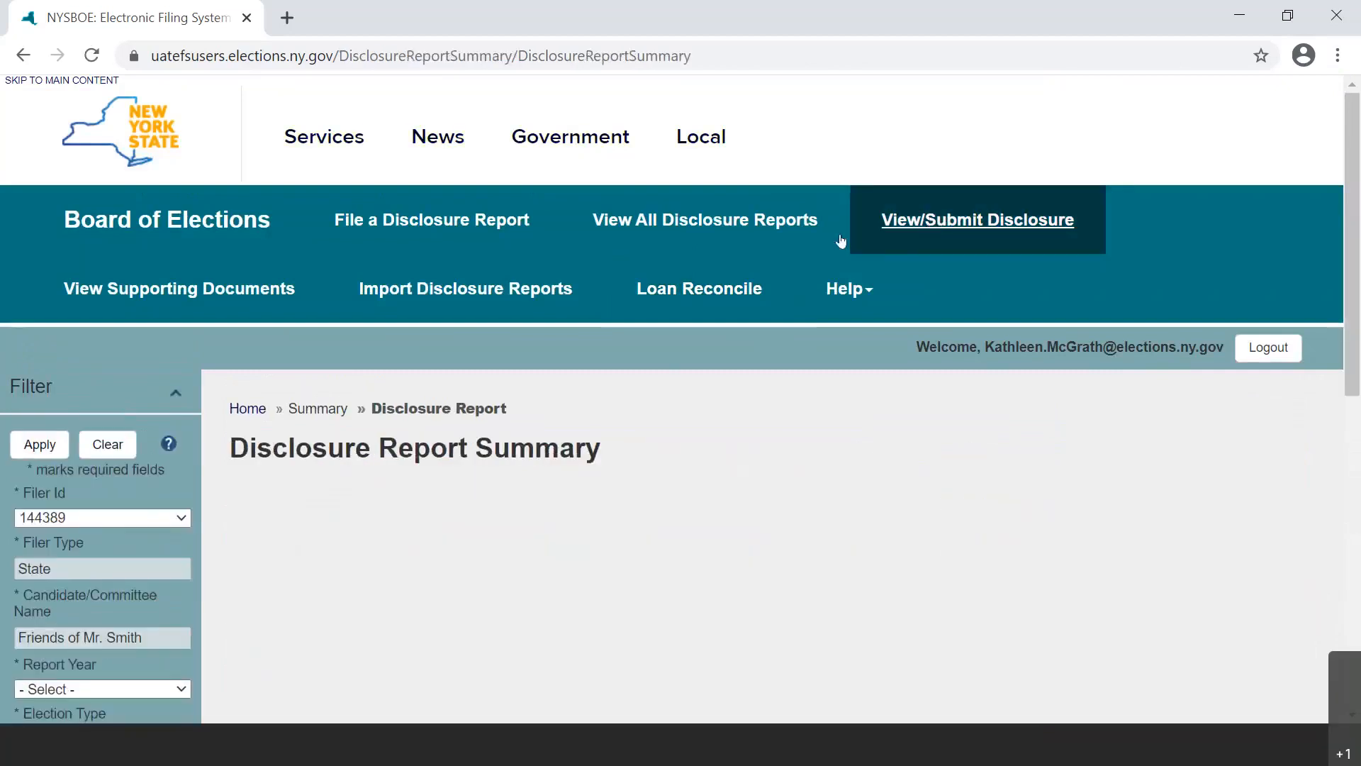
left_click(101, 688)
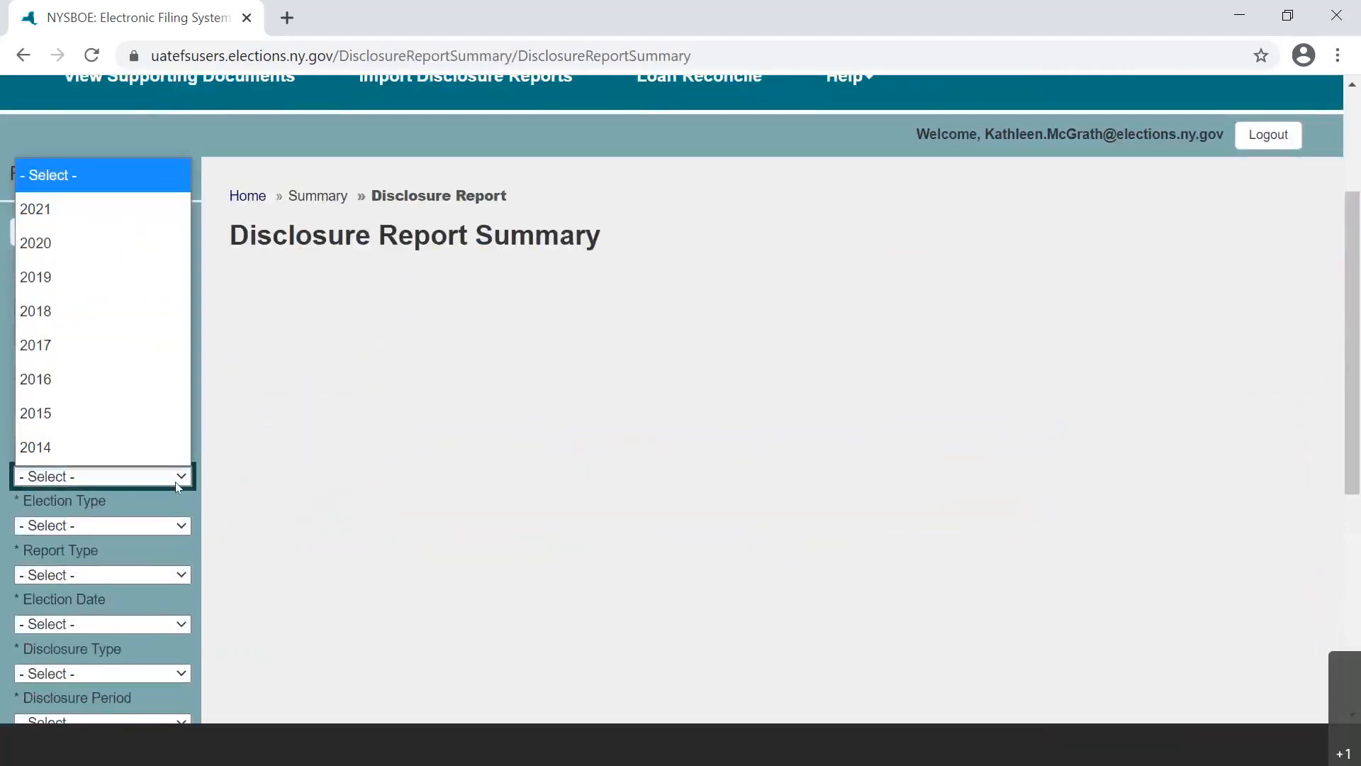
left_click(36, 209)
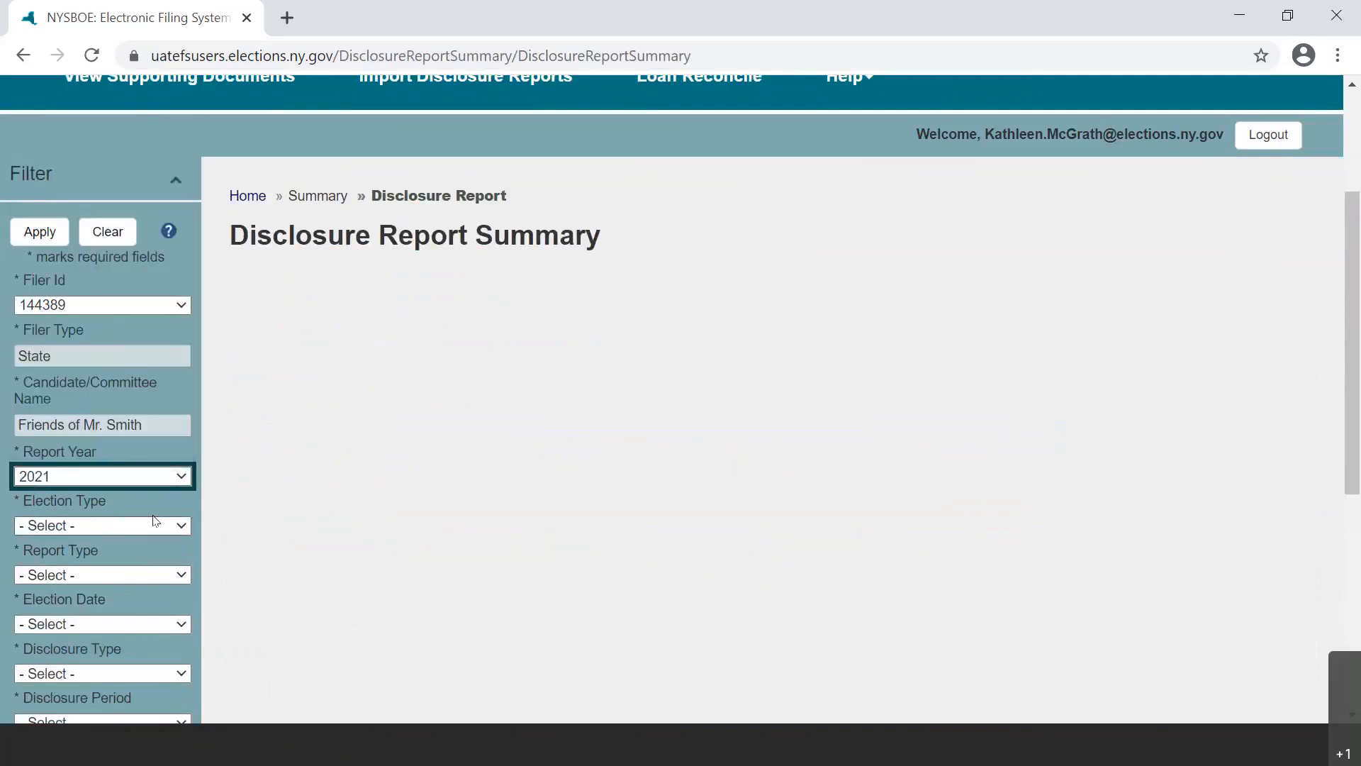
left_click(101, 525)
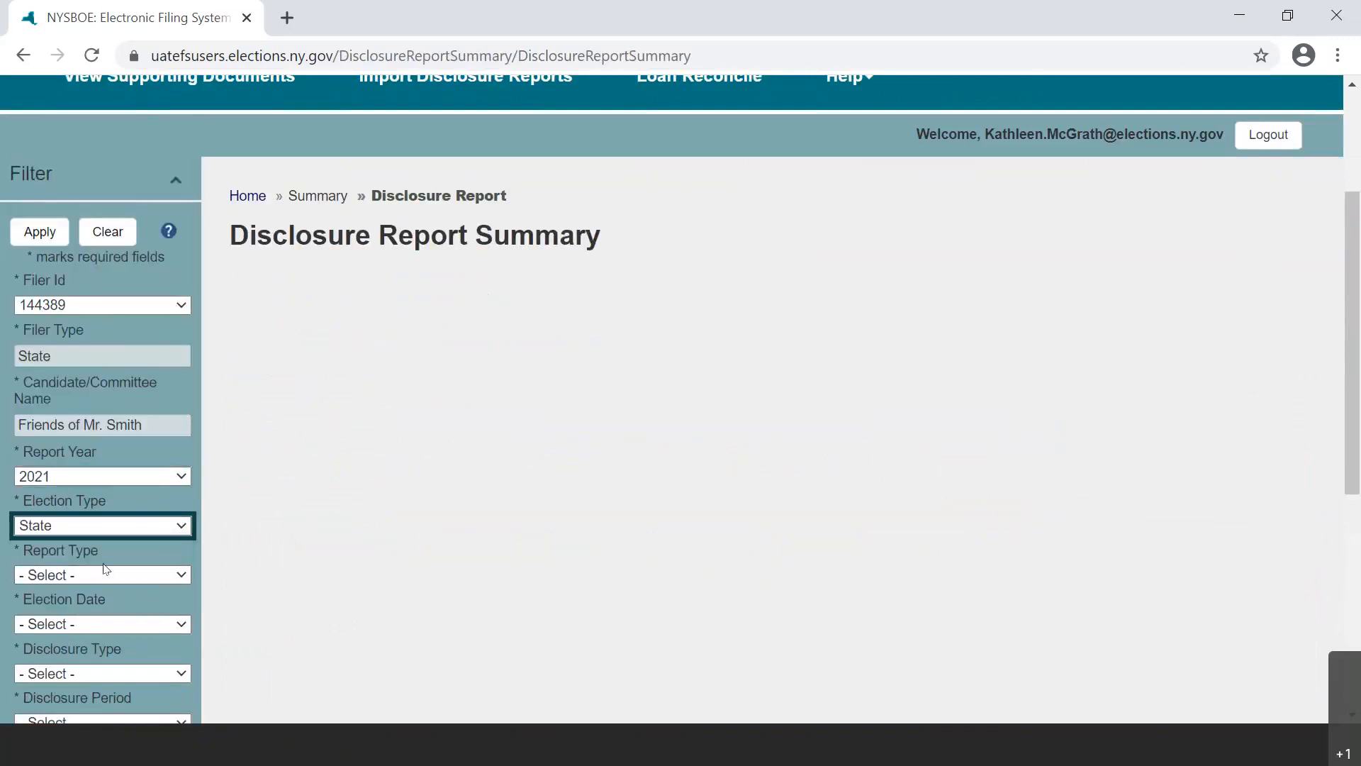
left_click(101, 574)
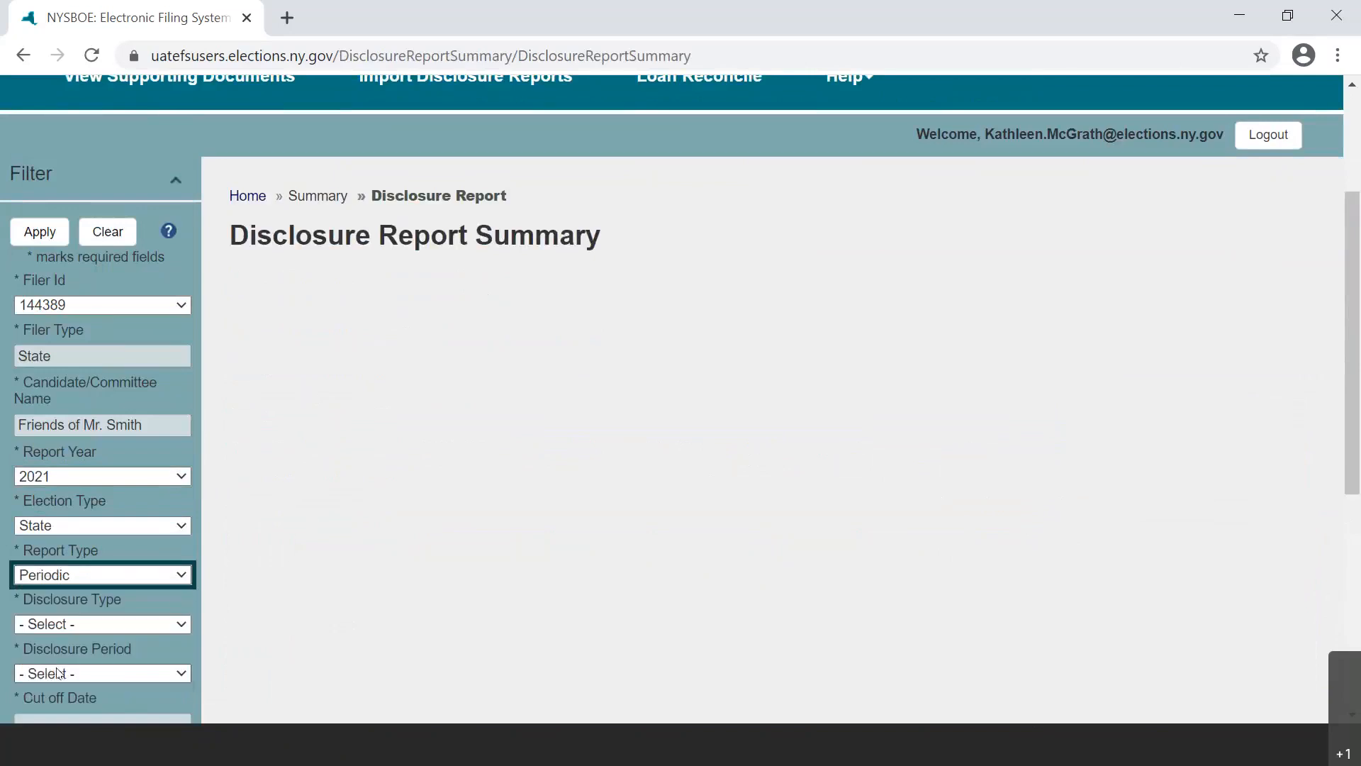
left_click(102, 623)
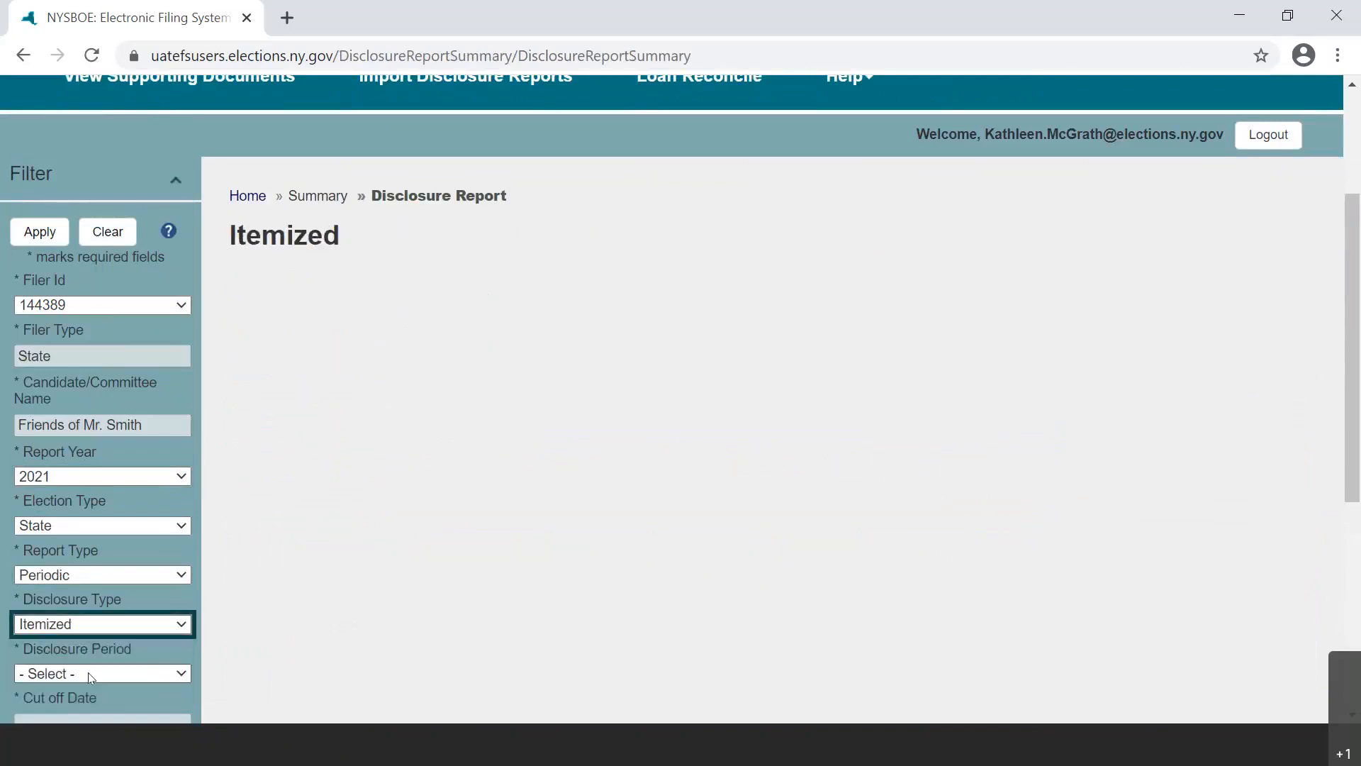
left_click(101, 672)
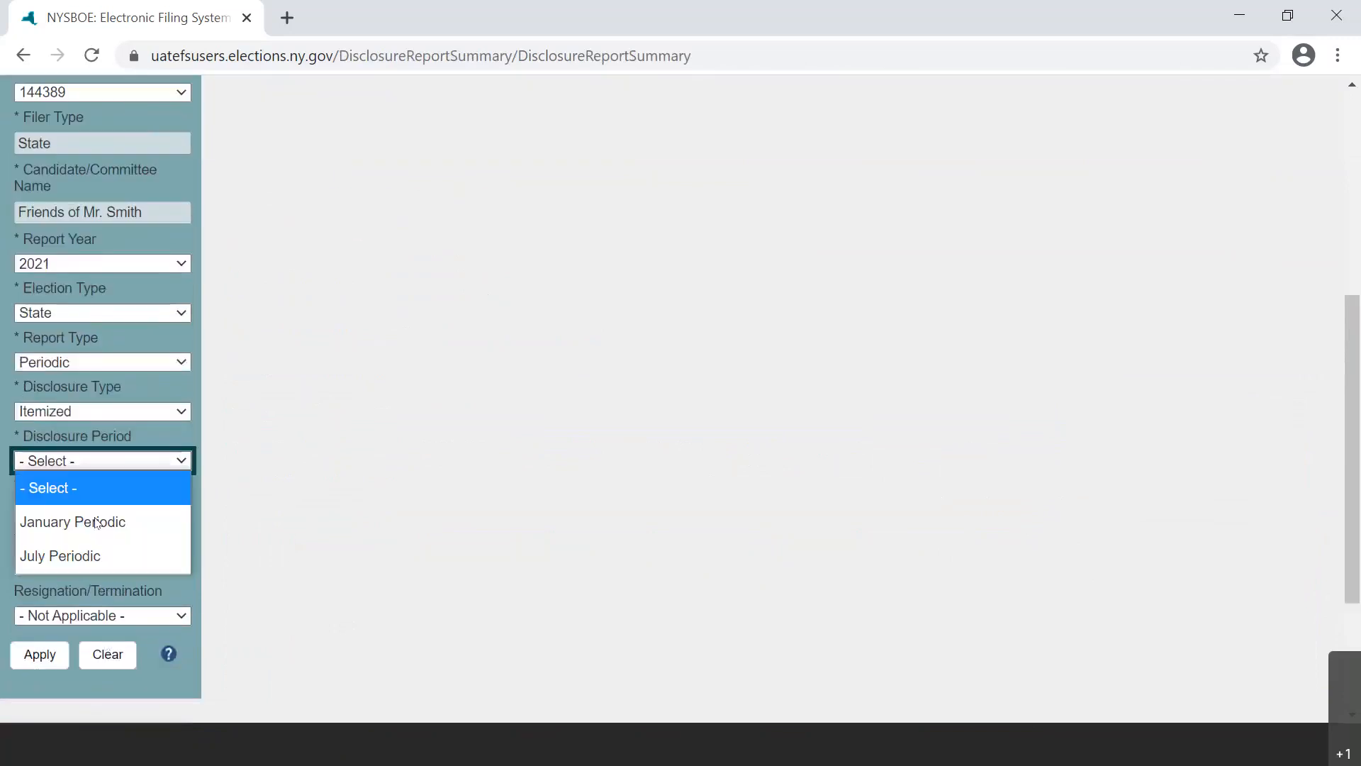
left_click(73, 521)
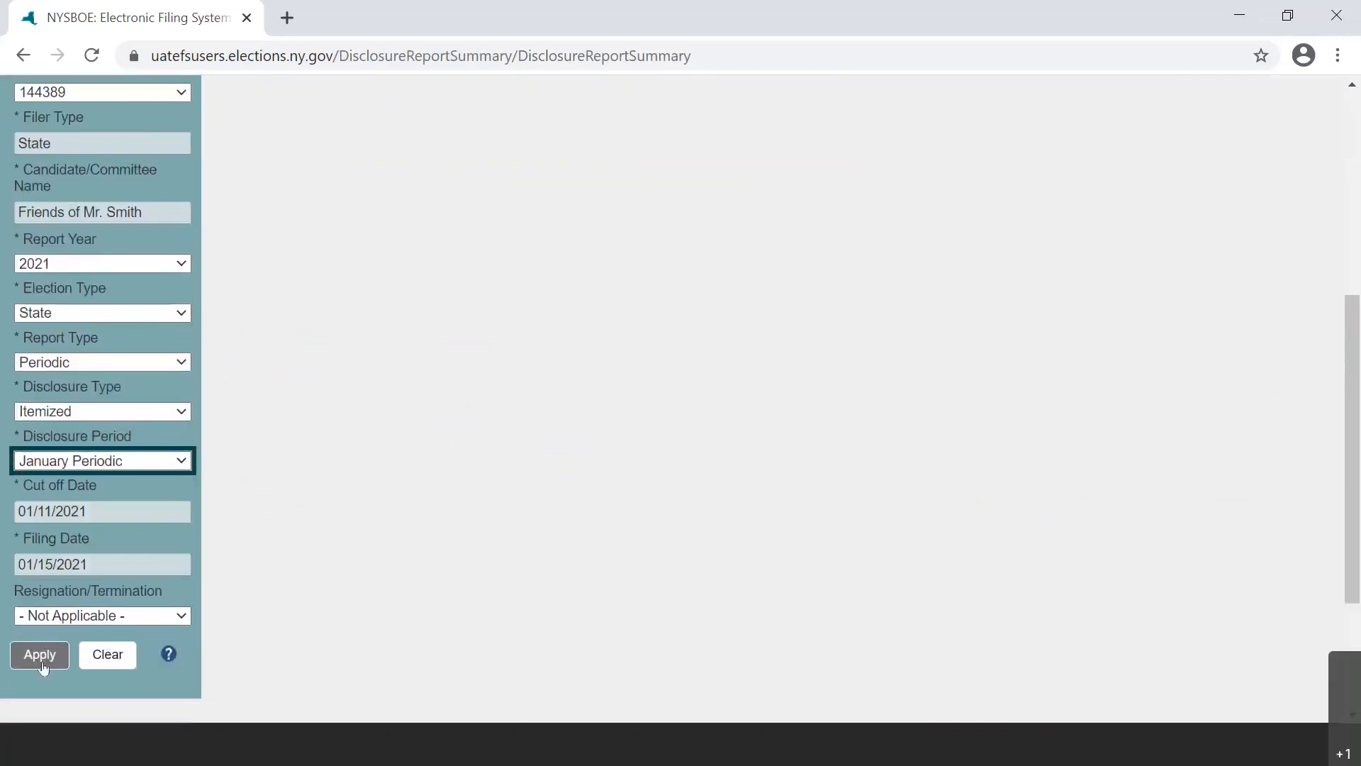
Apply the filter to load the January Periodic itemized report summary
left_click(38, 654)
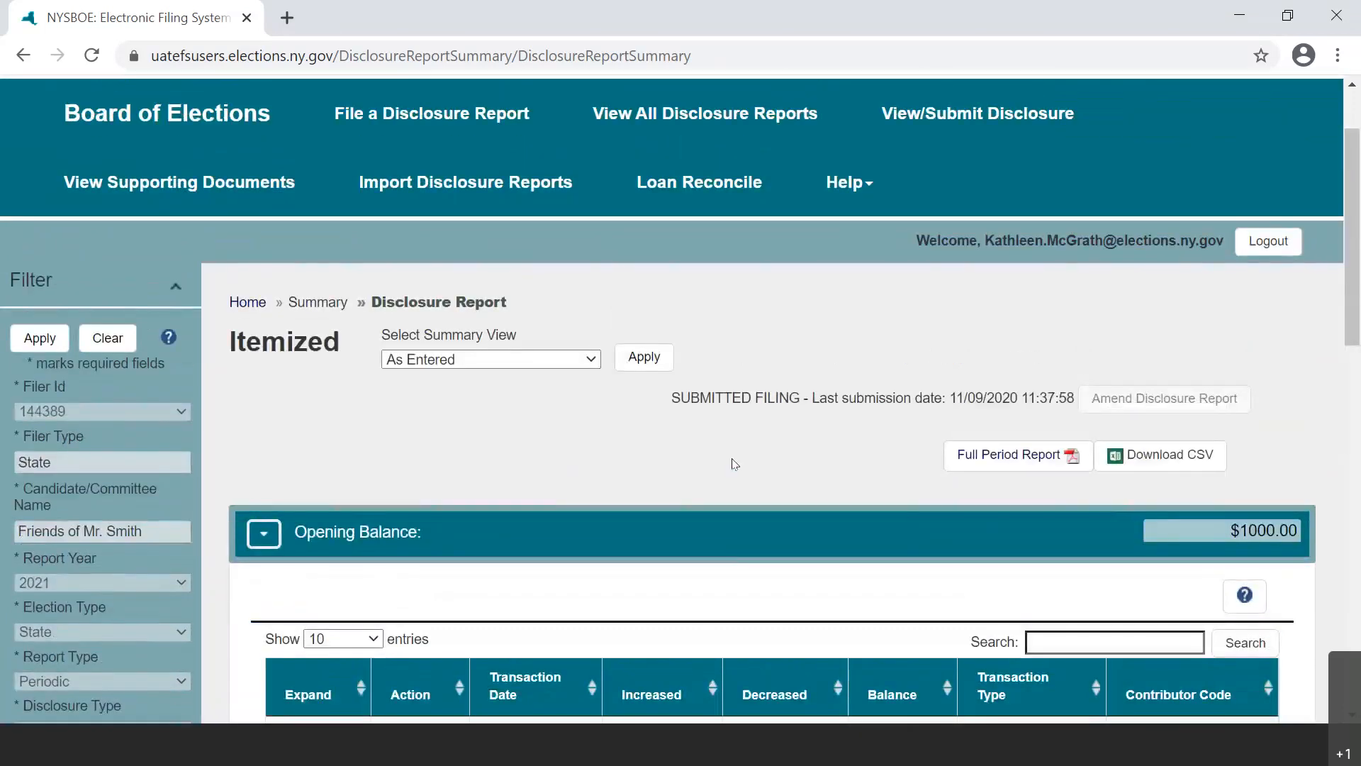
mouse_move(630, 433)
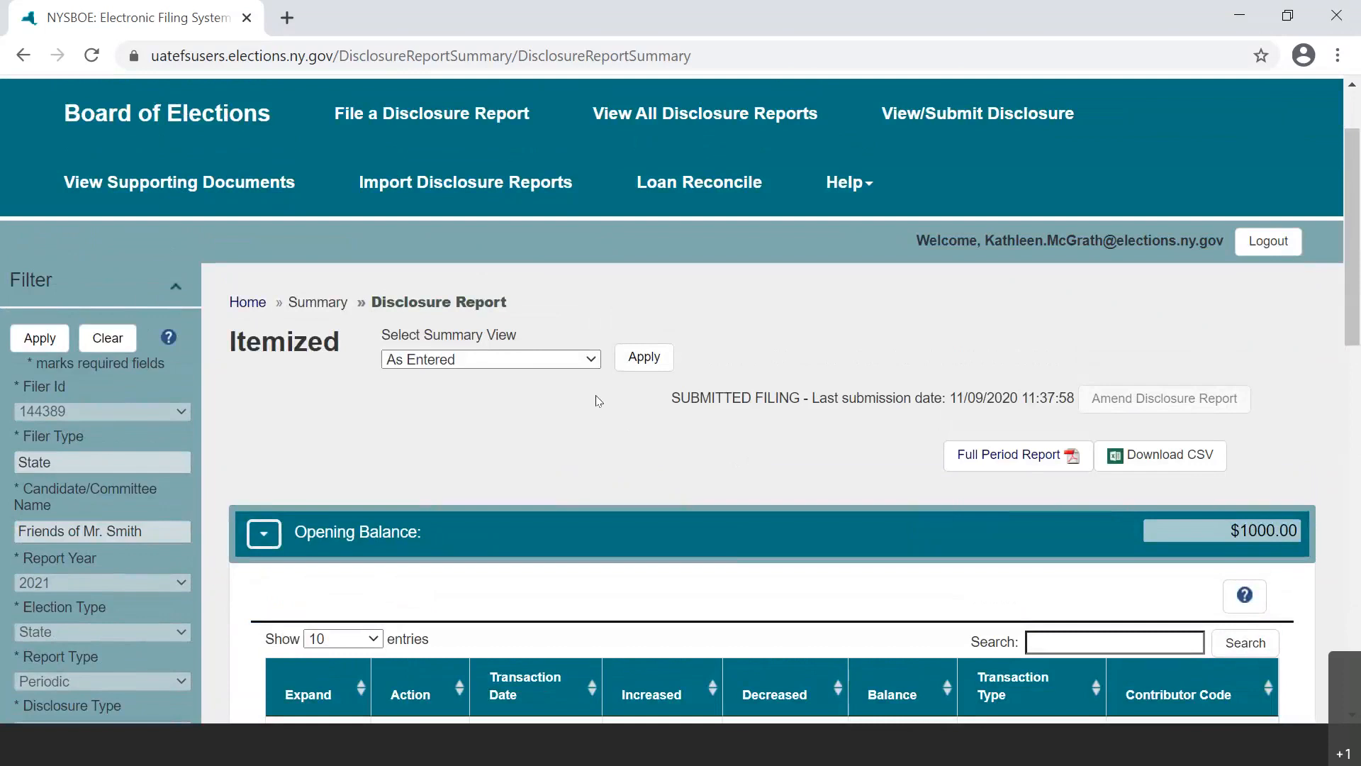
left_click(490, 359)
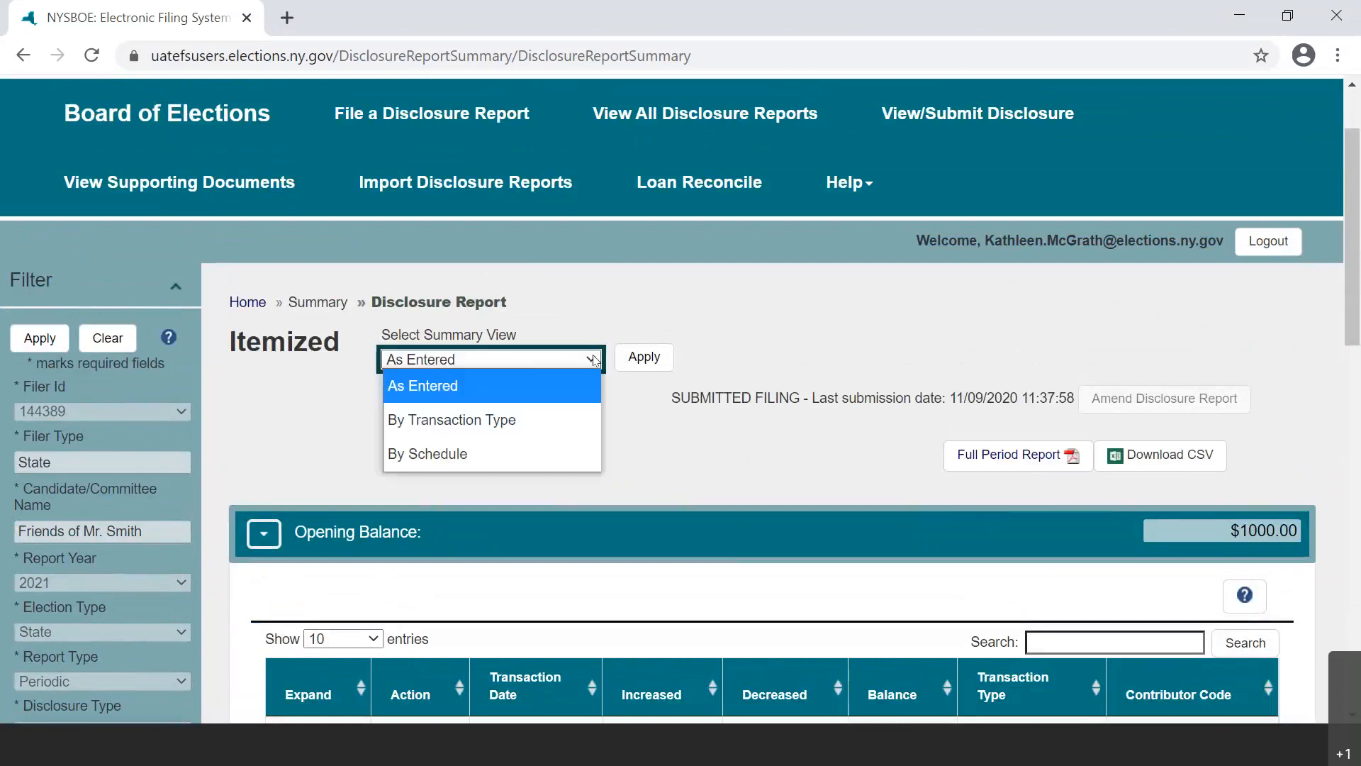
left_click(422, 385)
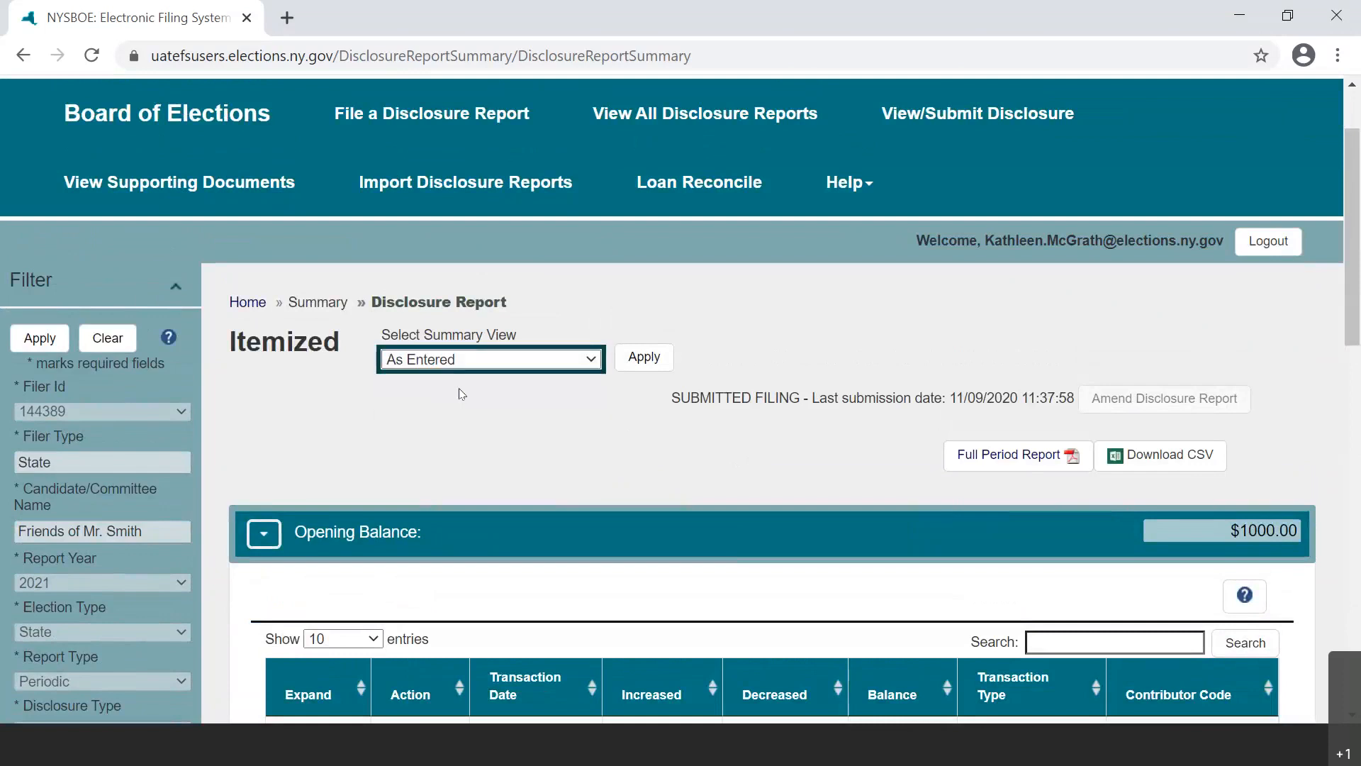
mouse_move(483, 398)
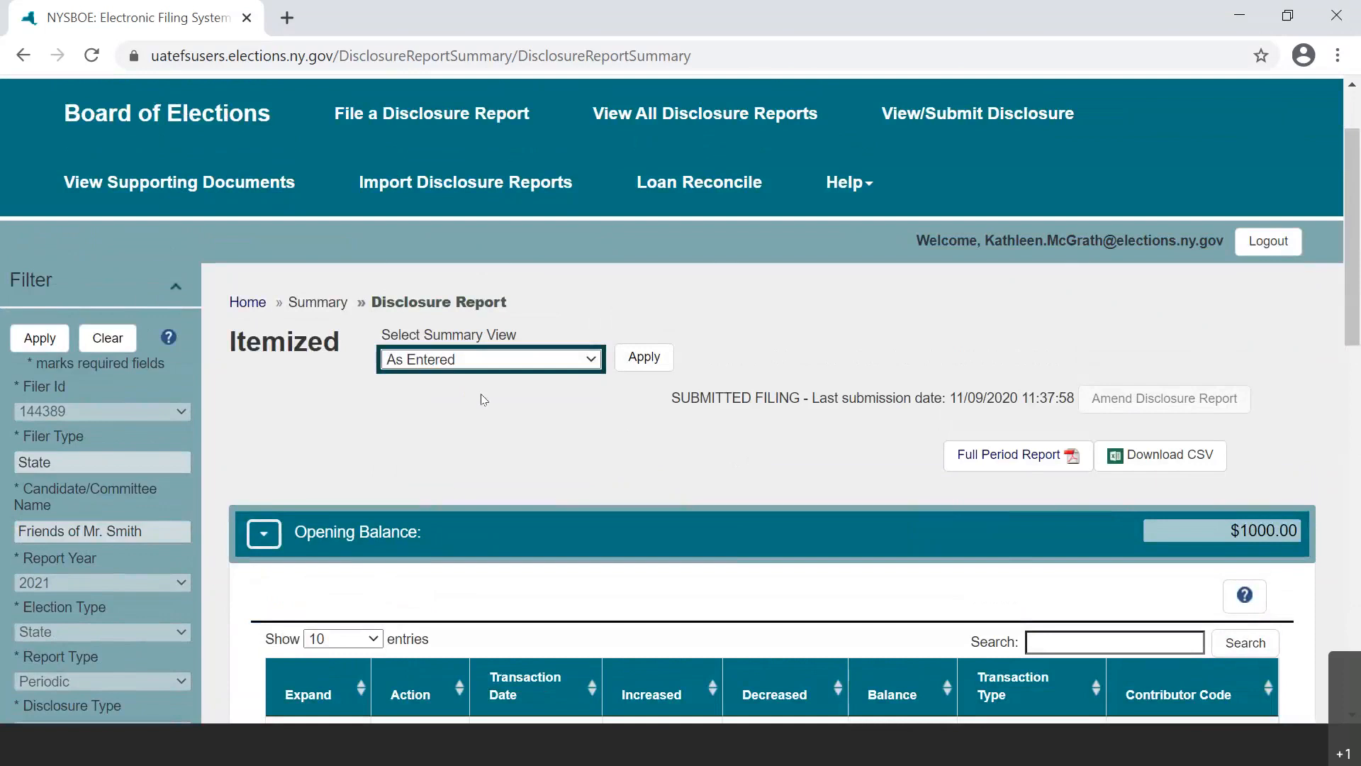
scroll("down", 3)
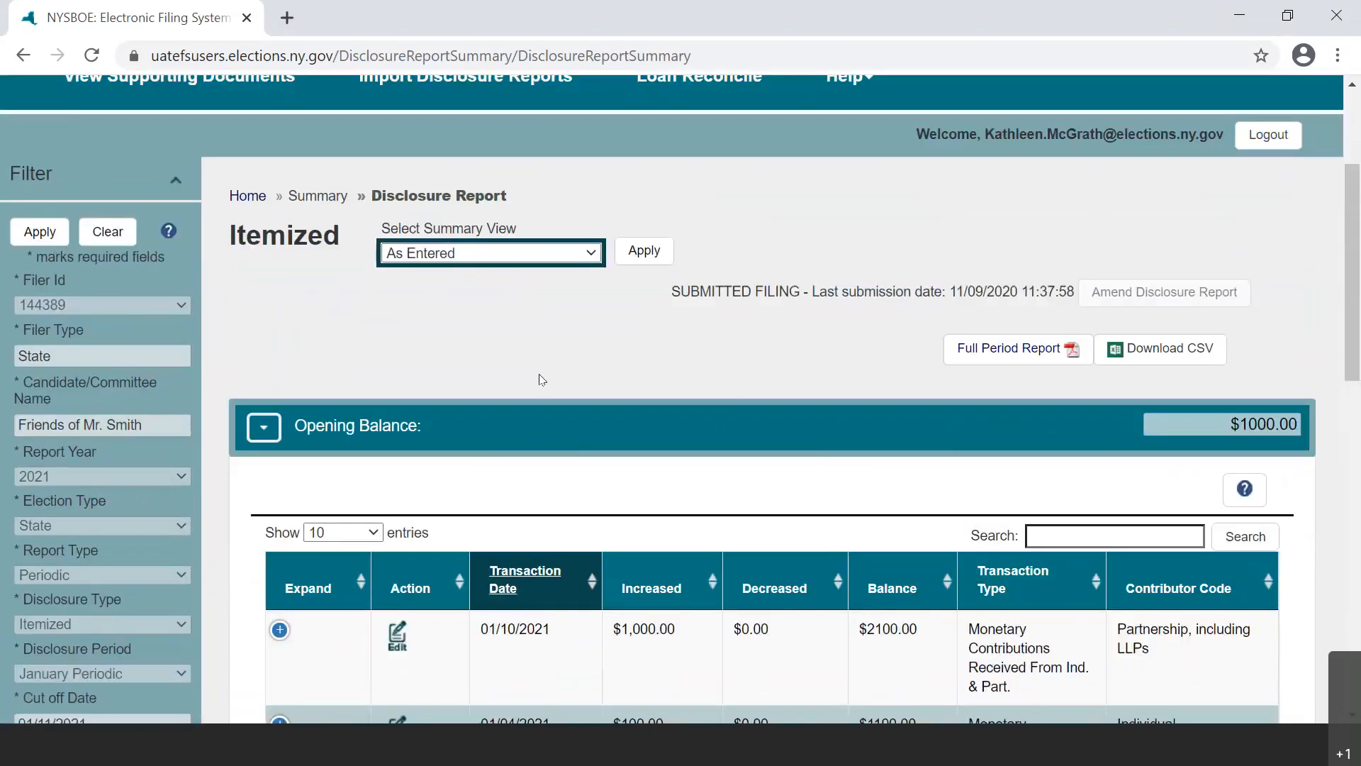
Regroup the itemized summary By Transaction Type, showing contributions of $4100.00
left_click(491, 252)
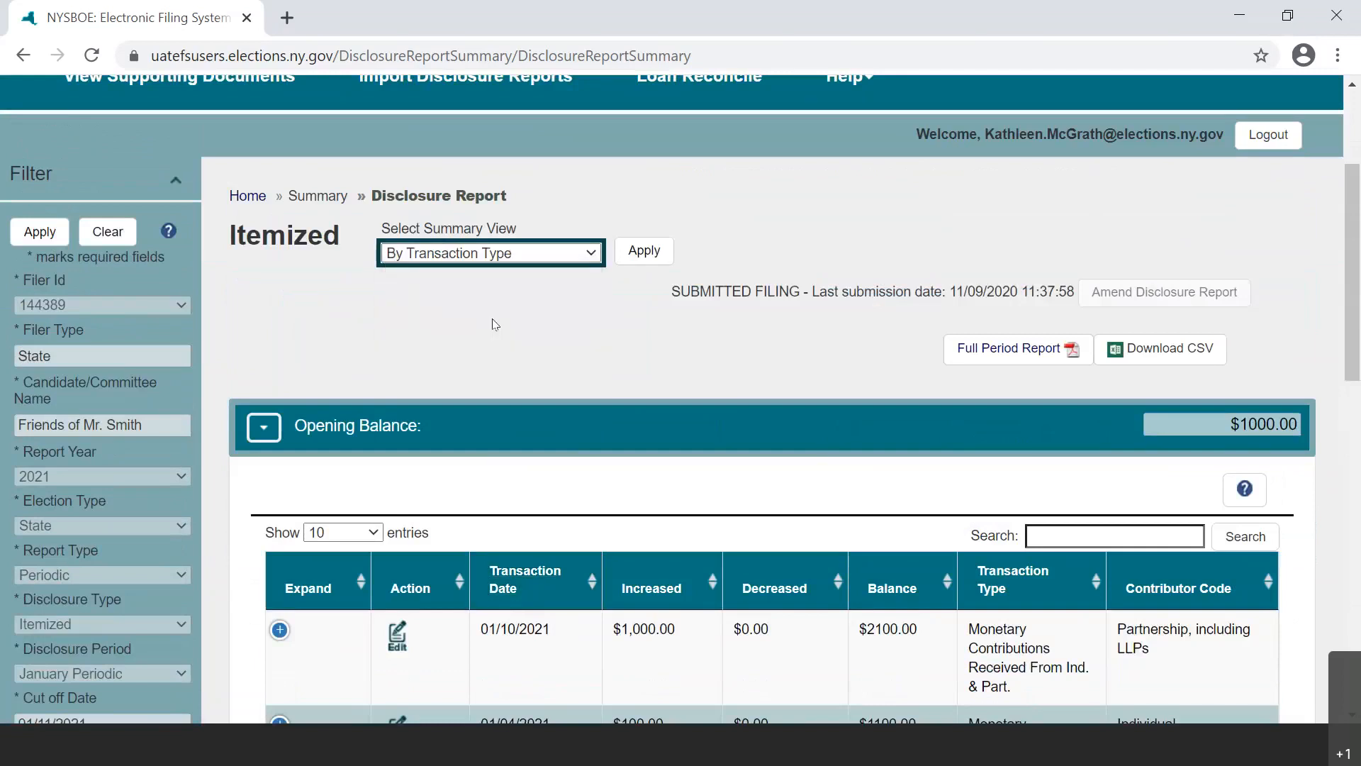
left_click(643, 251)
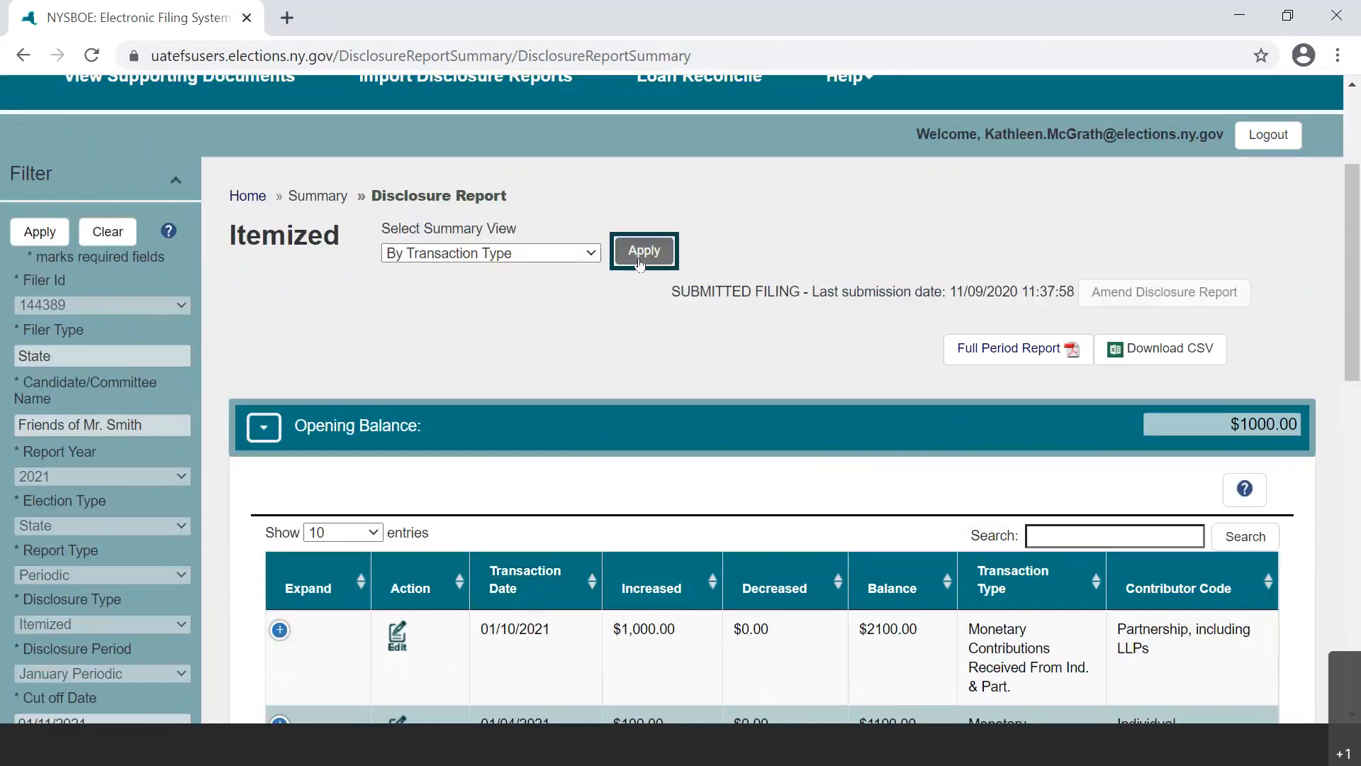
left_click(643, 251)
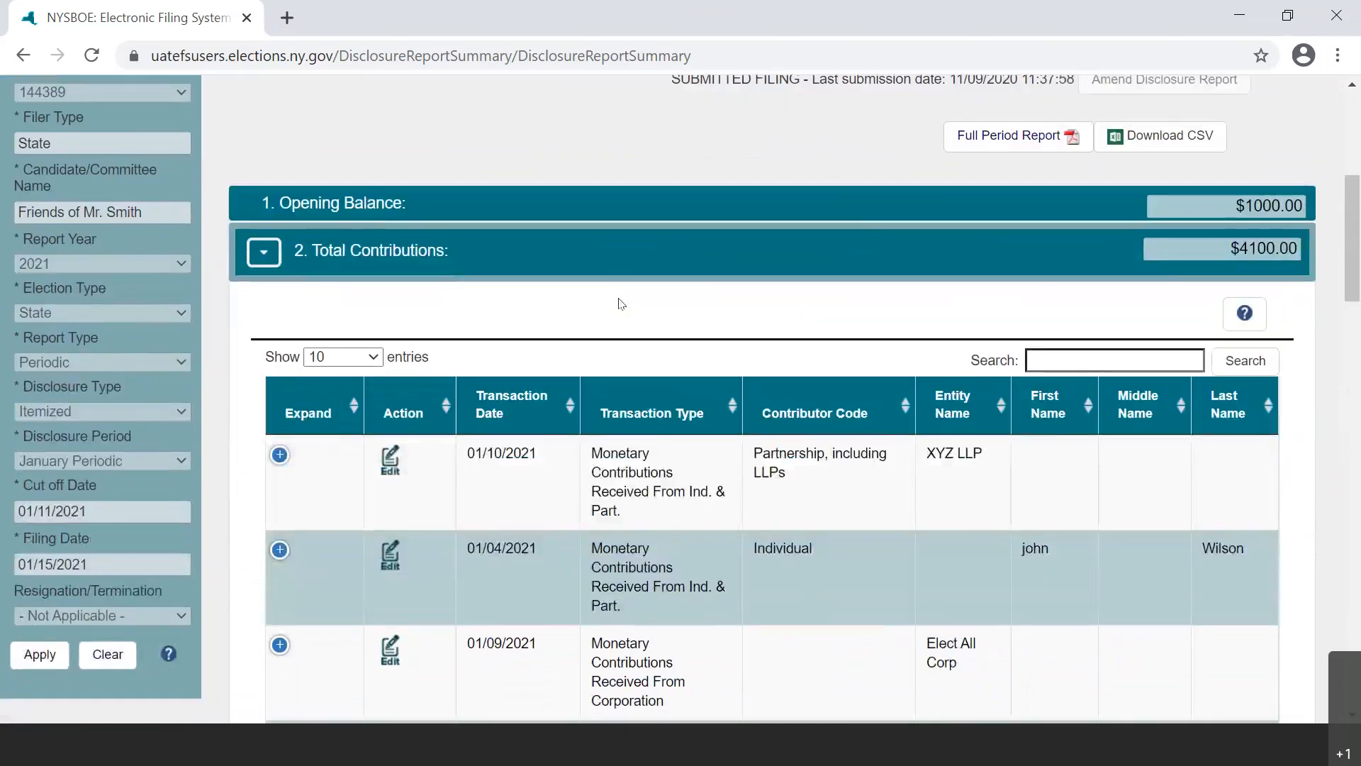
scroll("down", 3)
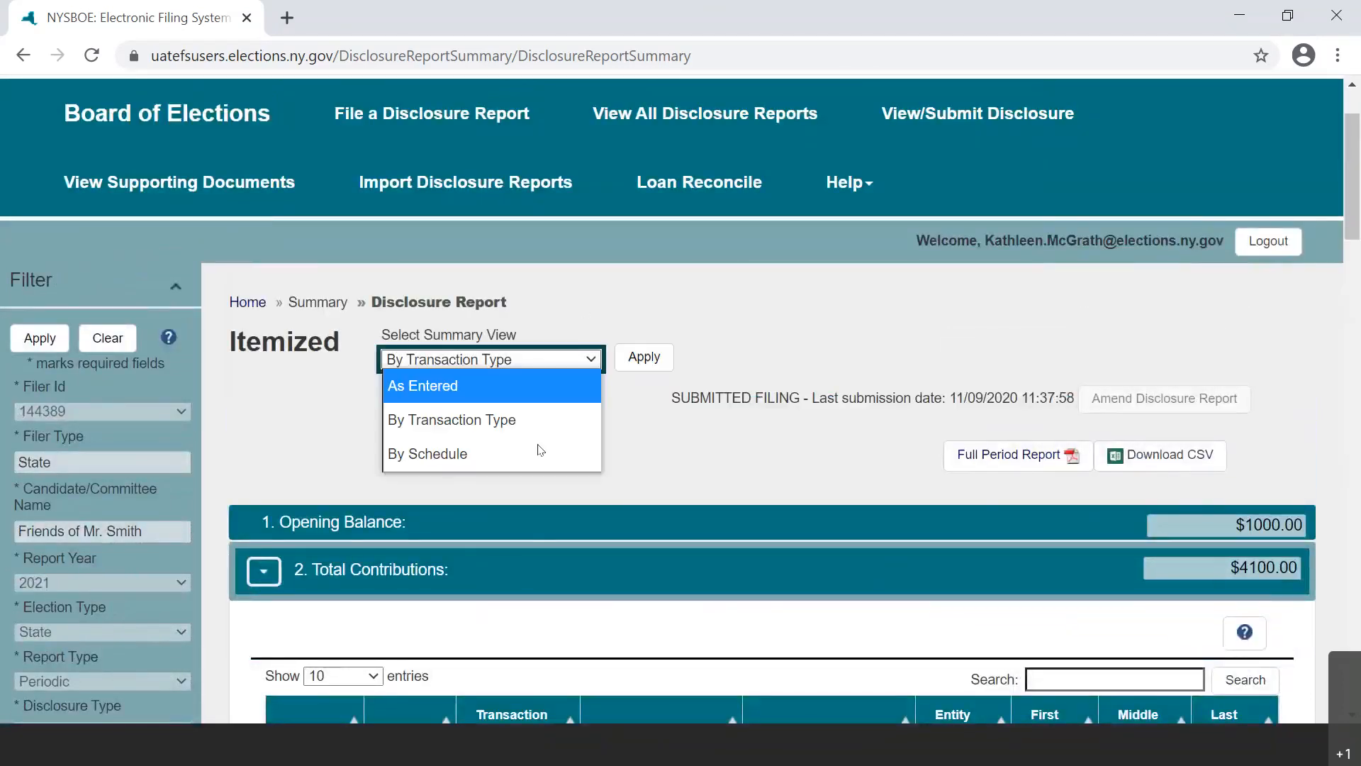
Regroup the itemized summary By Schedule, showing $4100.00 contributions and $1500.00 miscellaneous receipts
left_click(426, 453)
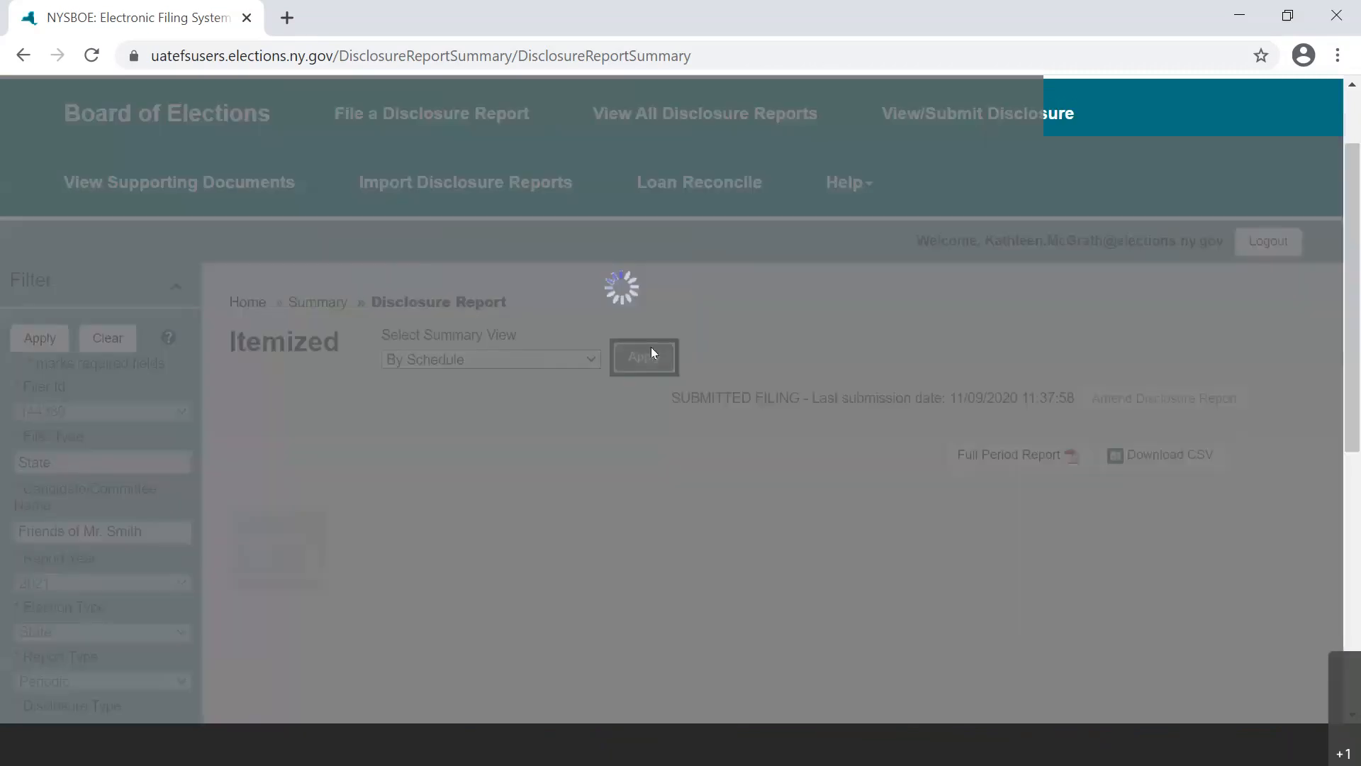
left_click(643, 357)
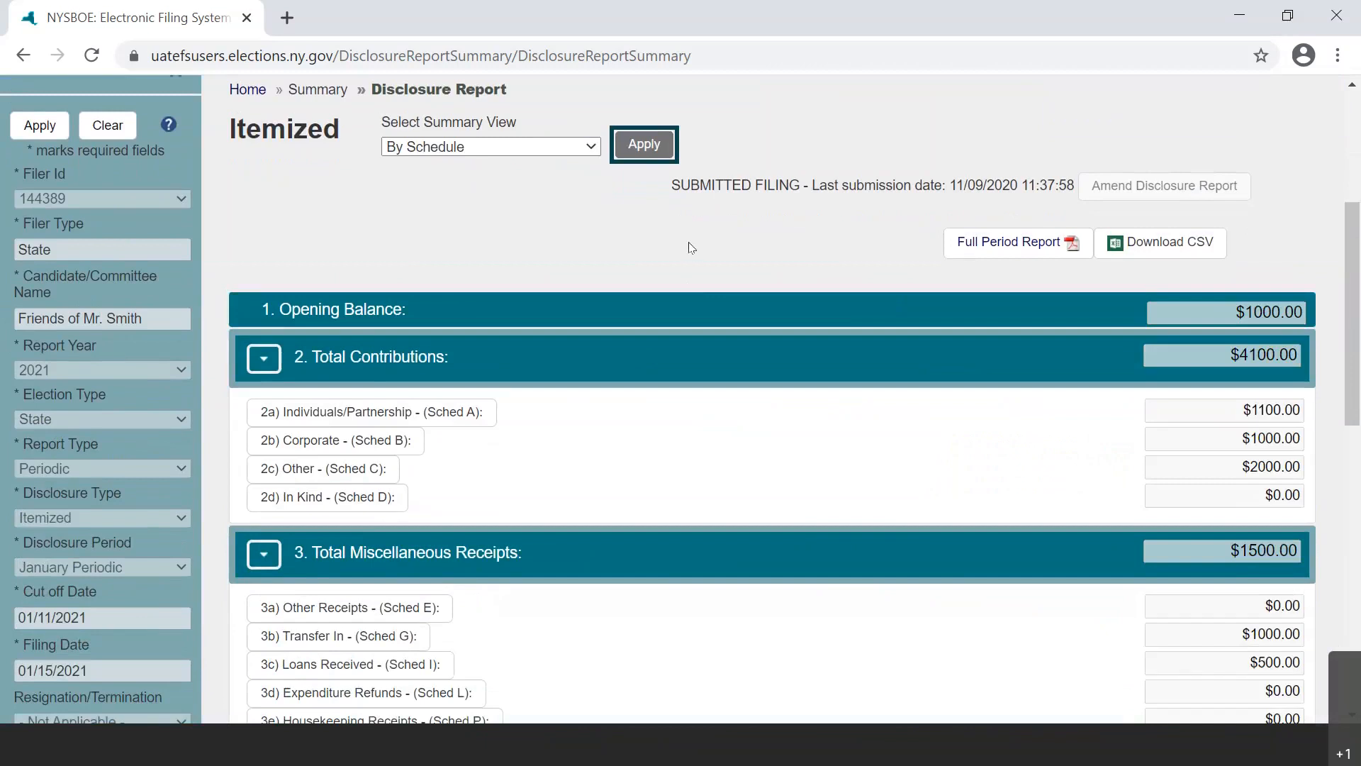
mouse_move(699, 247)
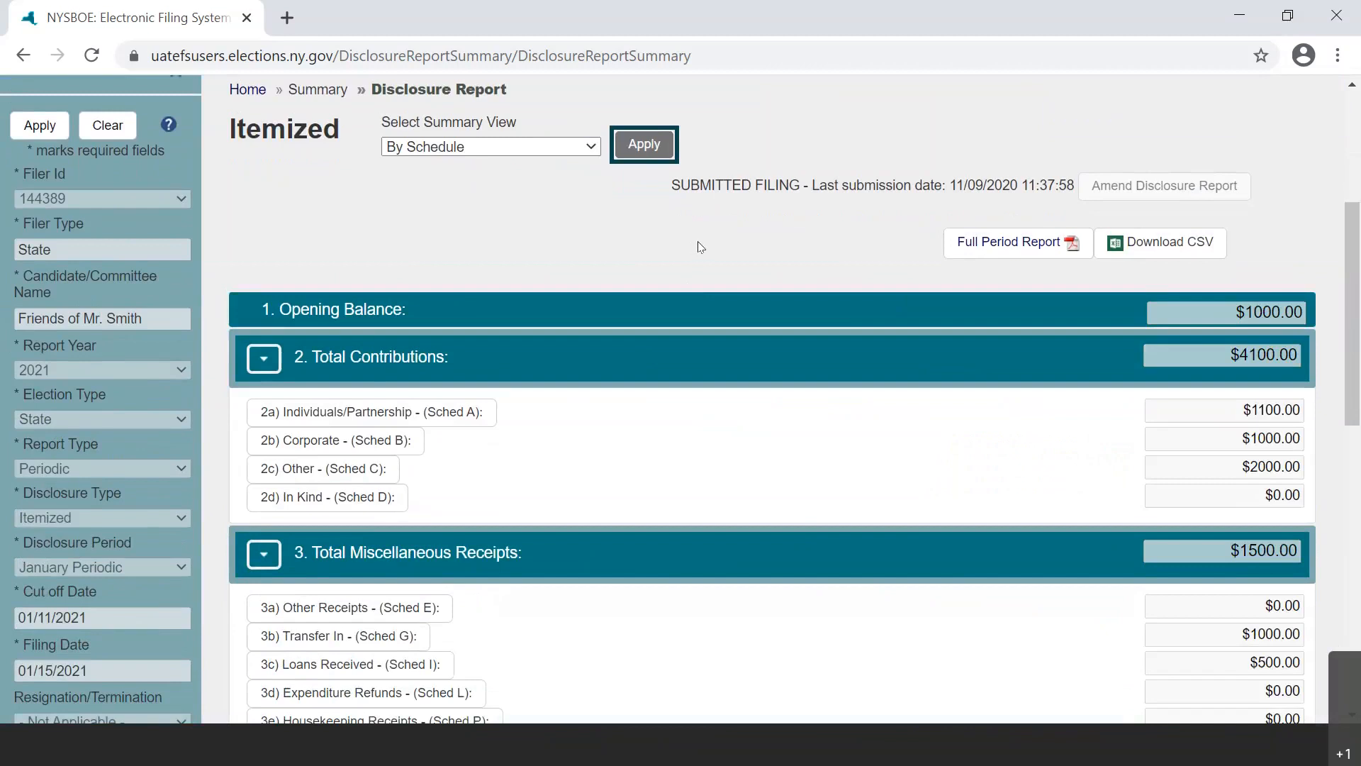
mouse_move(697, 247)
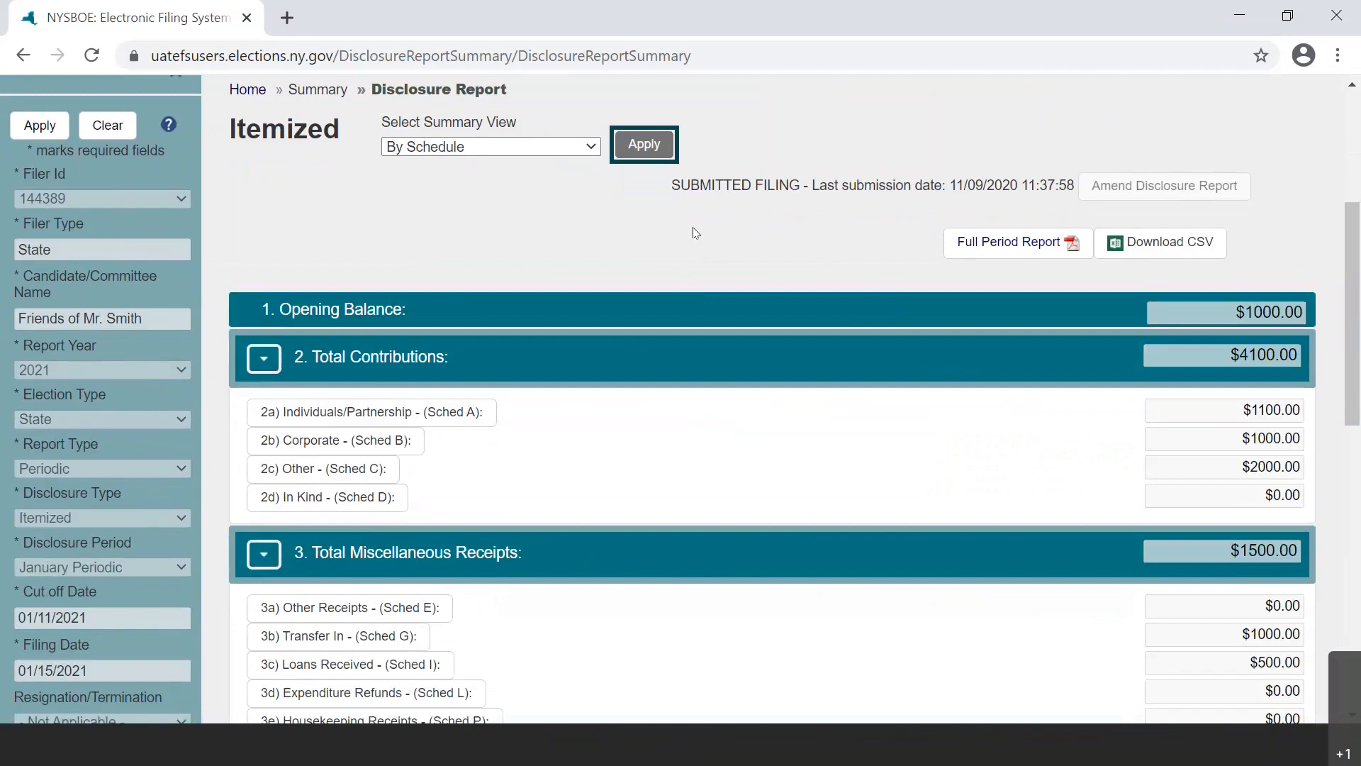
mouse_move(699, 229)
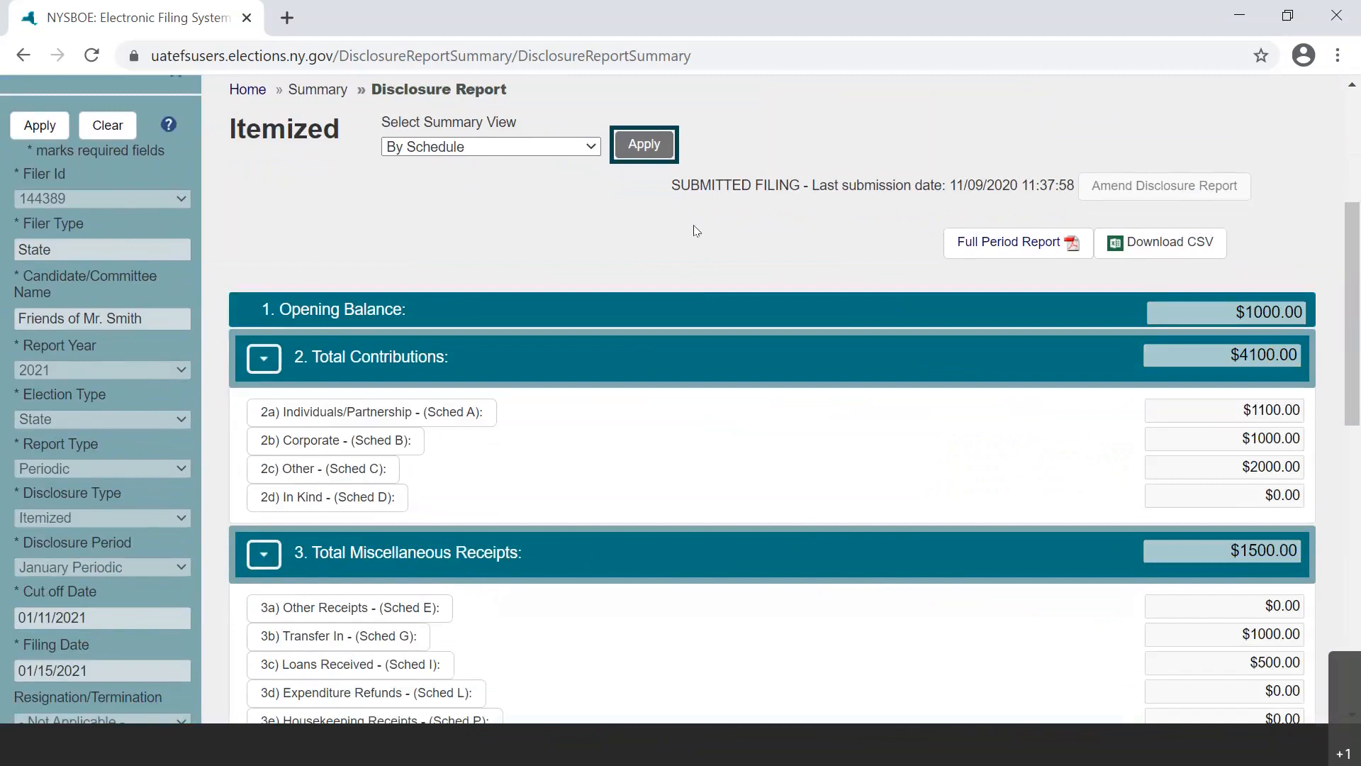
mouse_move(693, 232)
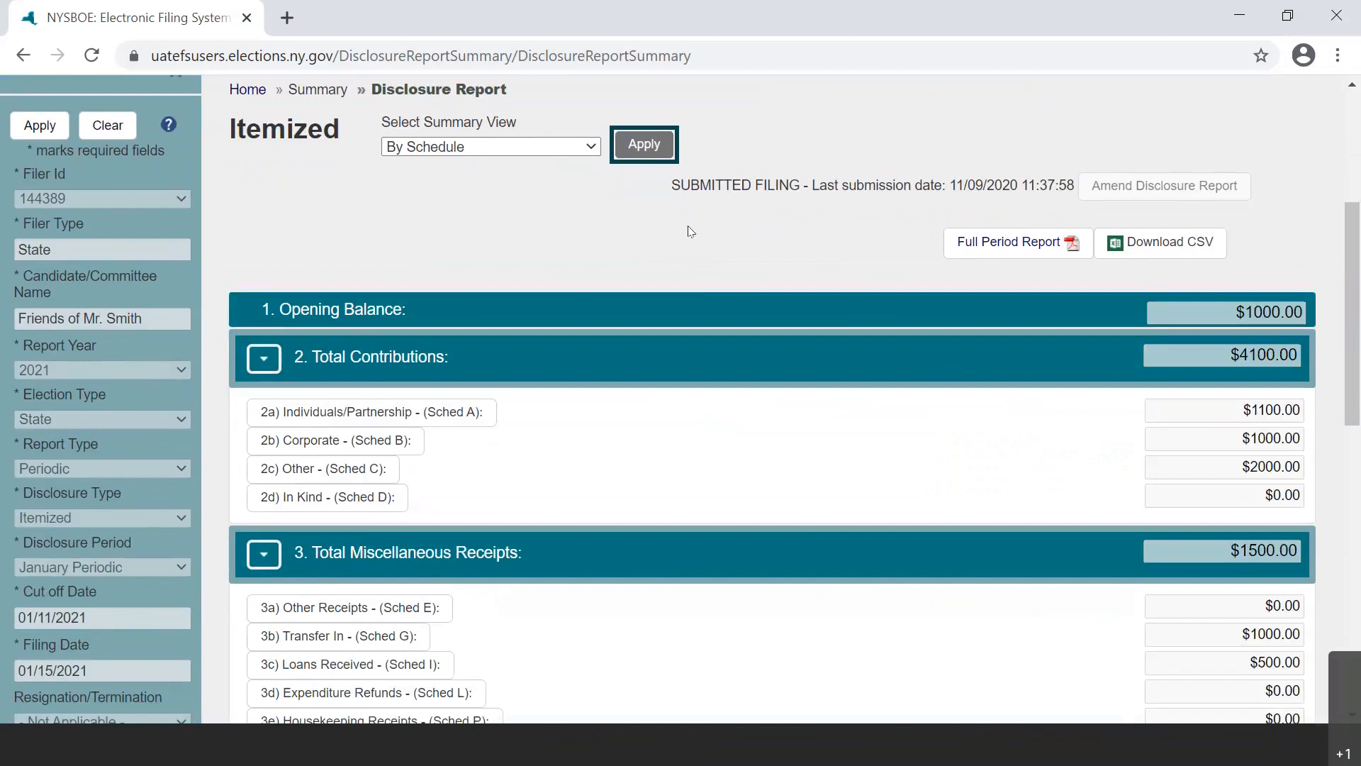
mouse_move(662, 239)
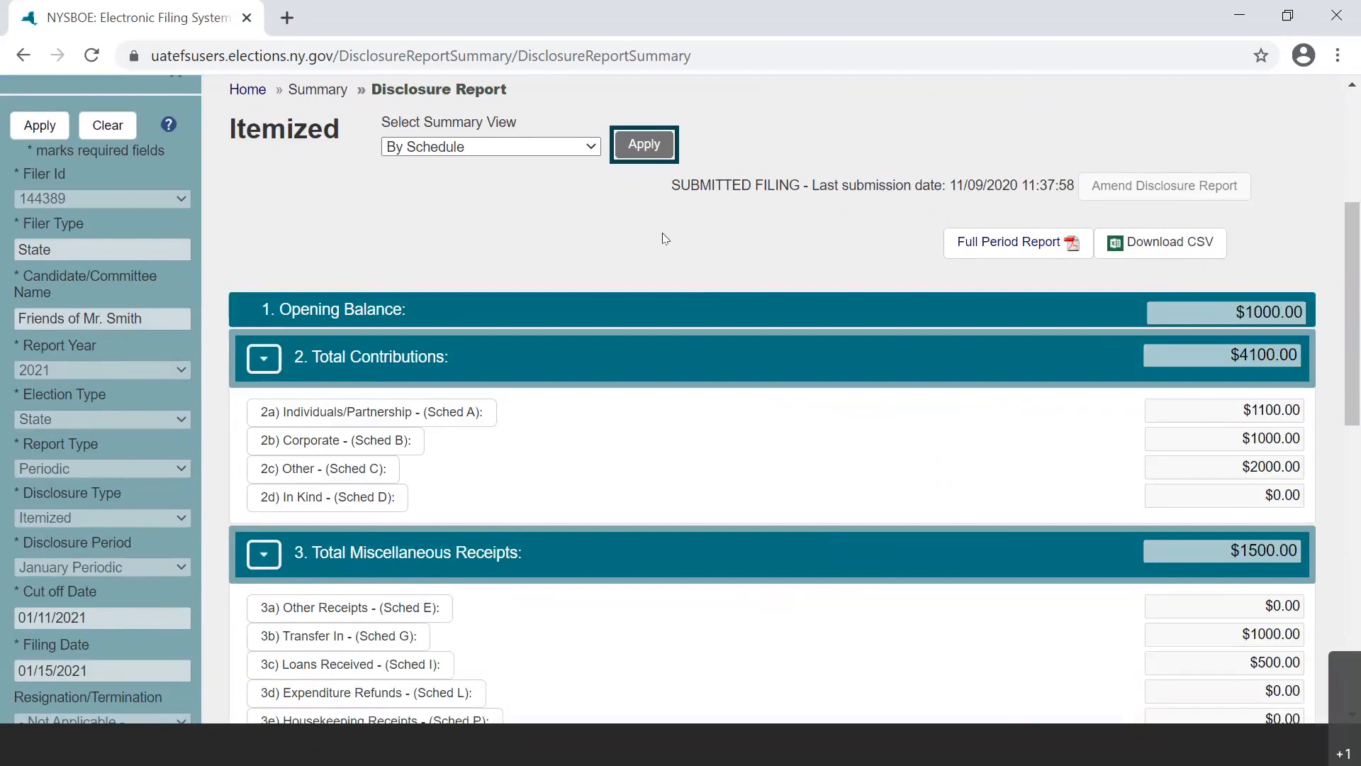
mouse_move(668, 238)
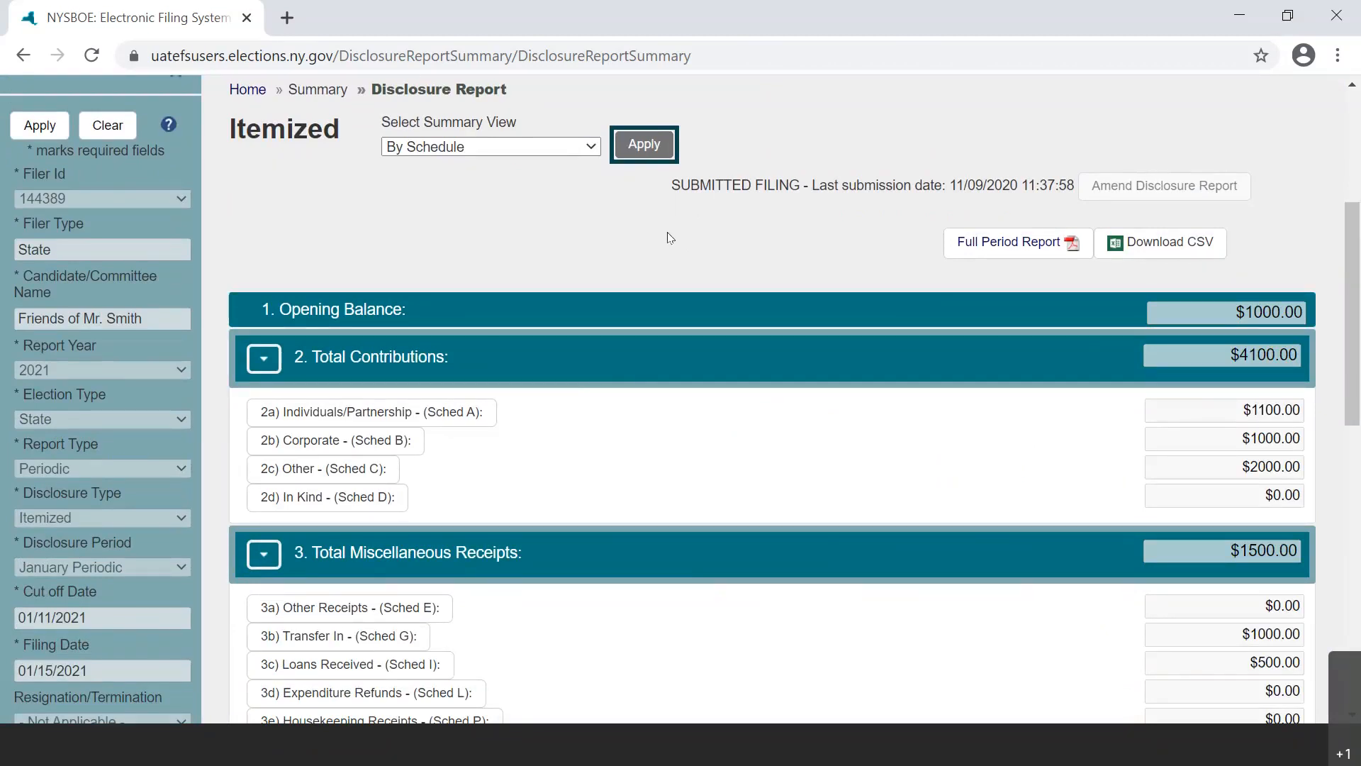
mouse_move(780, 220)
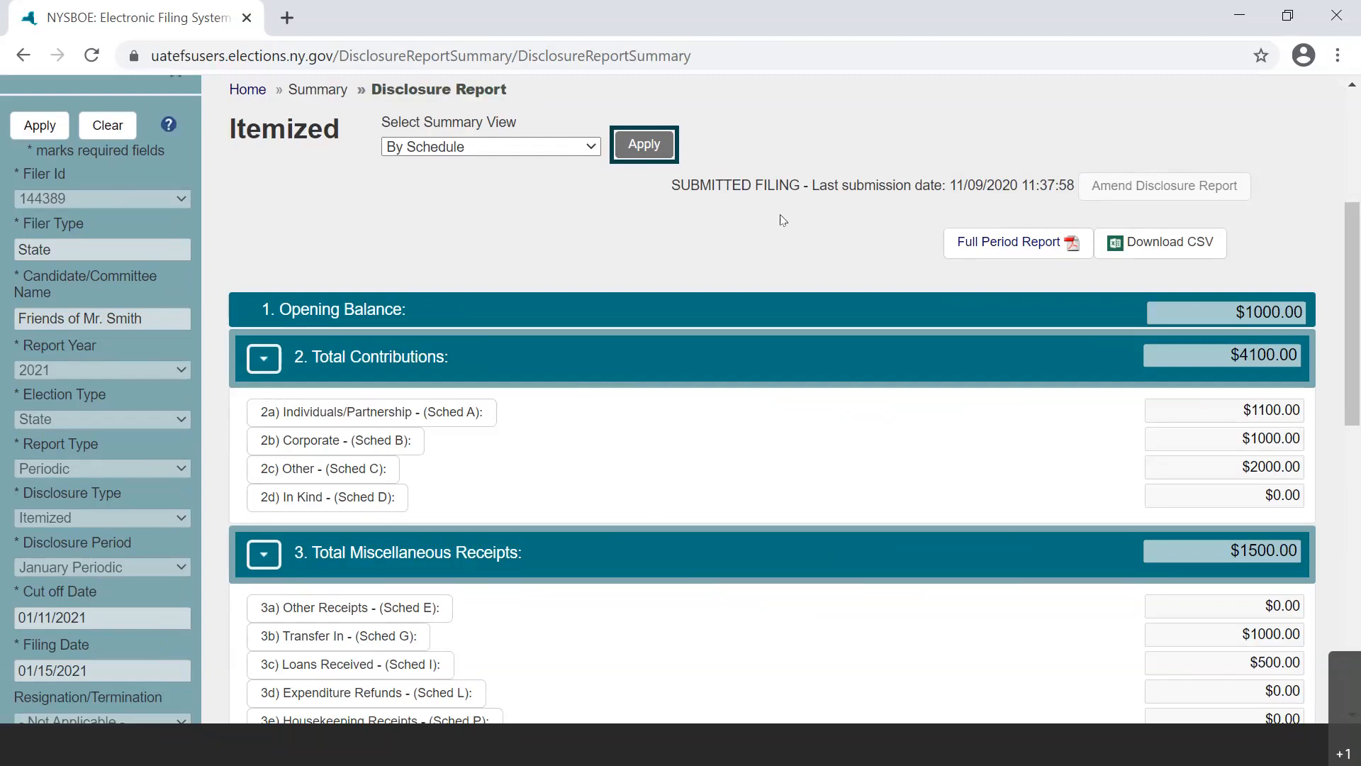
mouse_move(785, 224)
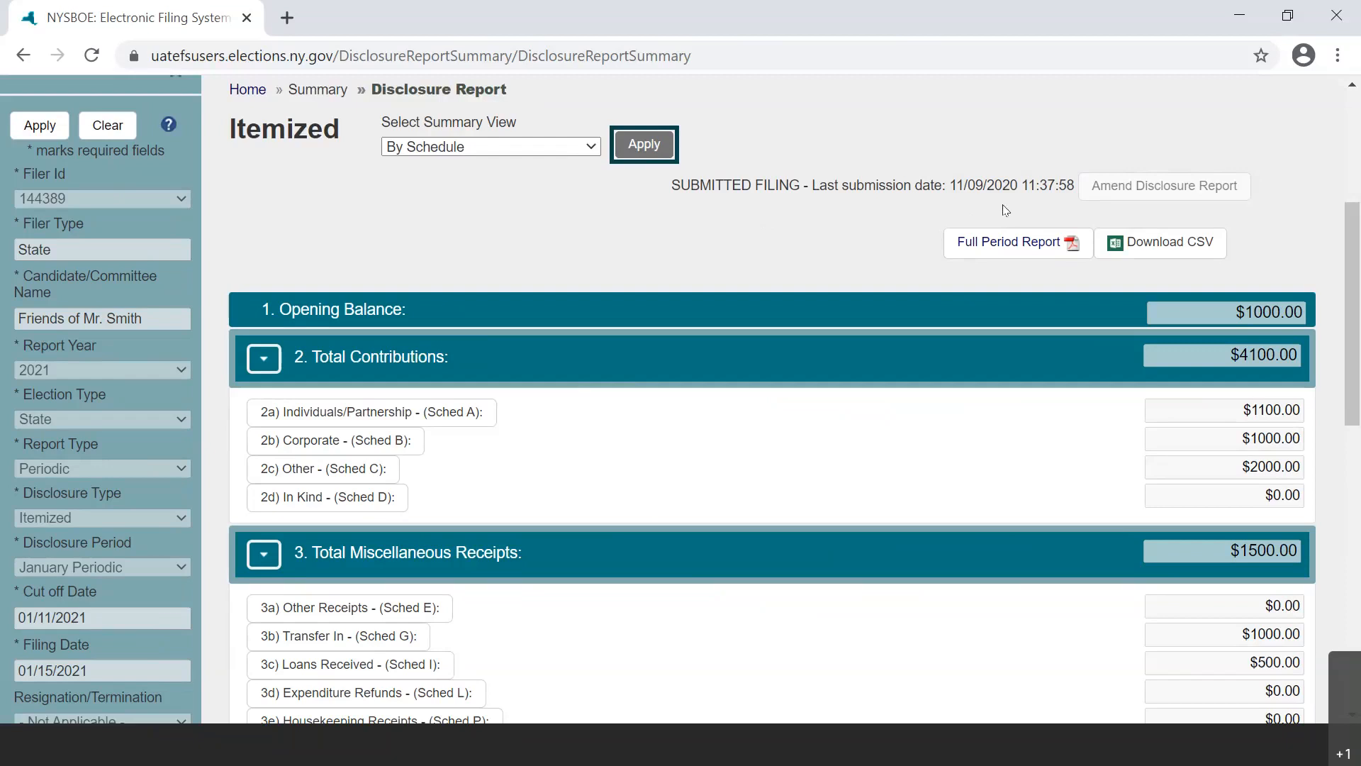
mouse_move(1002, 209)
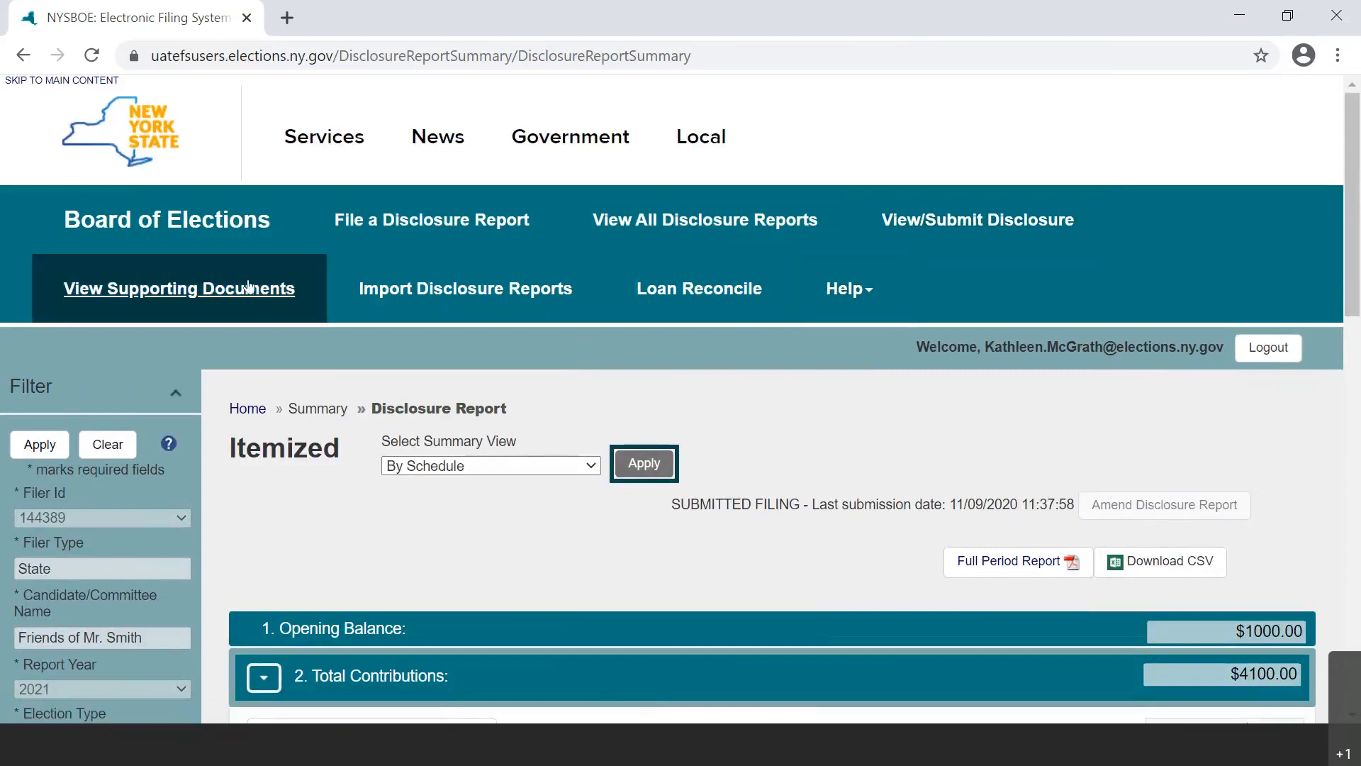
List the 2021 January Periodic supporting documents, showing one Letter of Indebtedness filed 11/10/2020
left_click(178, 289)
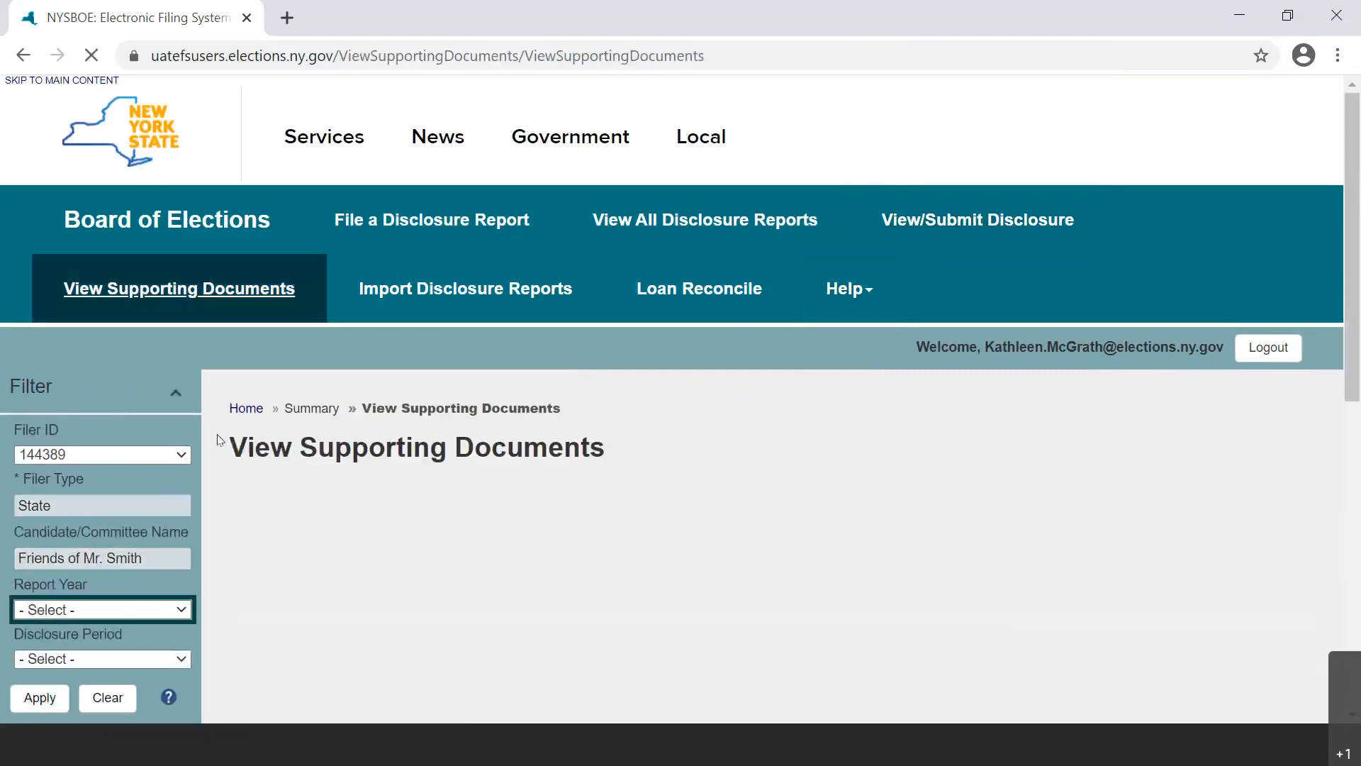
left_click(101, 608)
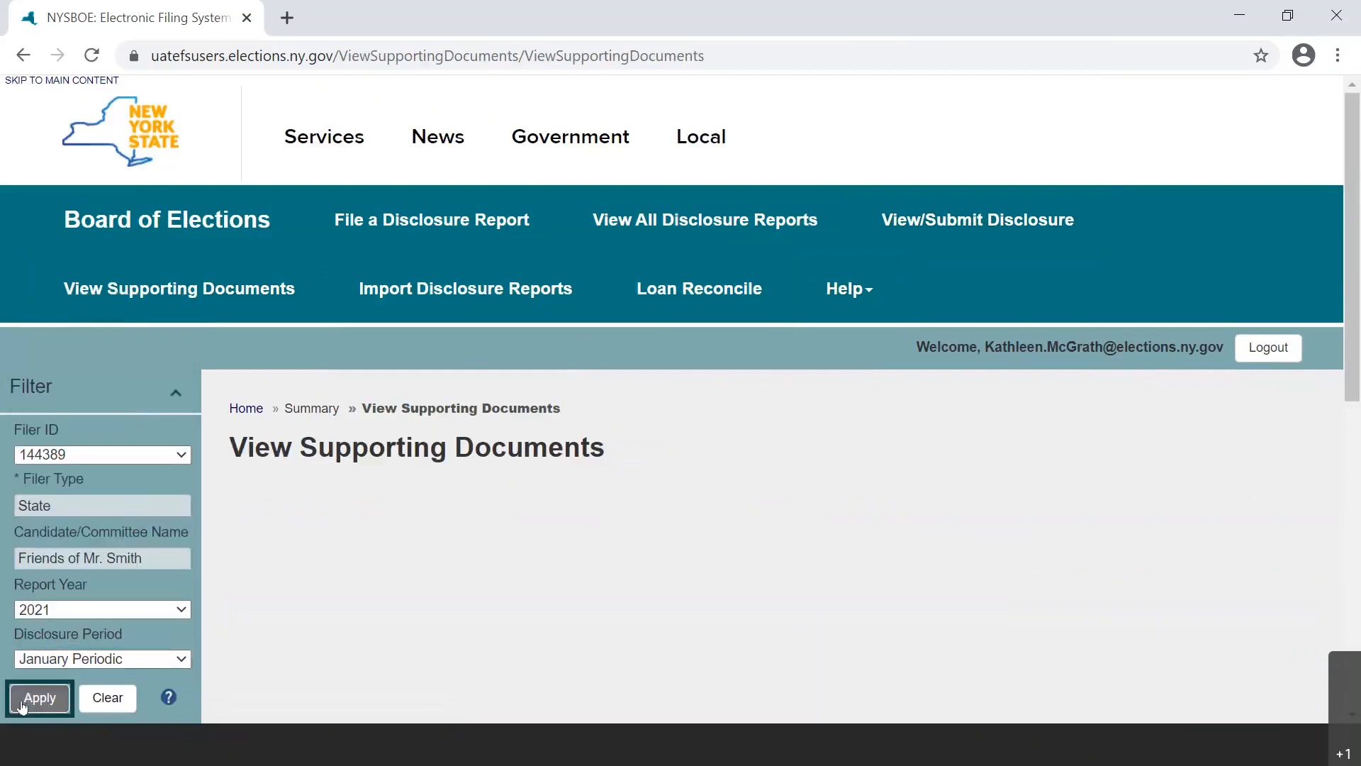
left_click(38, 697)
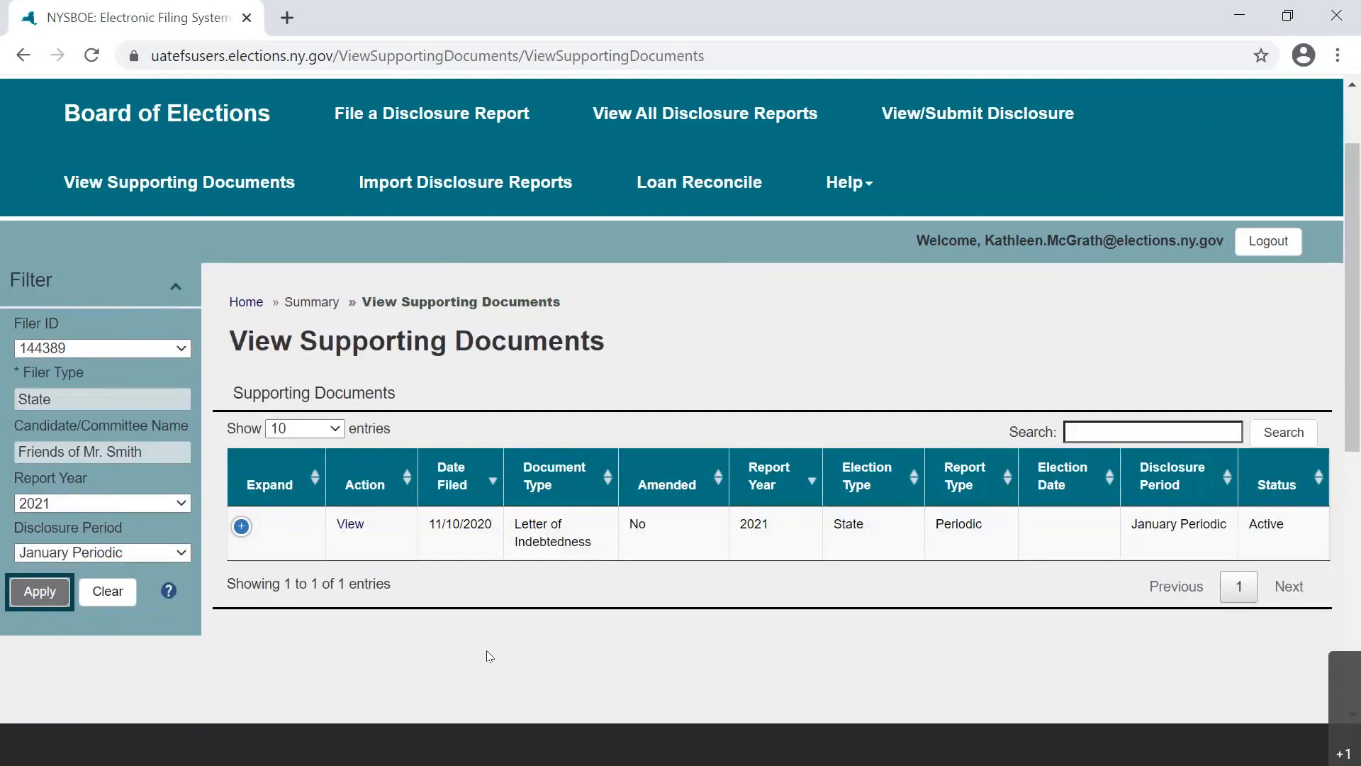
mouse_move(492, 647)
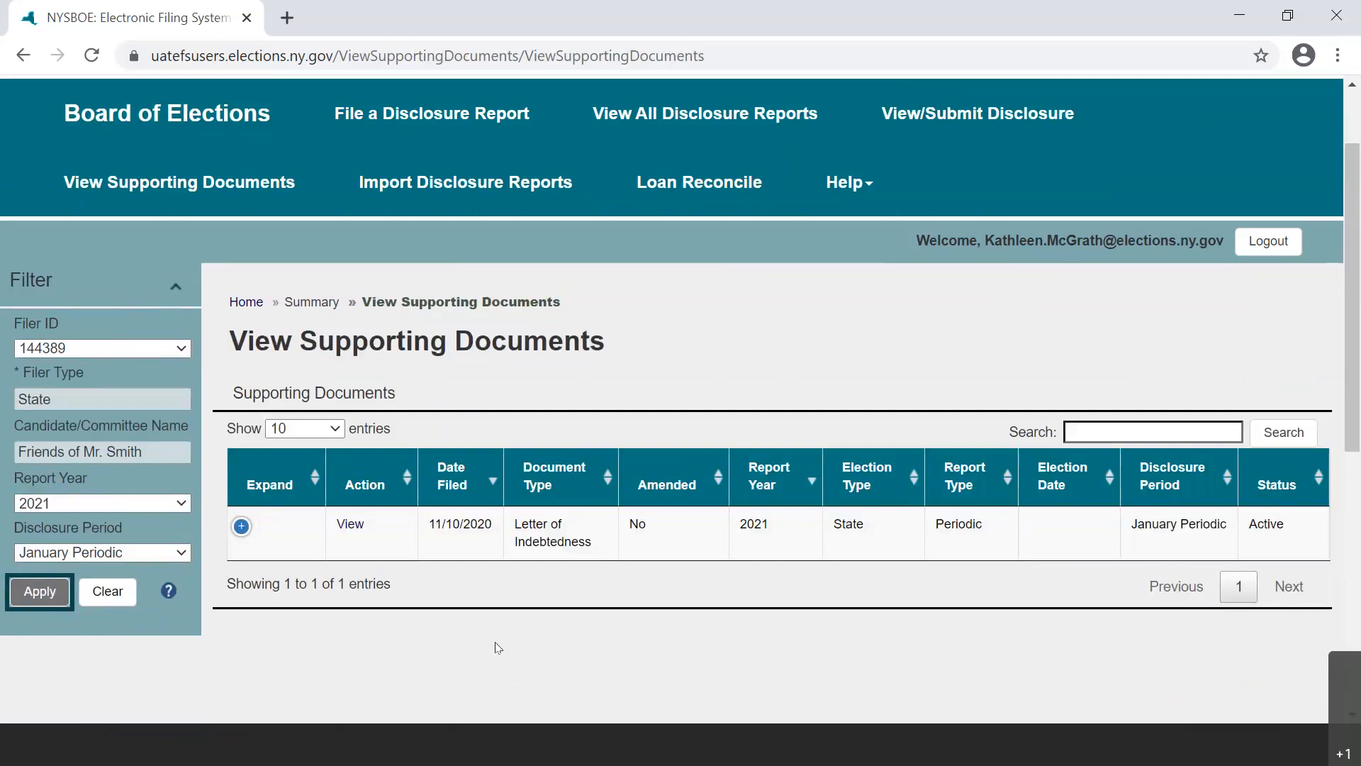
mouse_move(492, 634)
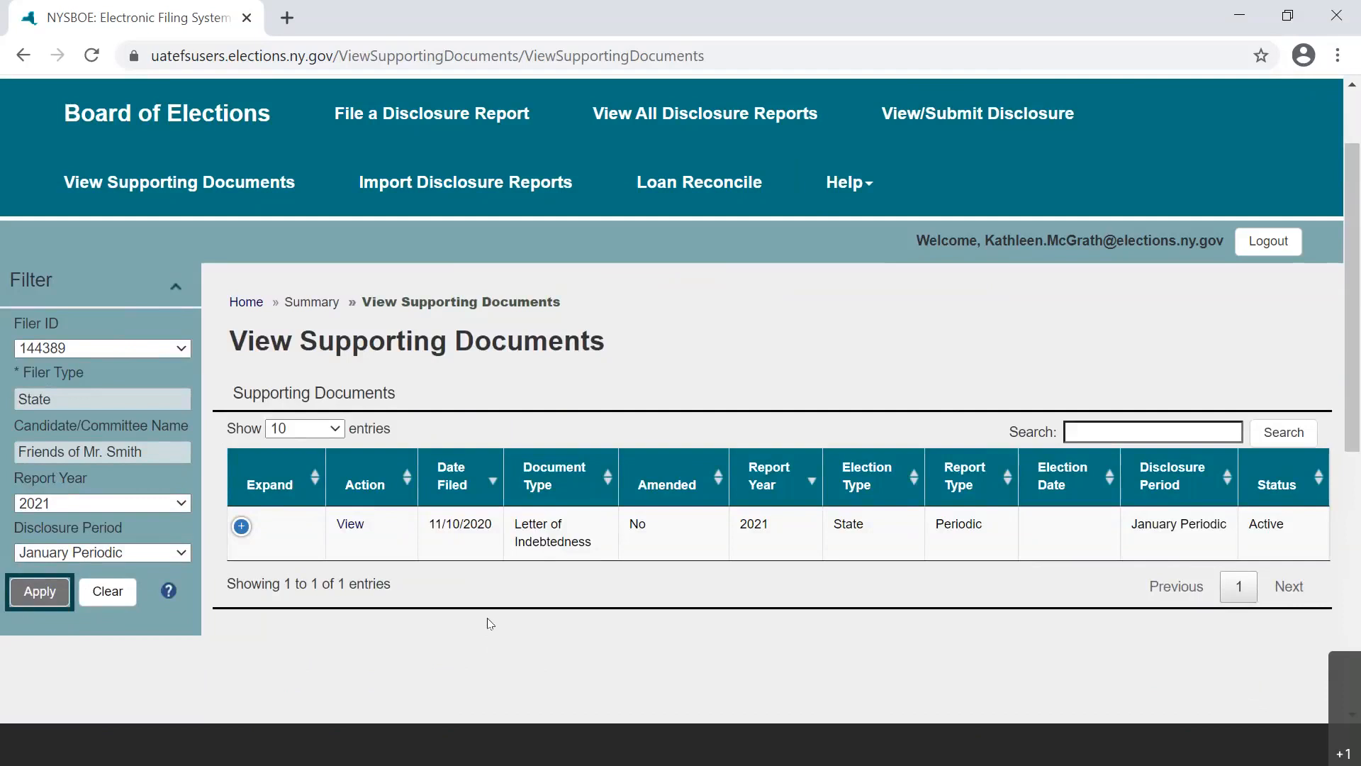
mouse_move(488, 615)
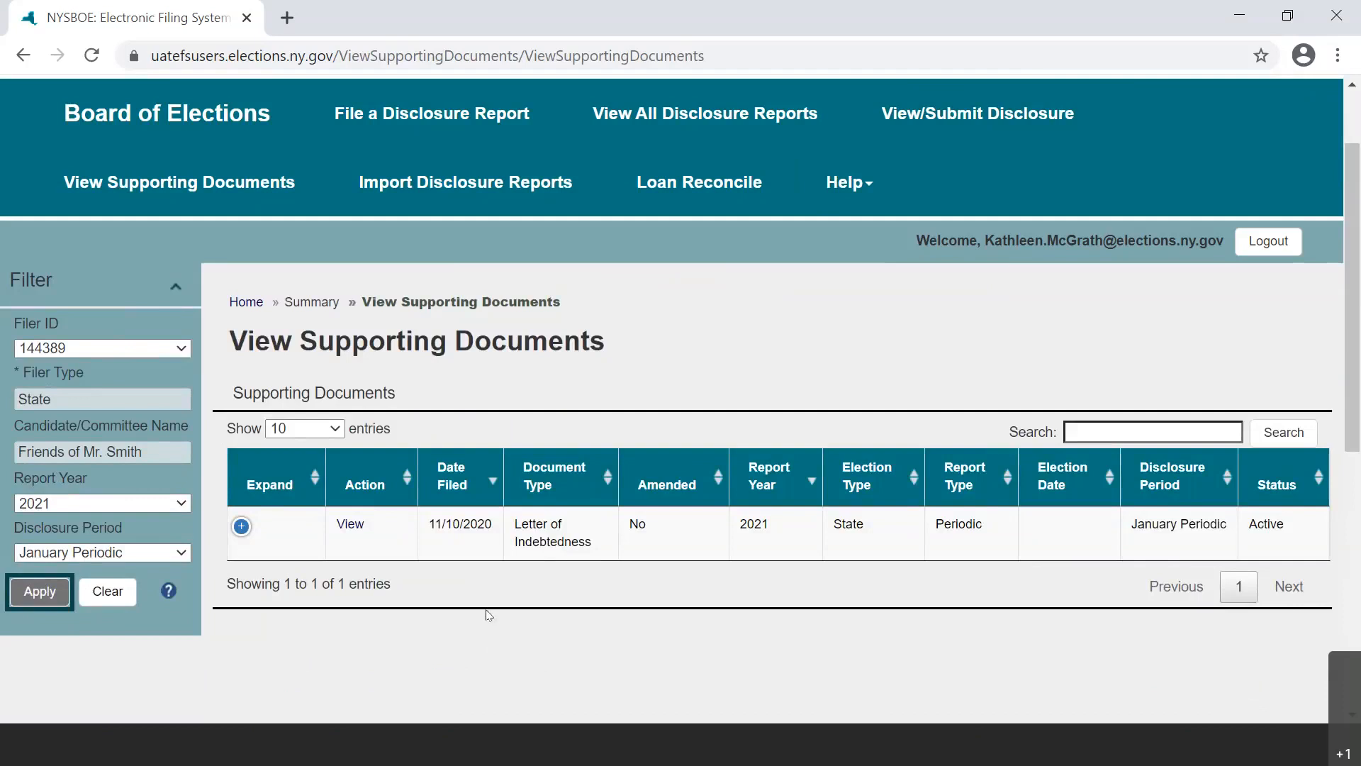
mouse_move(489, 616)
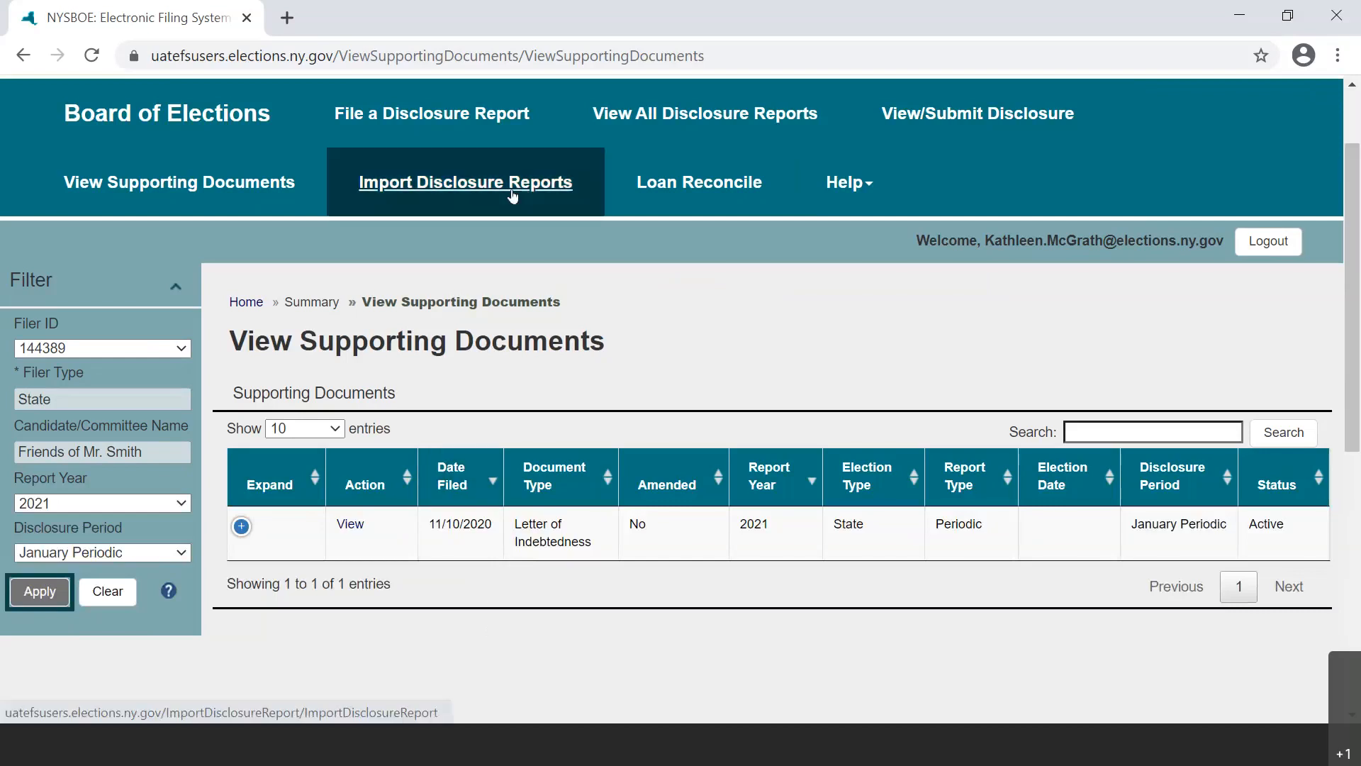
Go to the Import Disclosure Report page with the filer's ID and committee prefilled
left_click(464, 182)
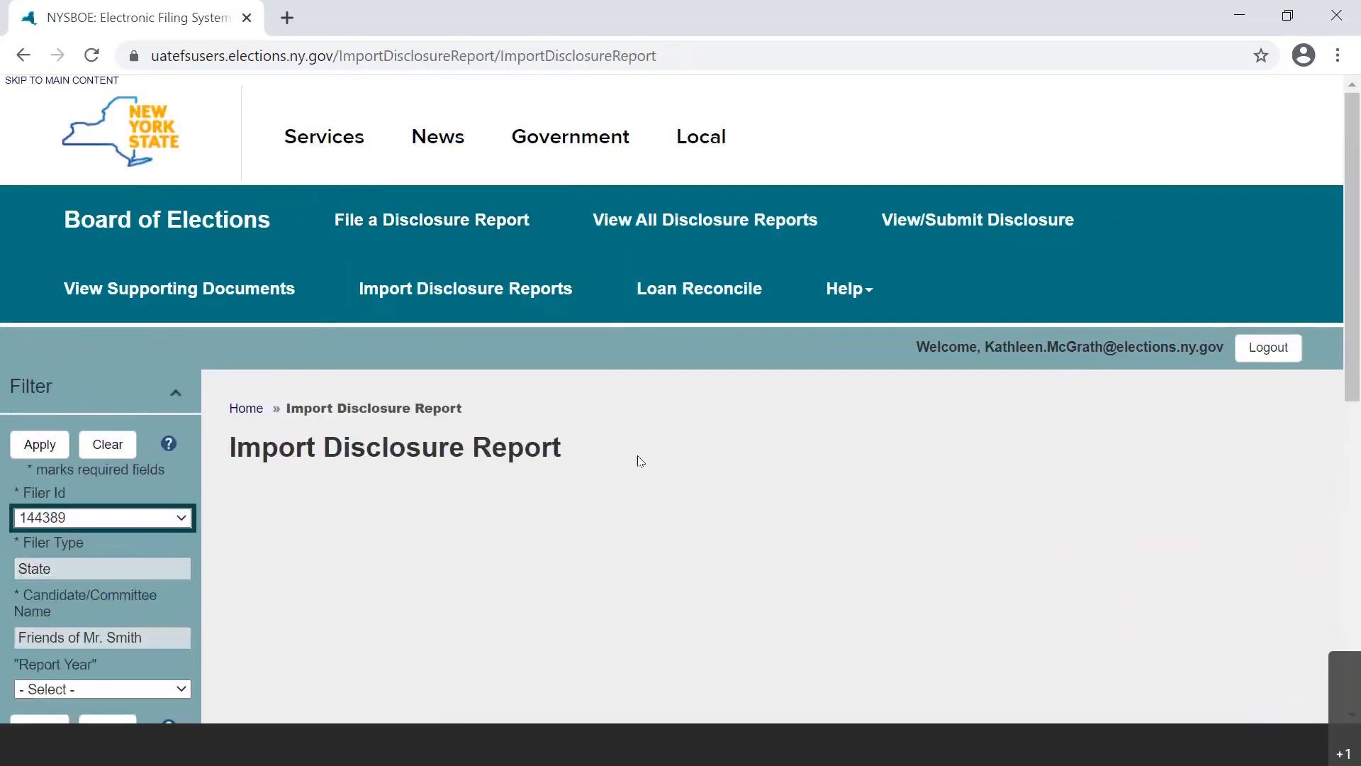
mouse_move(667, 505)
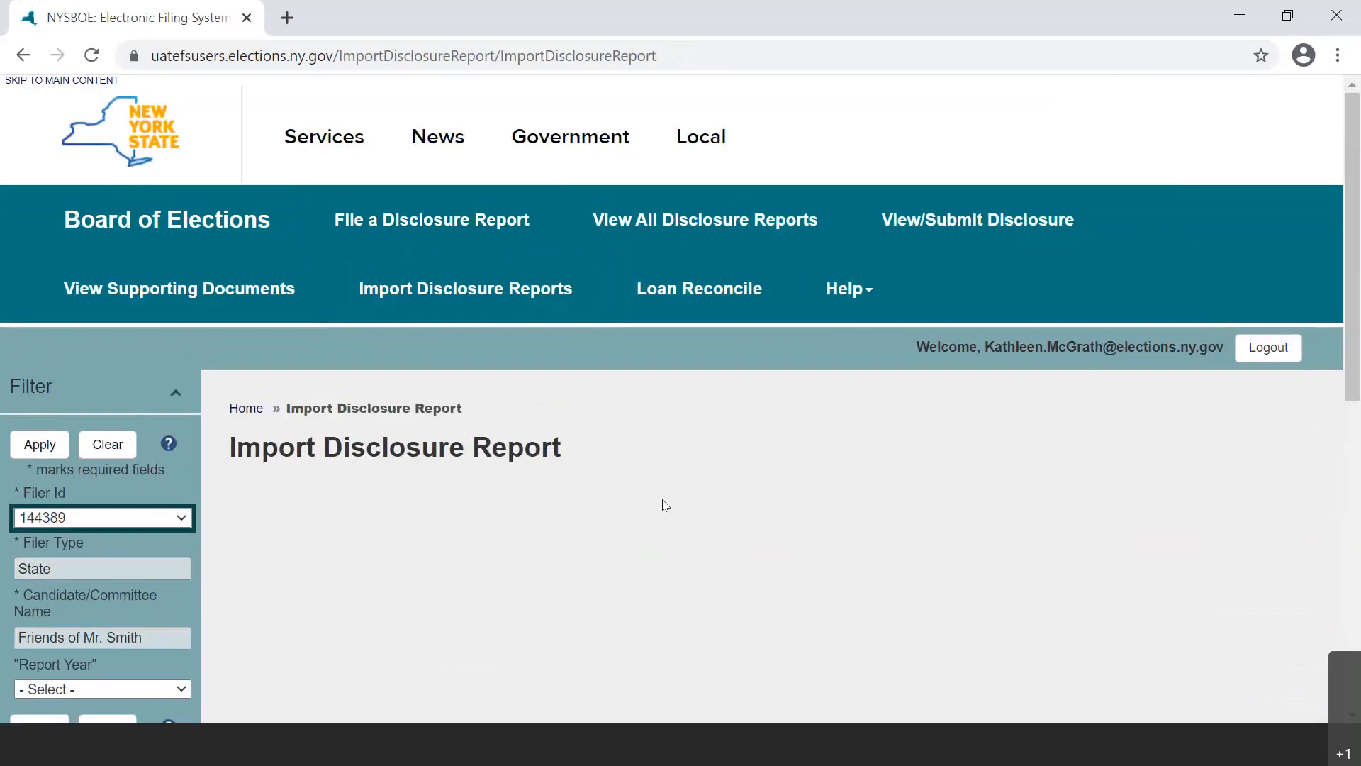
mouse_move(653, 506)
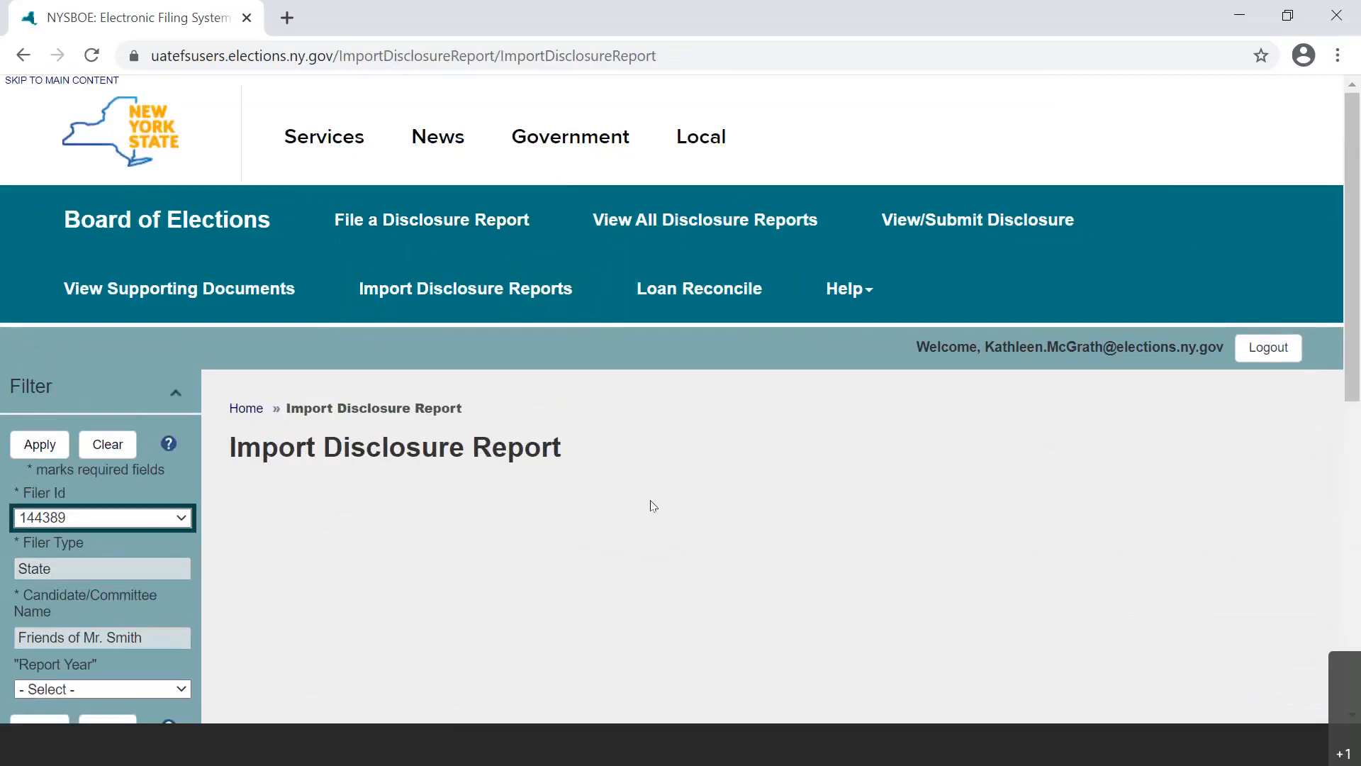
mouse_move(652, 506)
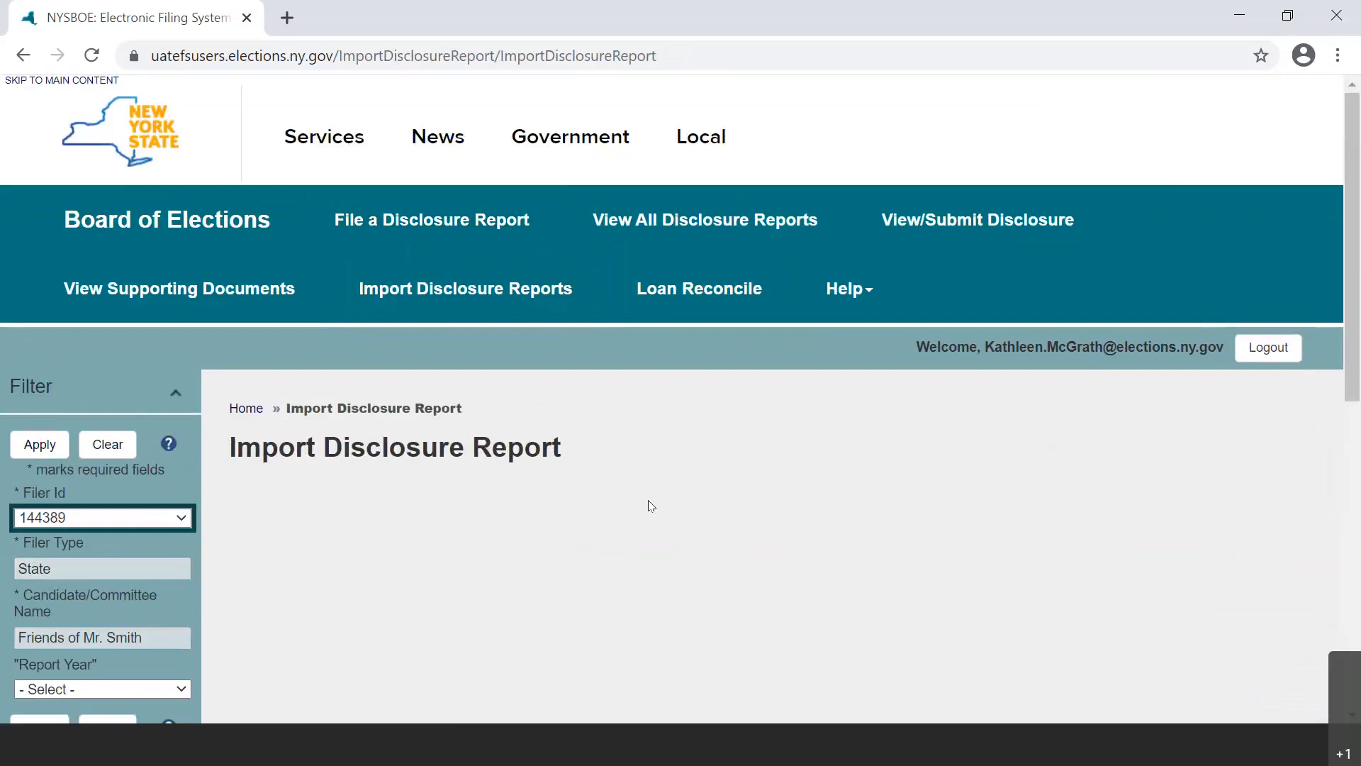
mouse_move(647, 506)
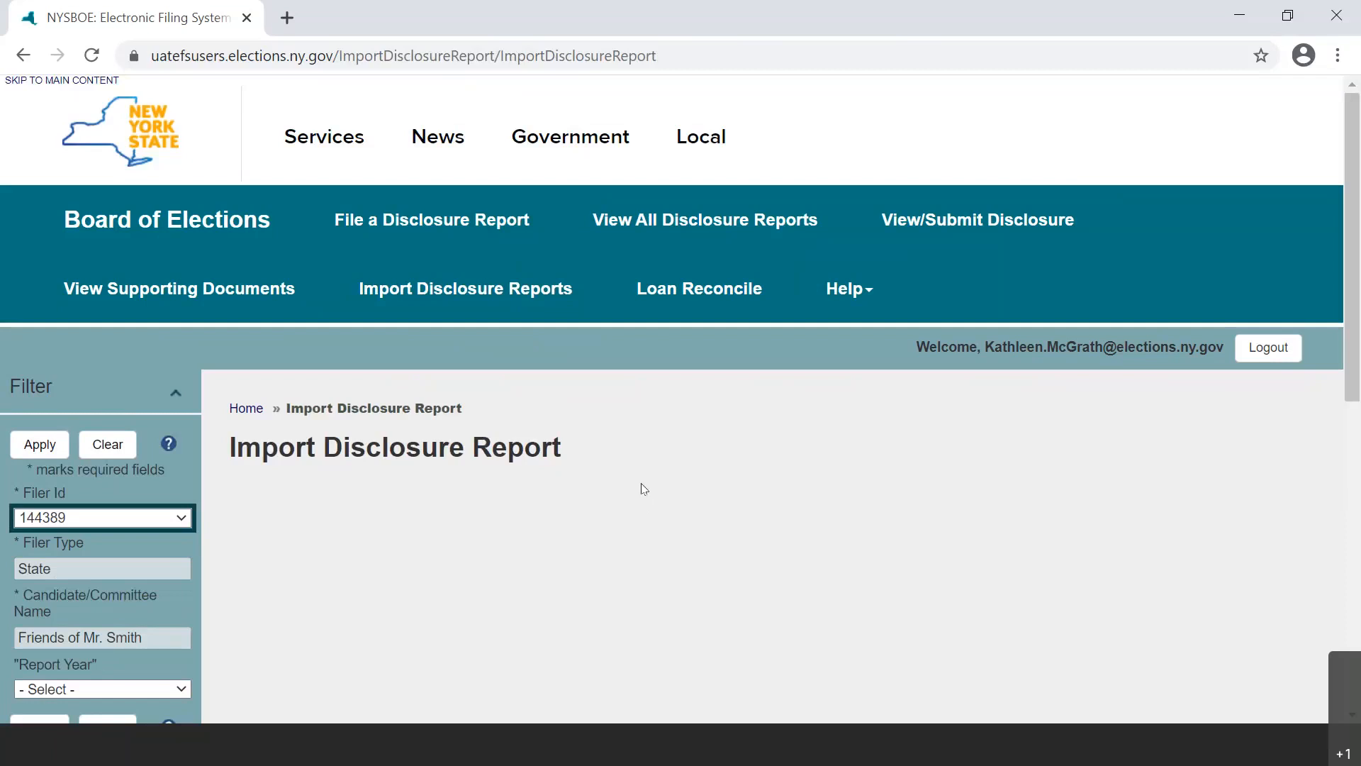
mouse_move(716, 321)
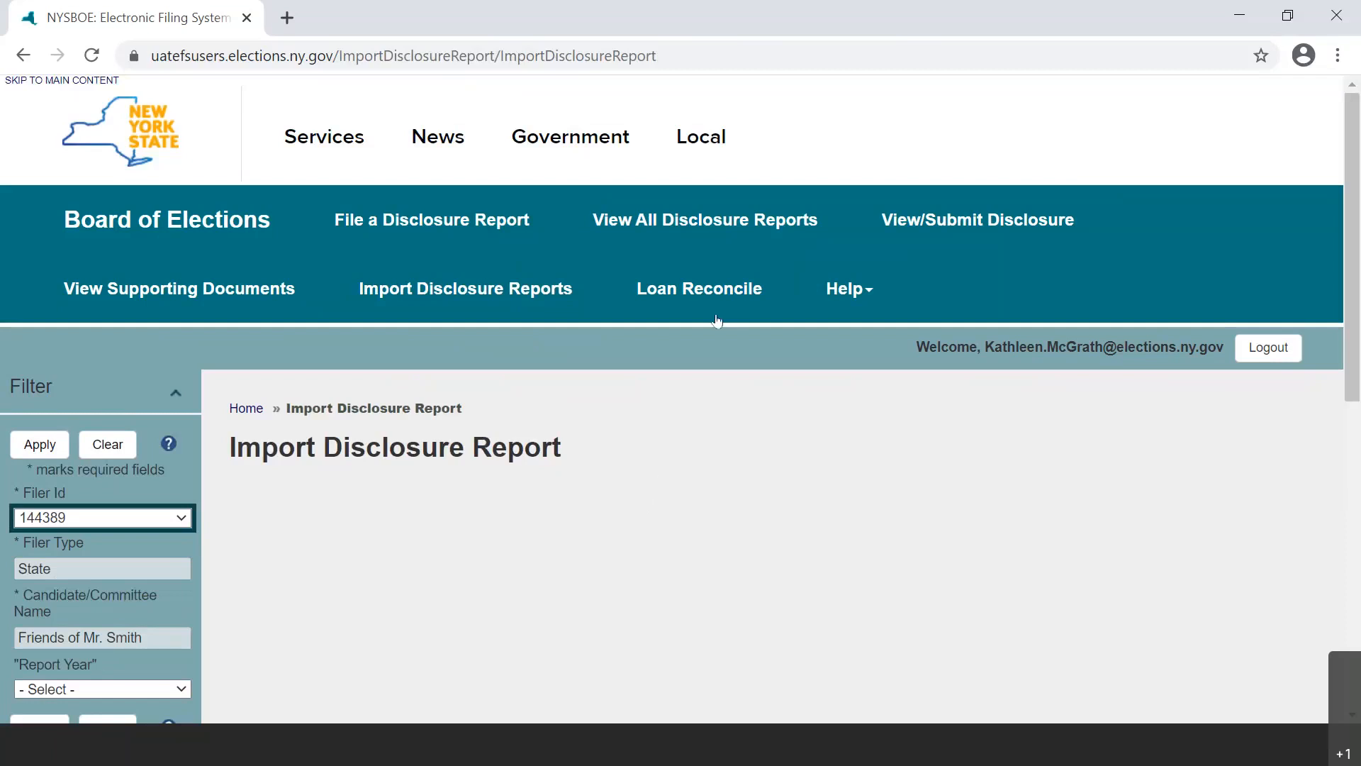
left_click(698, 288)
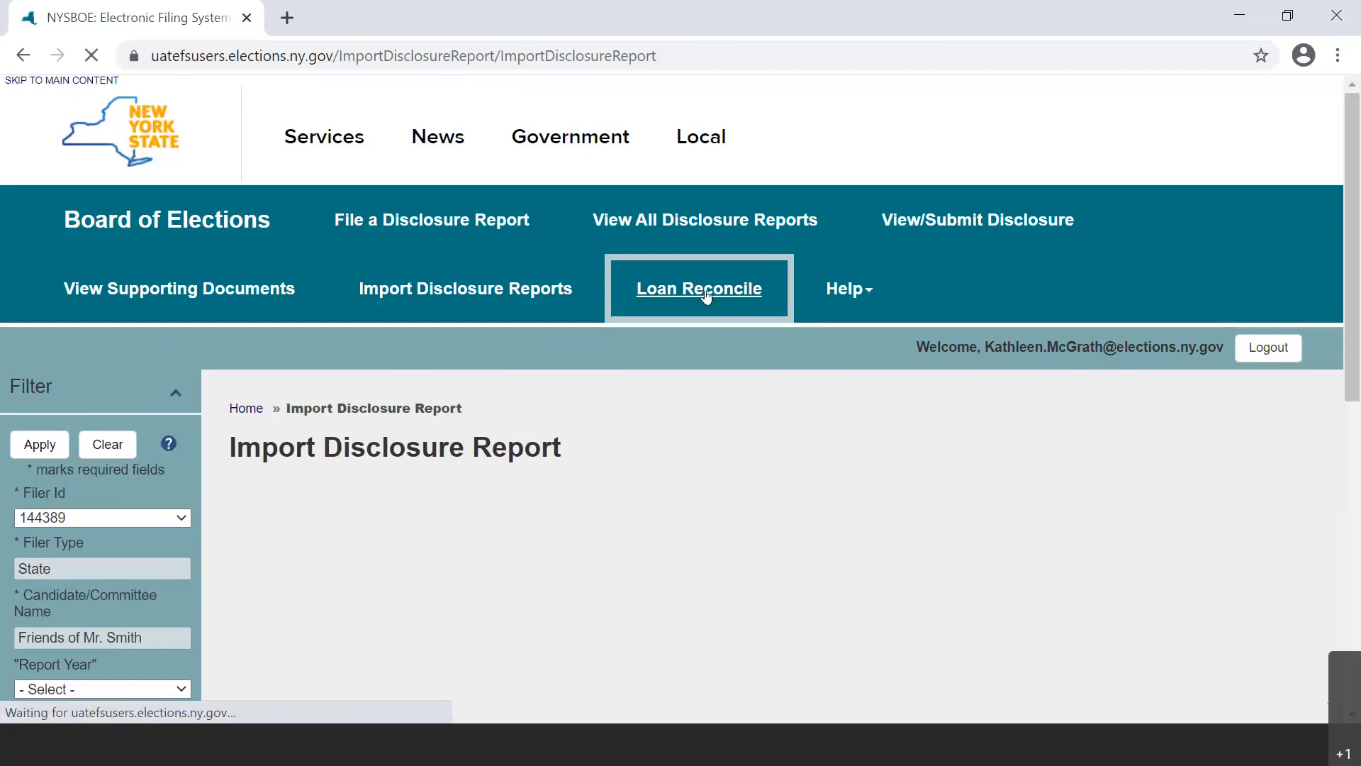
left_click(697, 288)
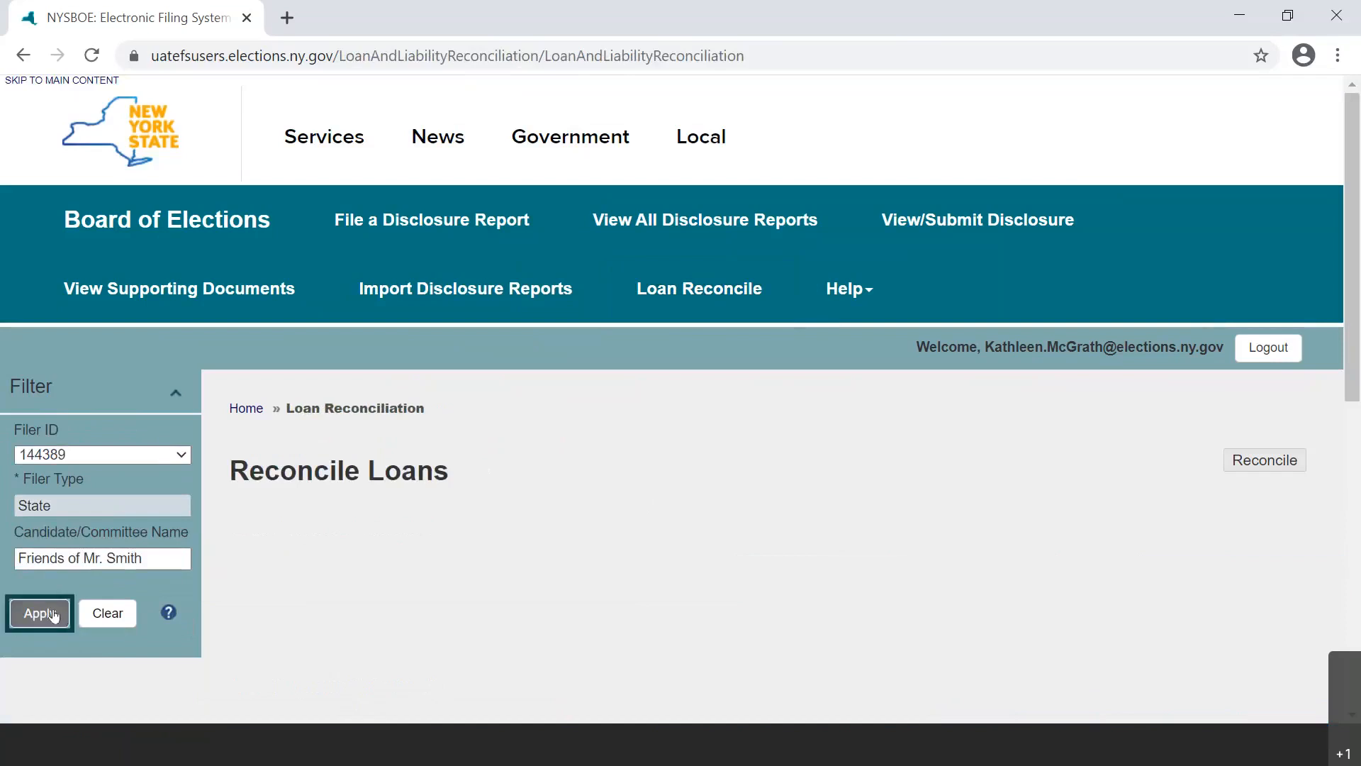
left_click(38, 612)
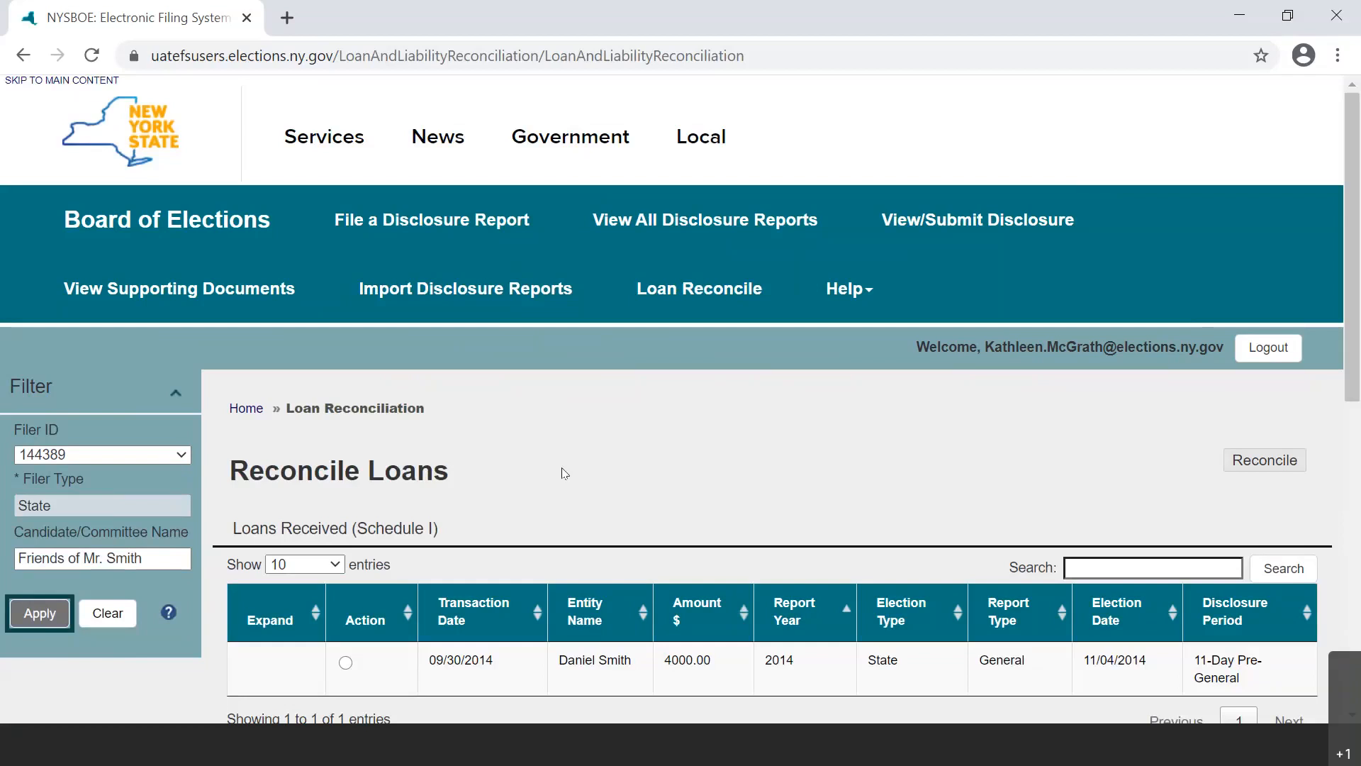
mouse_move(740, 433)
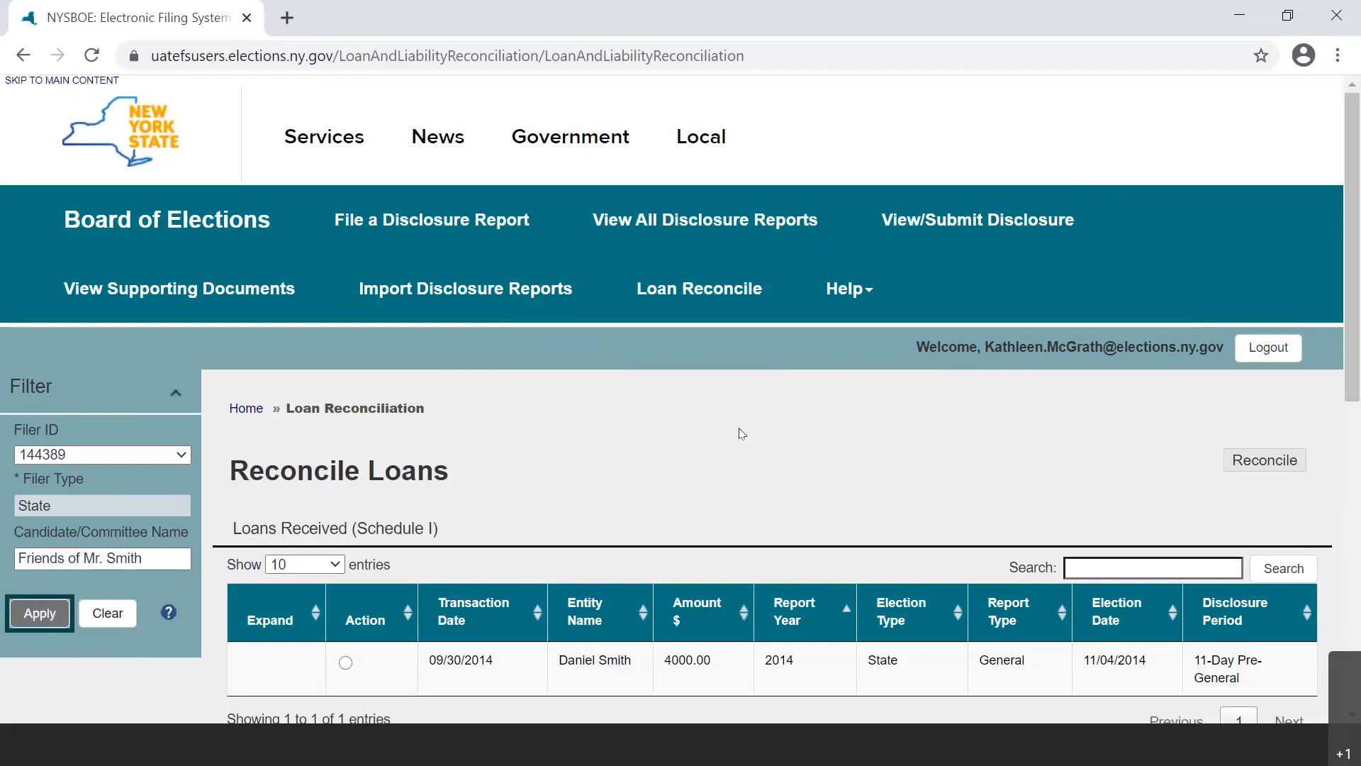
mouse_move(849, 318)
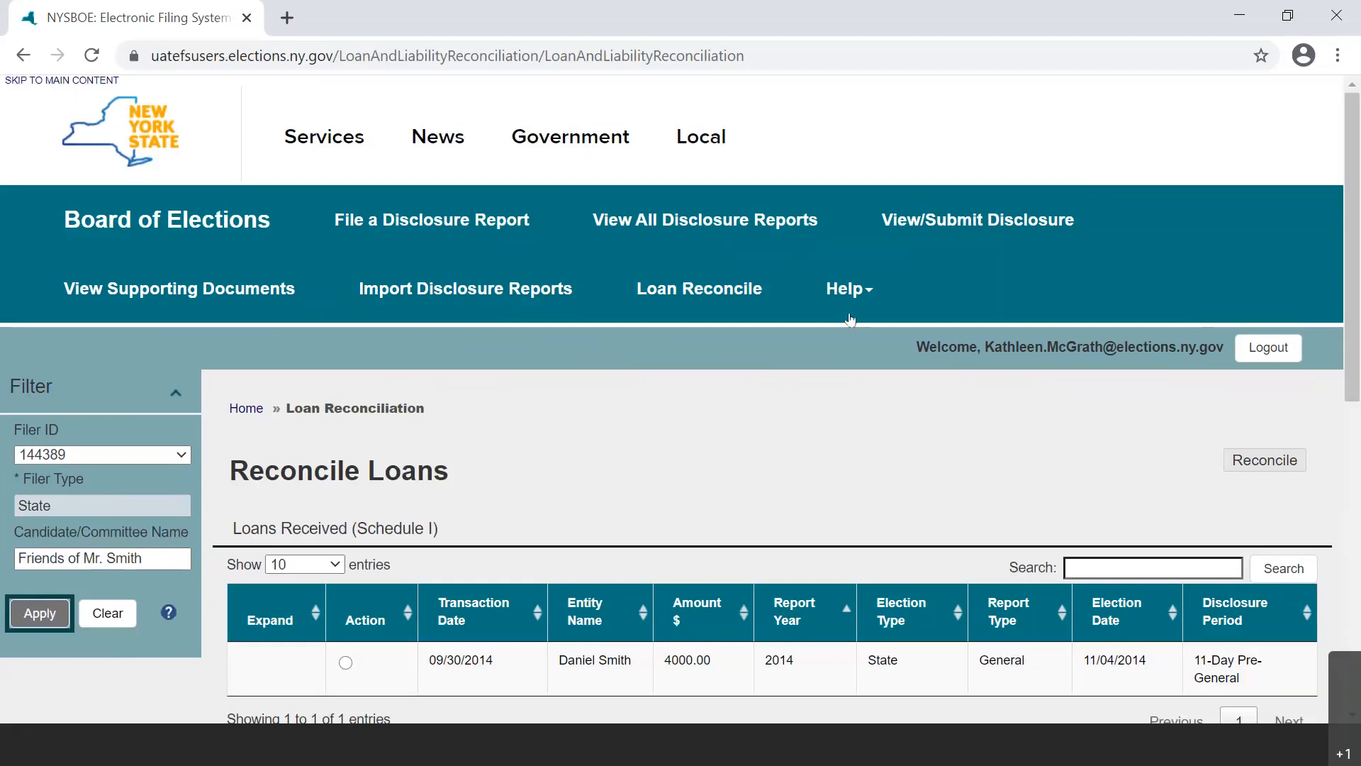
left_click(843, 288)
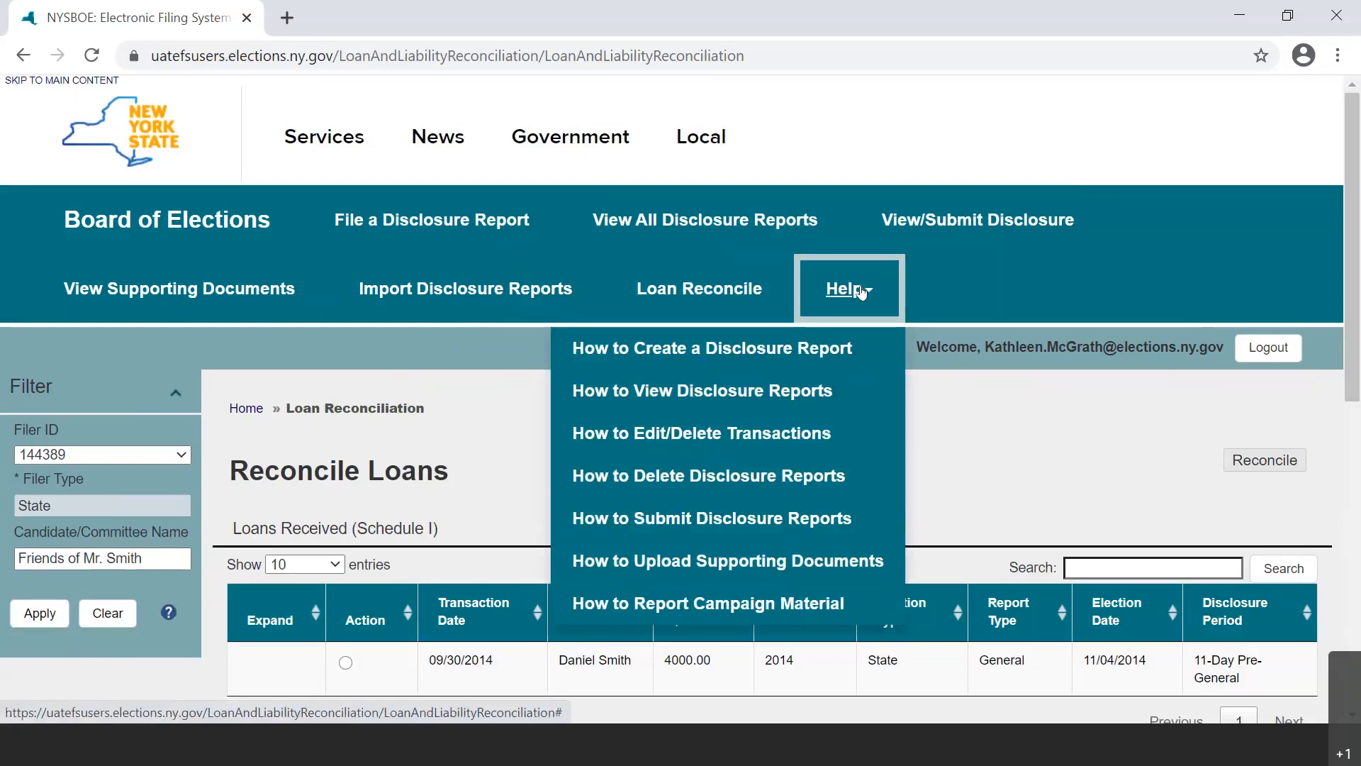
mouse_move(860, 293)
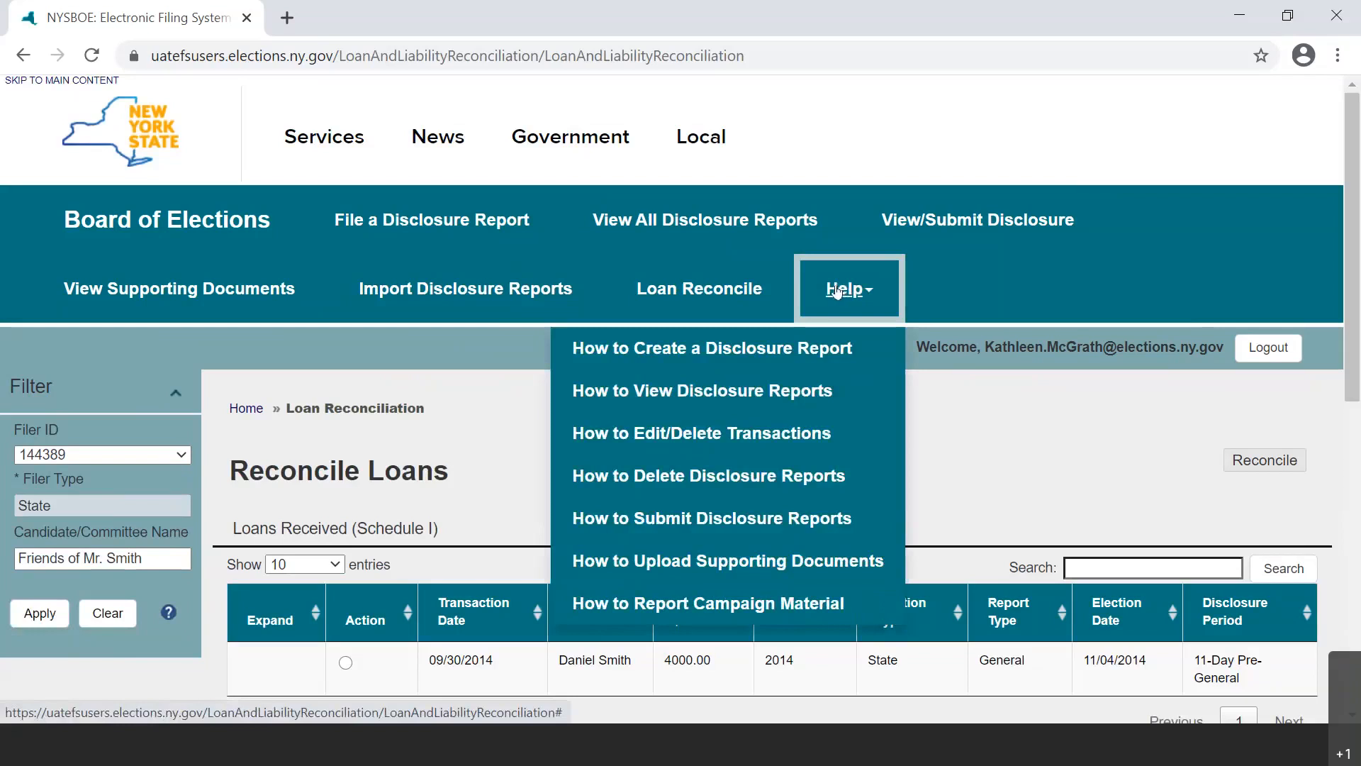
mouse_move(818, 324)
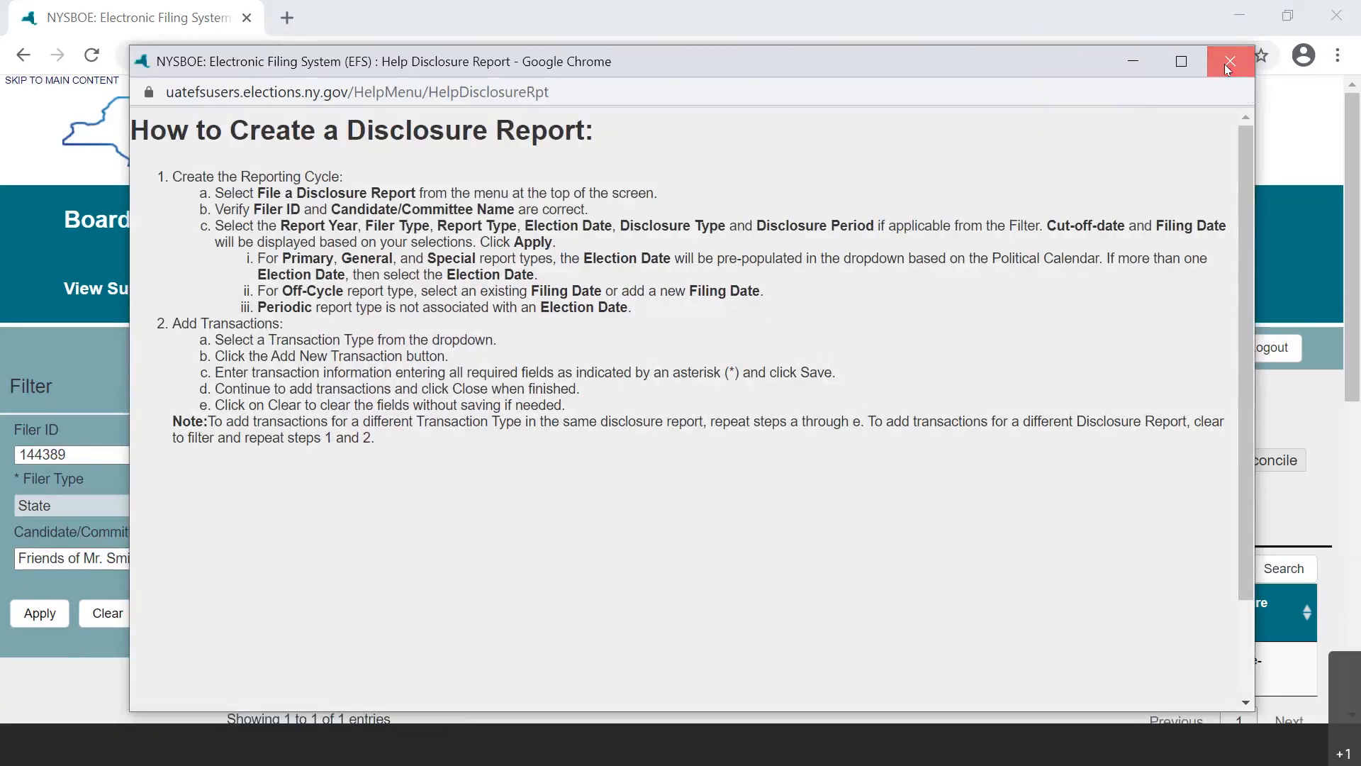
left_click(1229, 62)
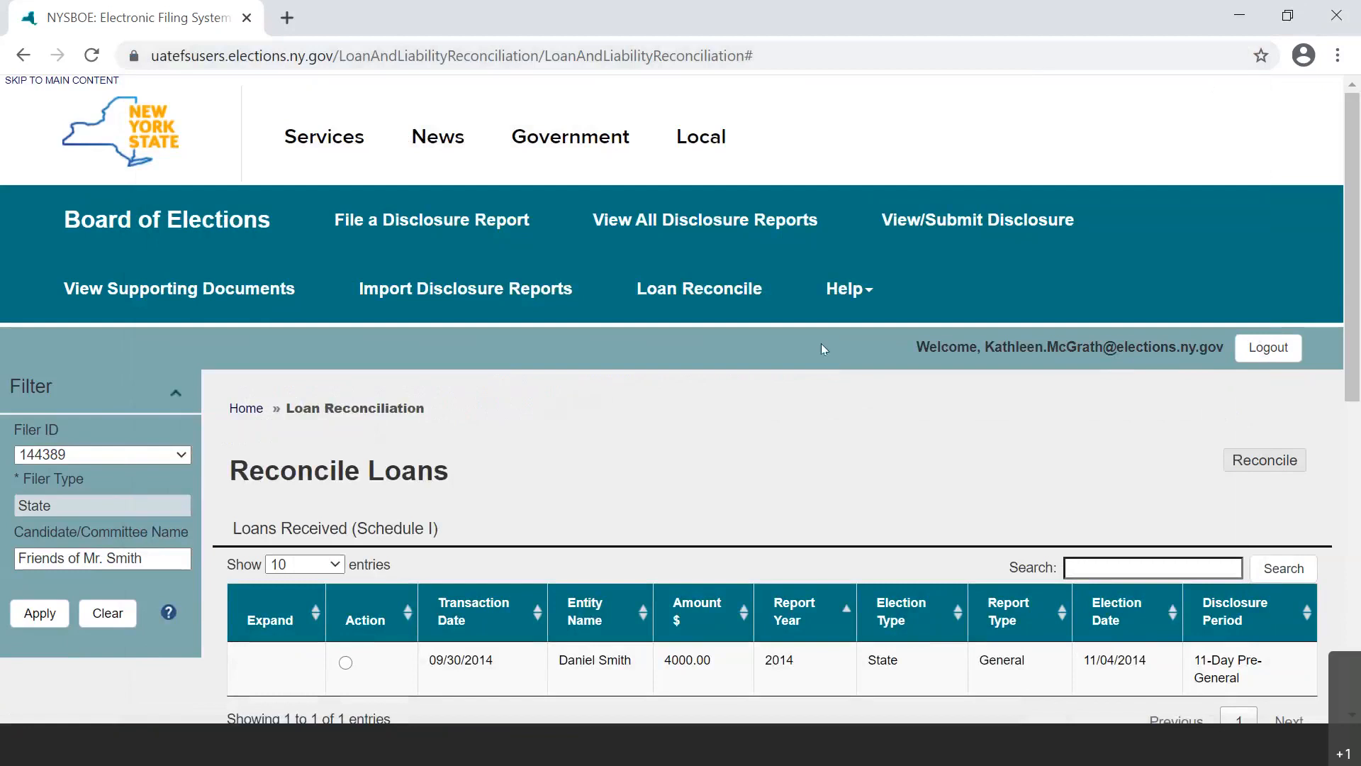
mouse_move(432, 219)
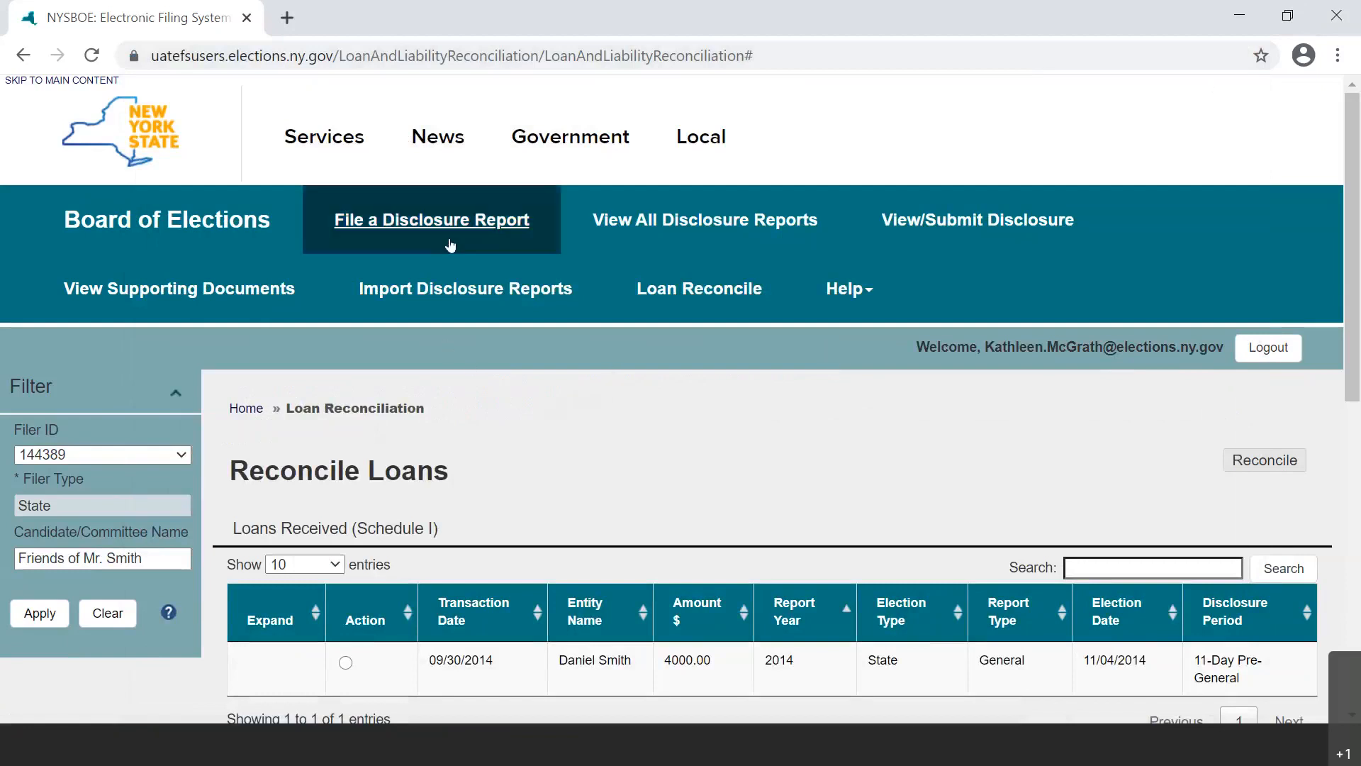
Go to File a Disclosure Report and clear the filter, keeping filer ID and committee
left_click(431, 219)
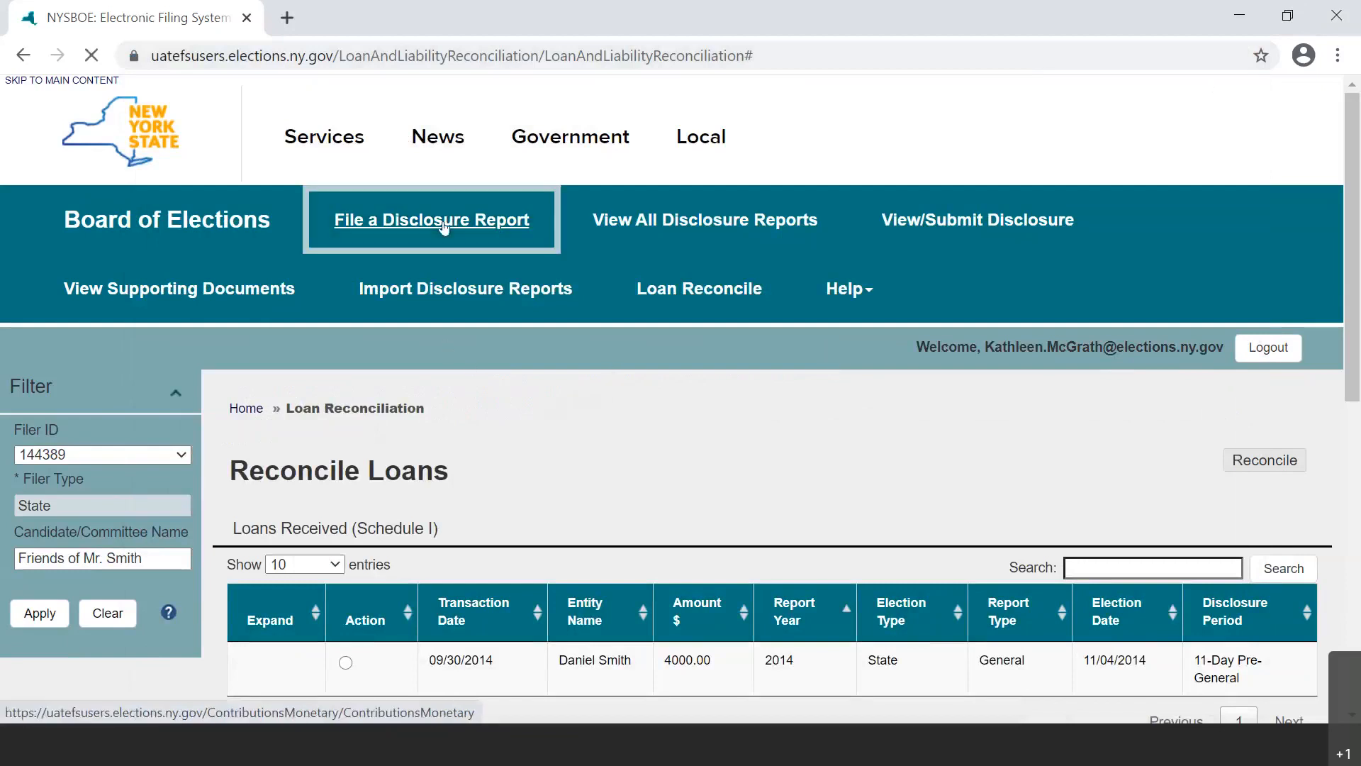
left_click(430, 219)
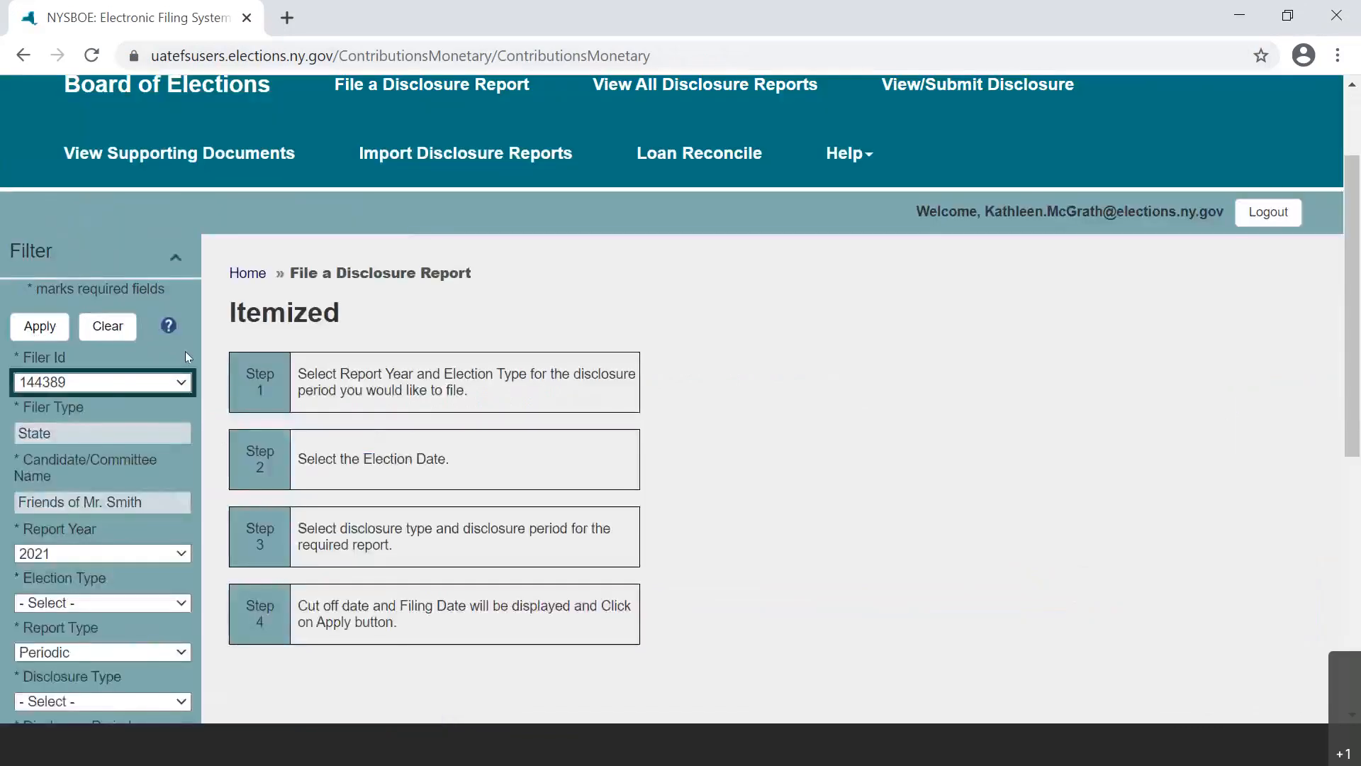
left_click(107, 326)
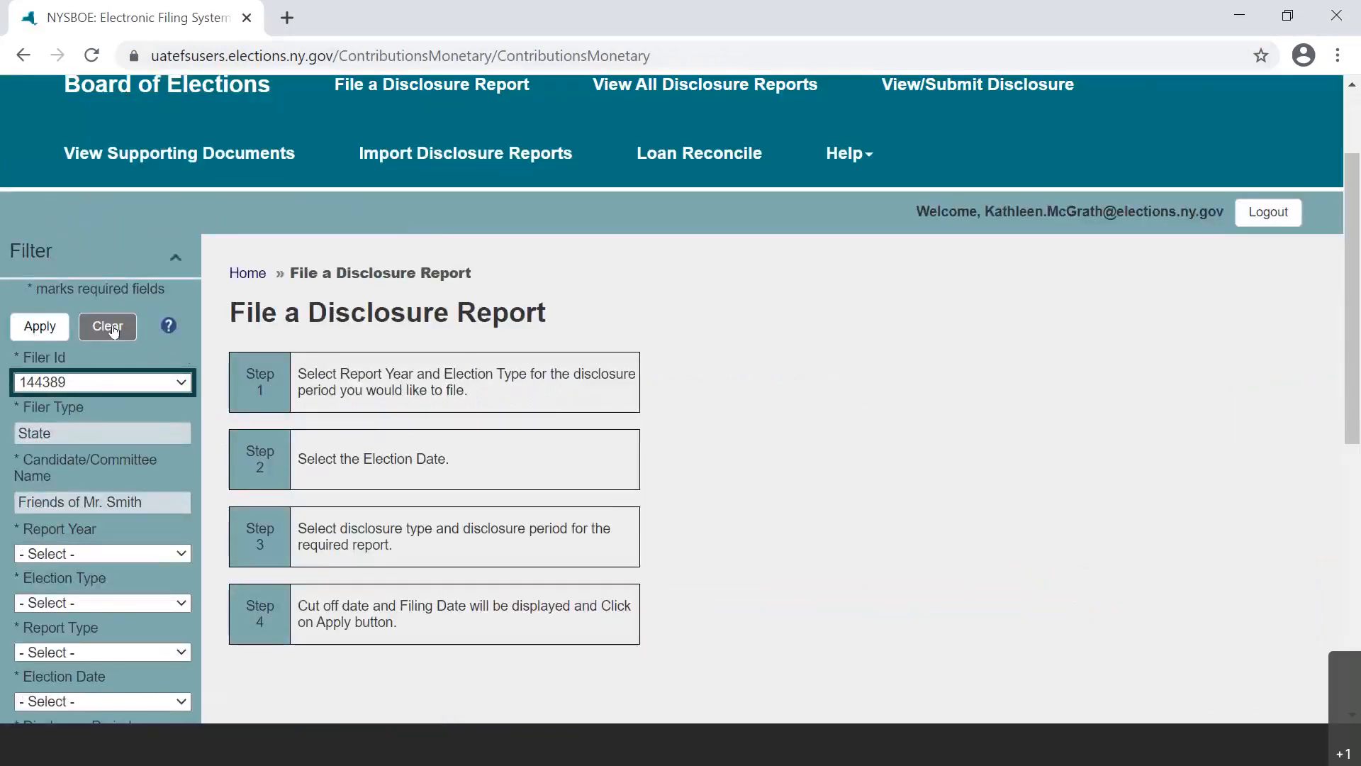
mouse_move(103, 328)
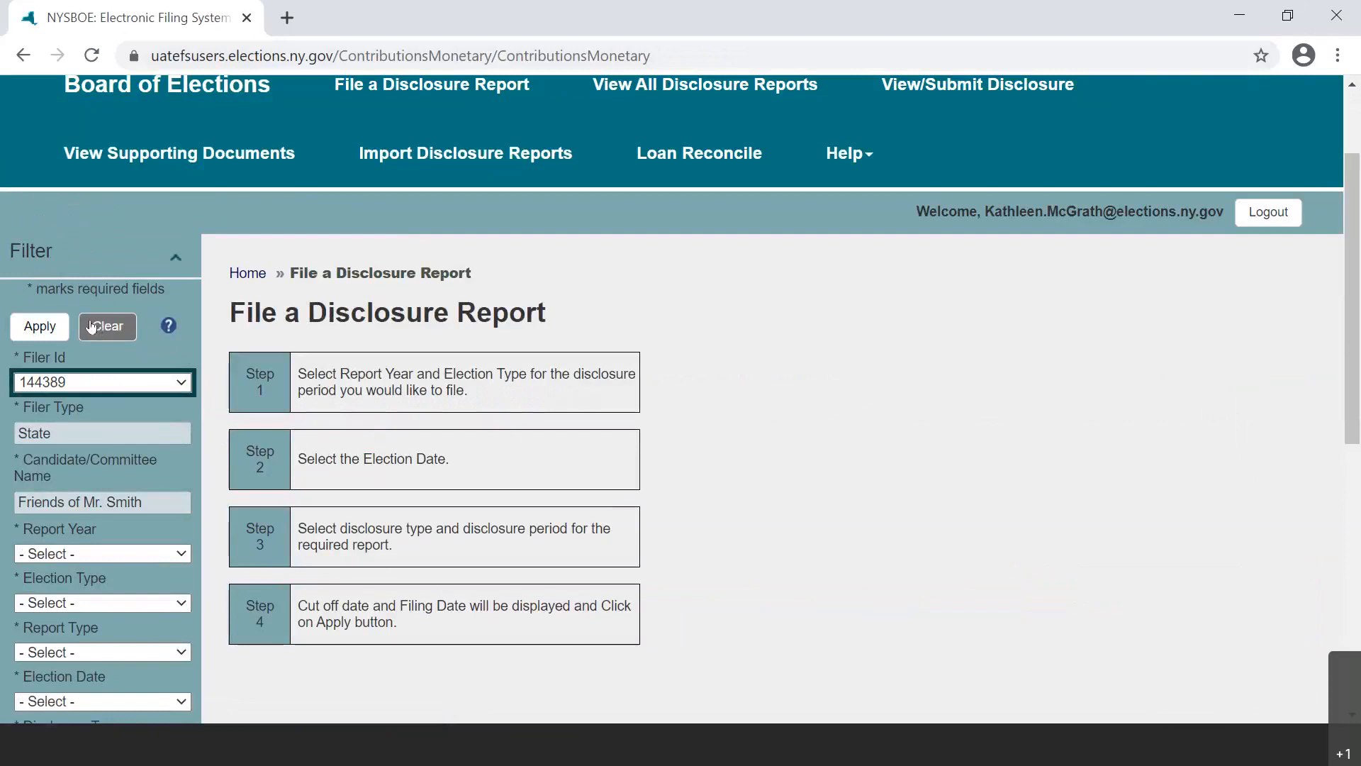
mouse_move(229, 368)
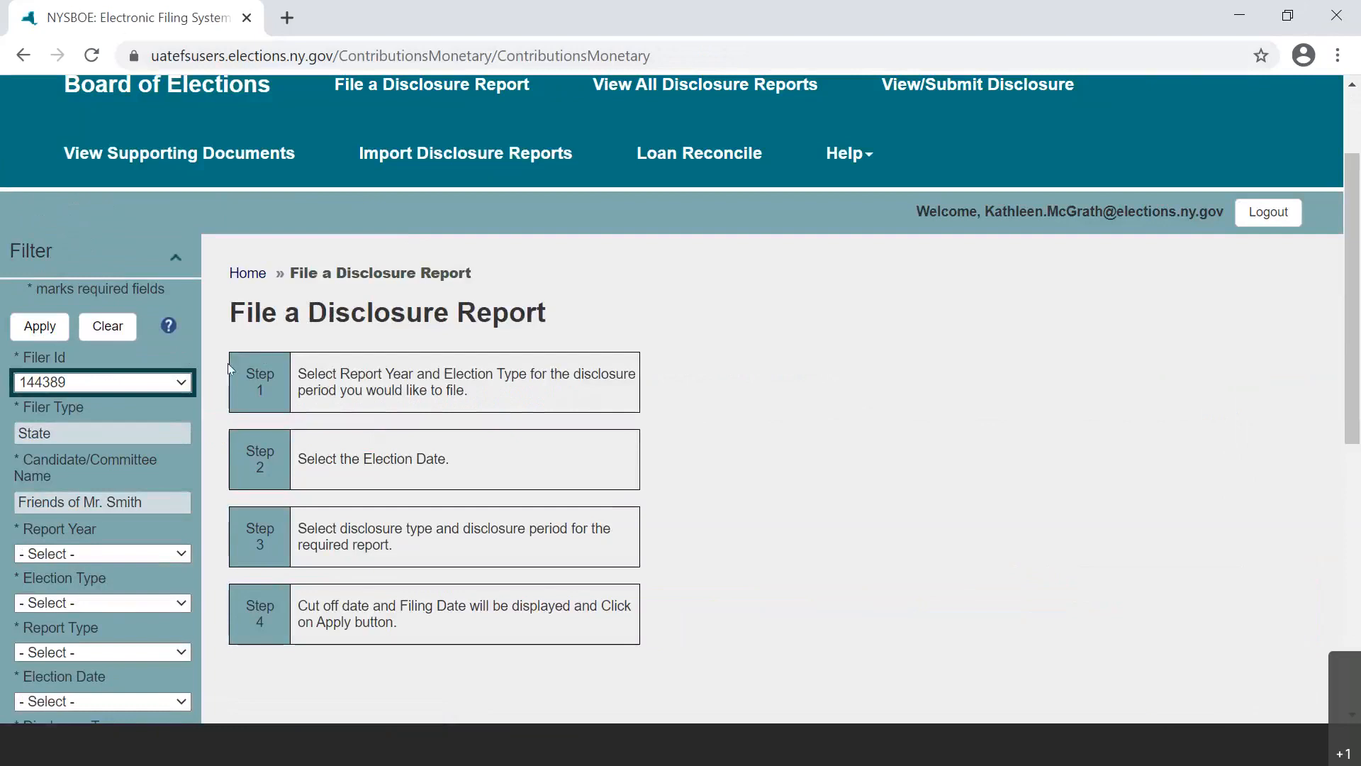
mouse_move(216, 363)
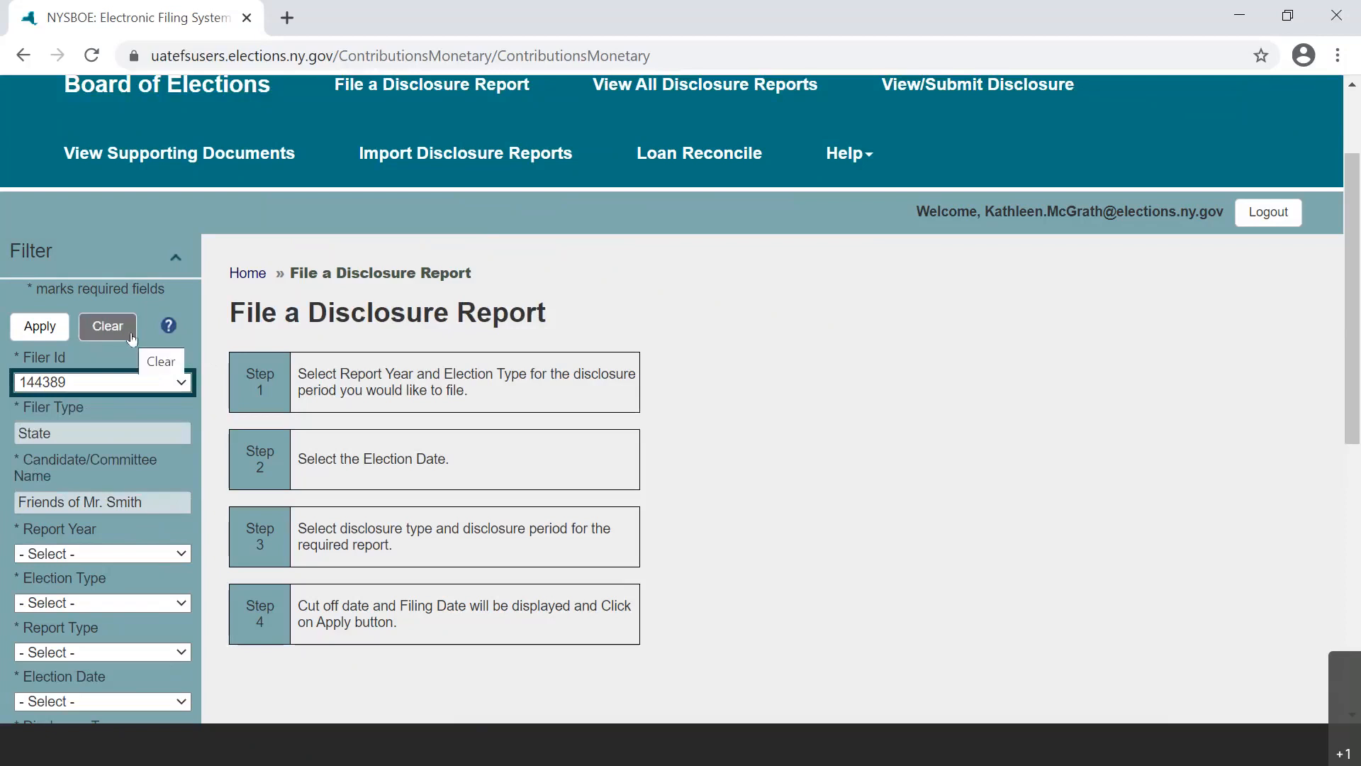
mouse_move(191, 458)
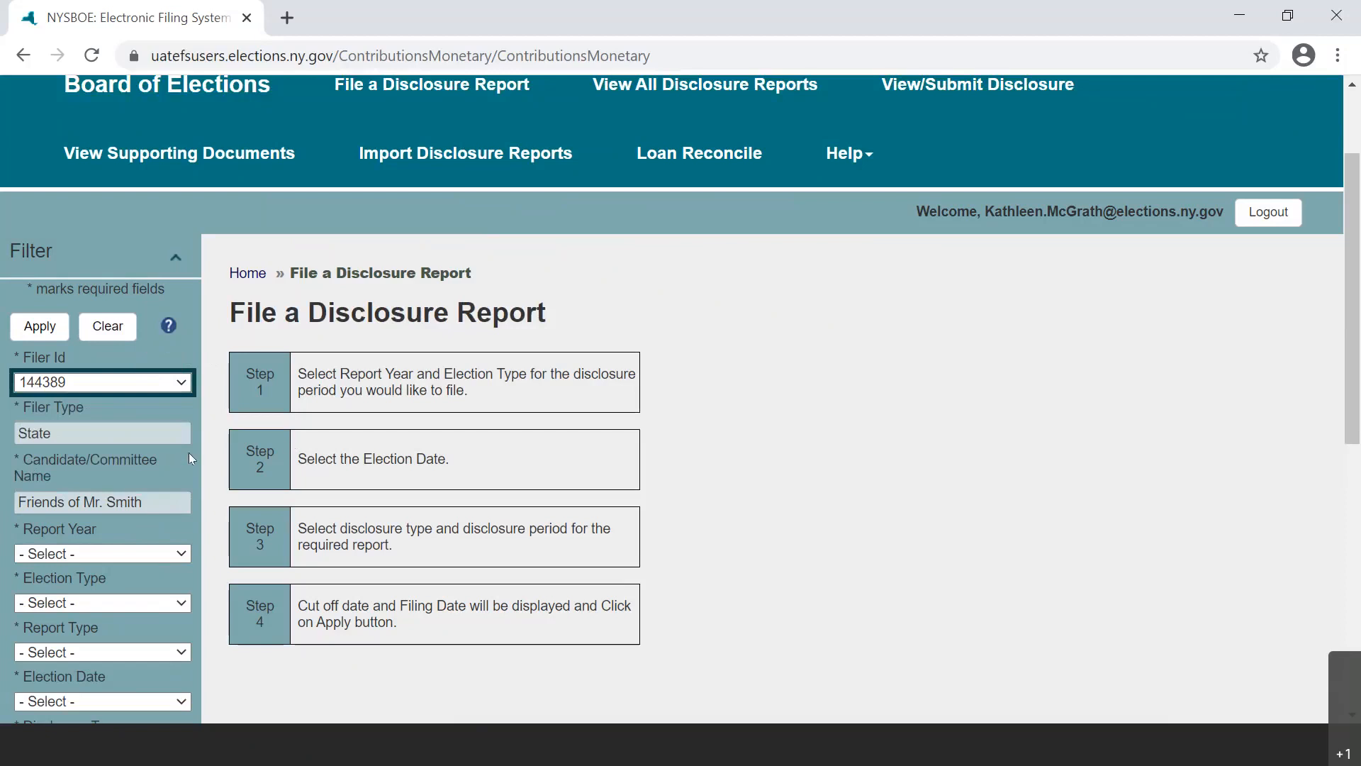
mouse_move(171, 410)
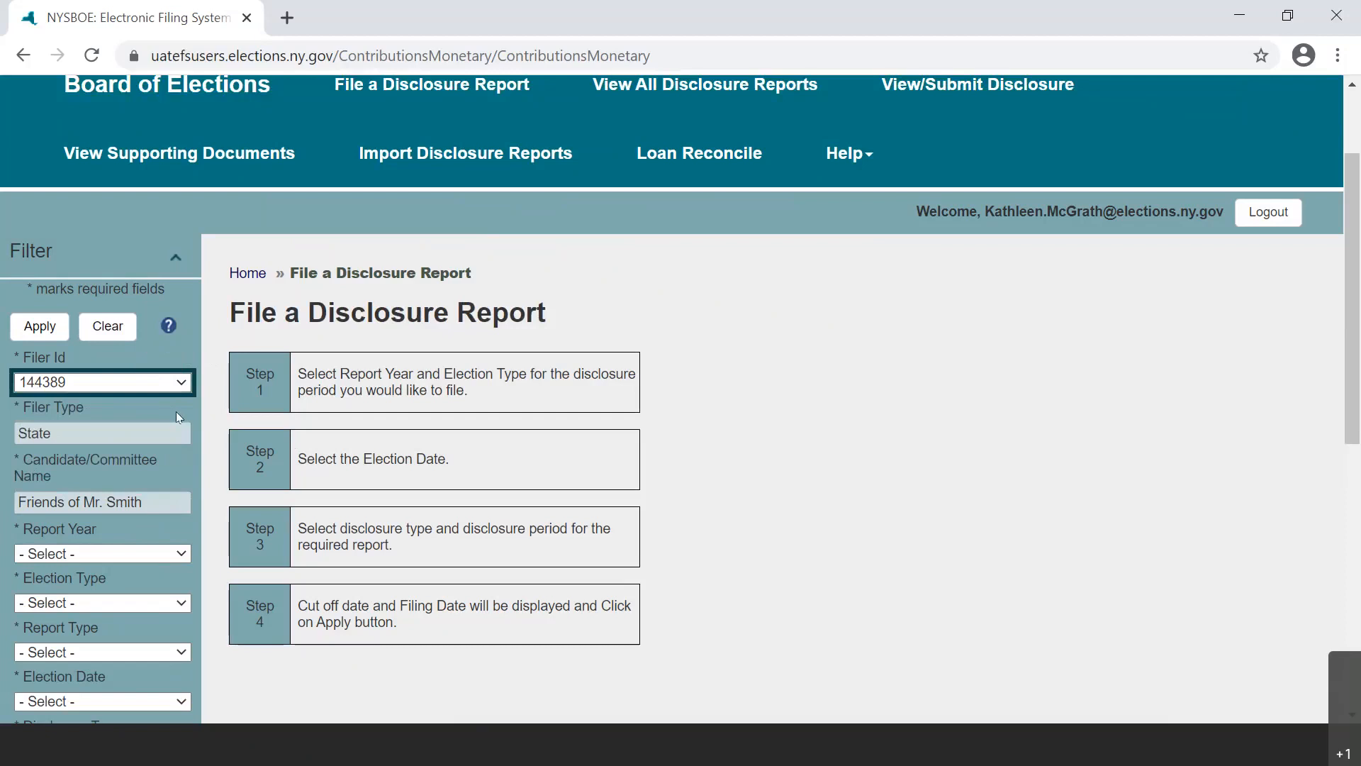
mouse_move(184, 425)
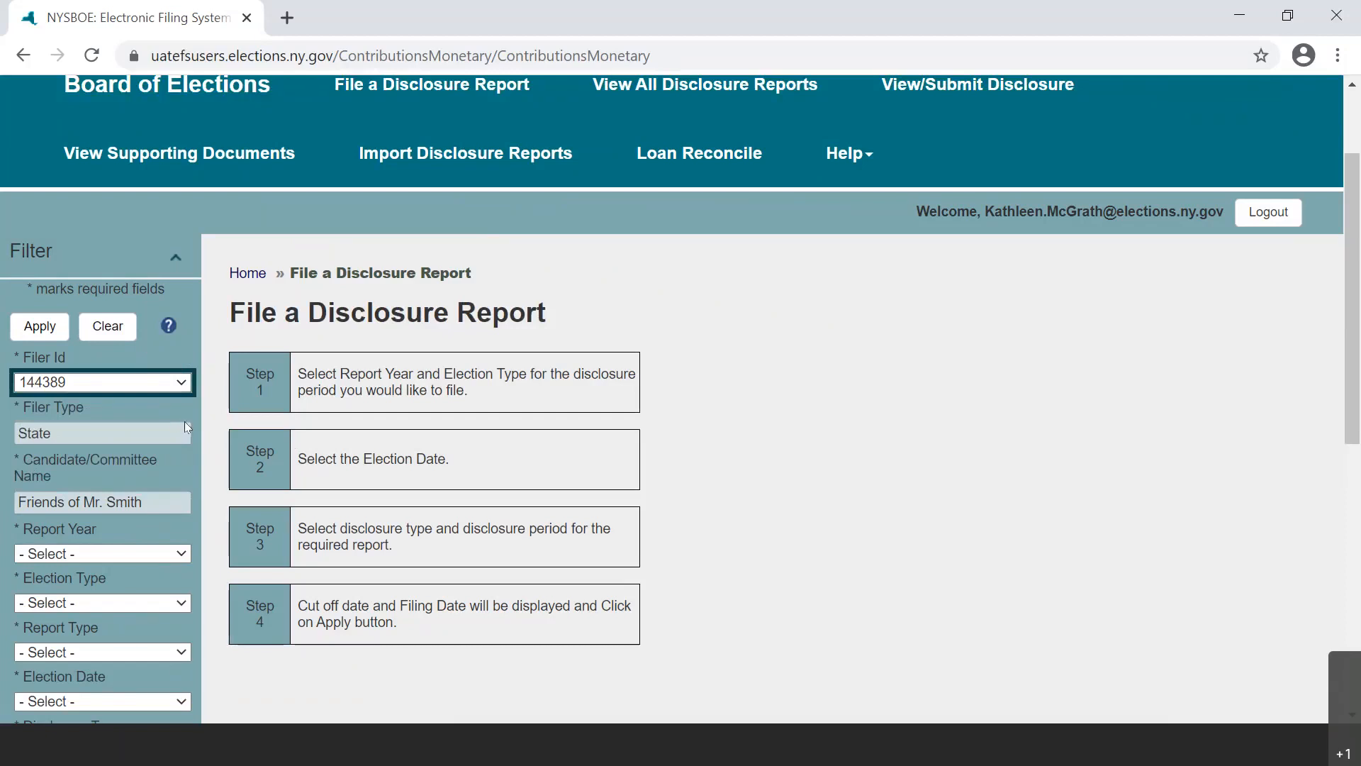
mouse_move(198, 434)
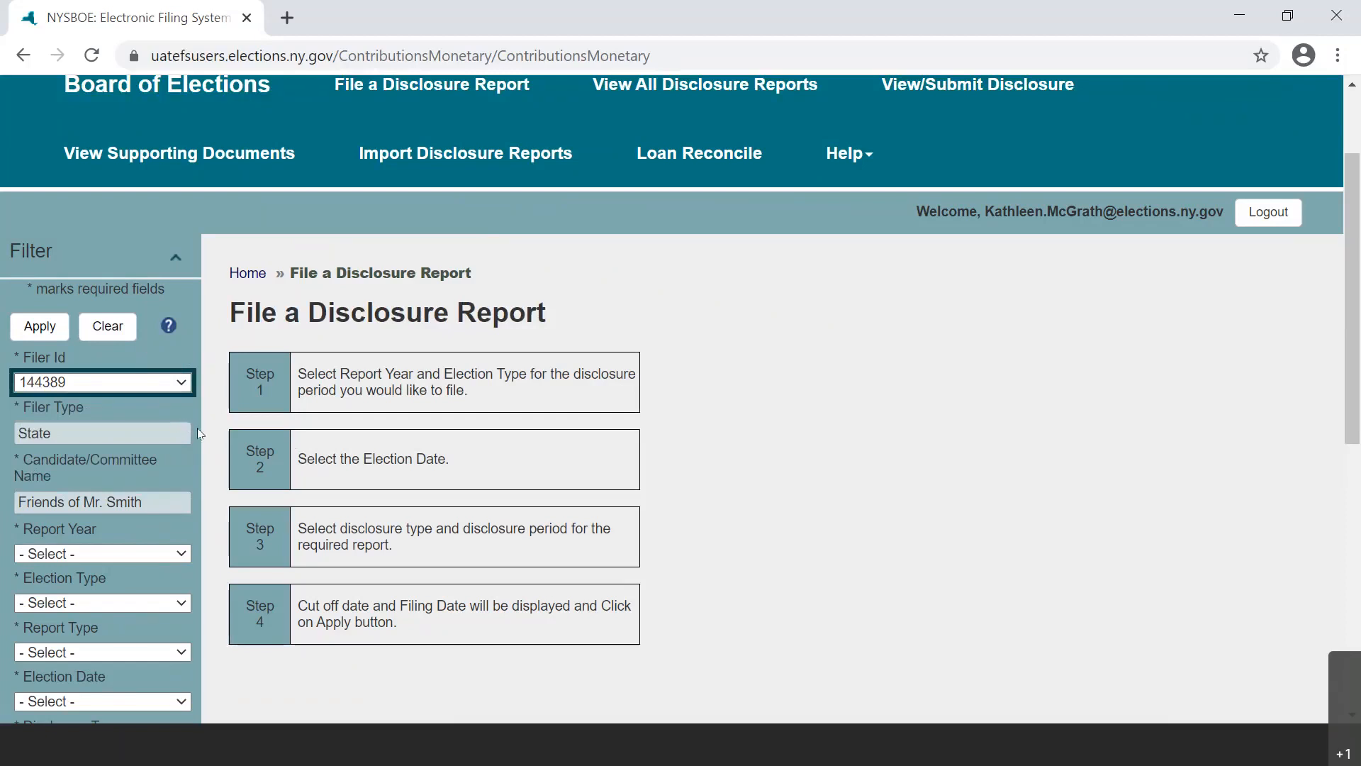
mouse_move(201, 438)
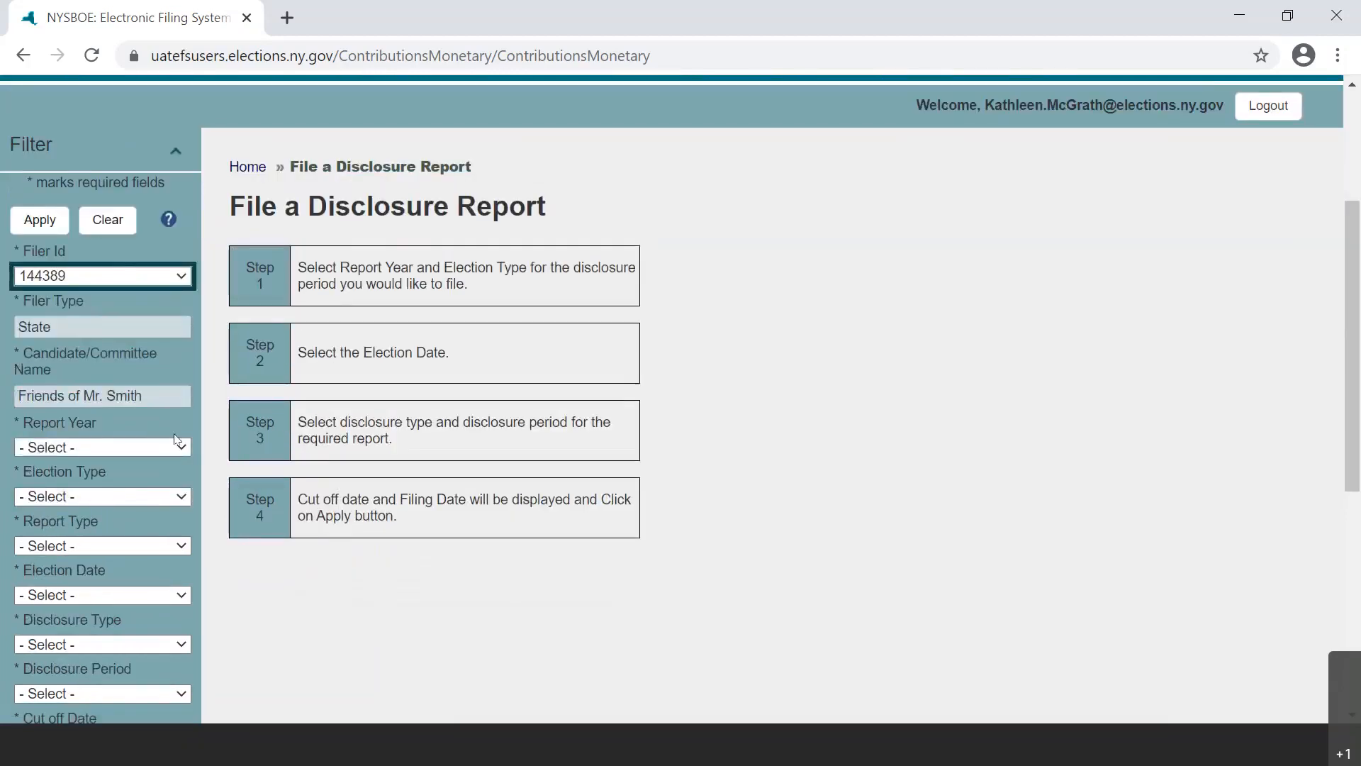
Set report year 2021 and report type General, giving election date 11/02/2021
left_click(100, 446)
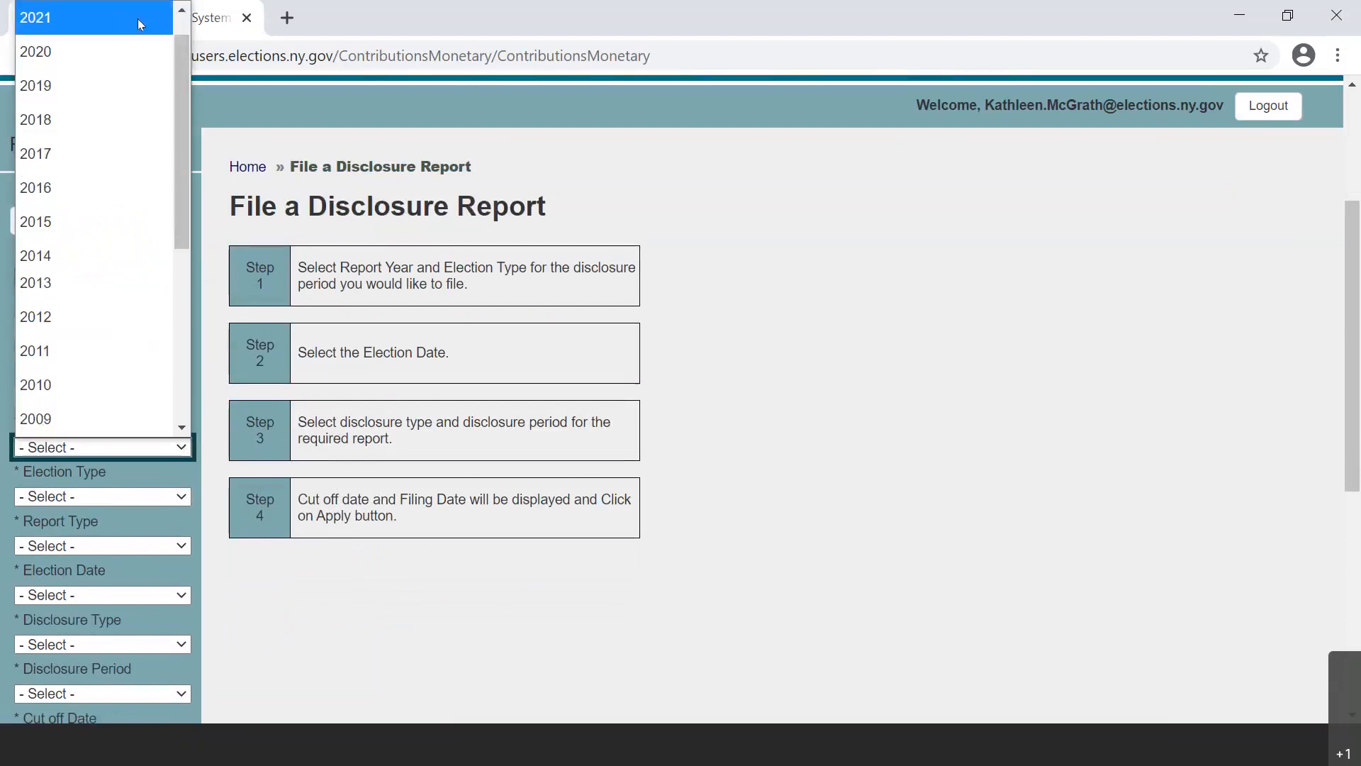
left_click(35, 17)
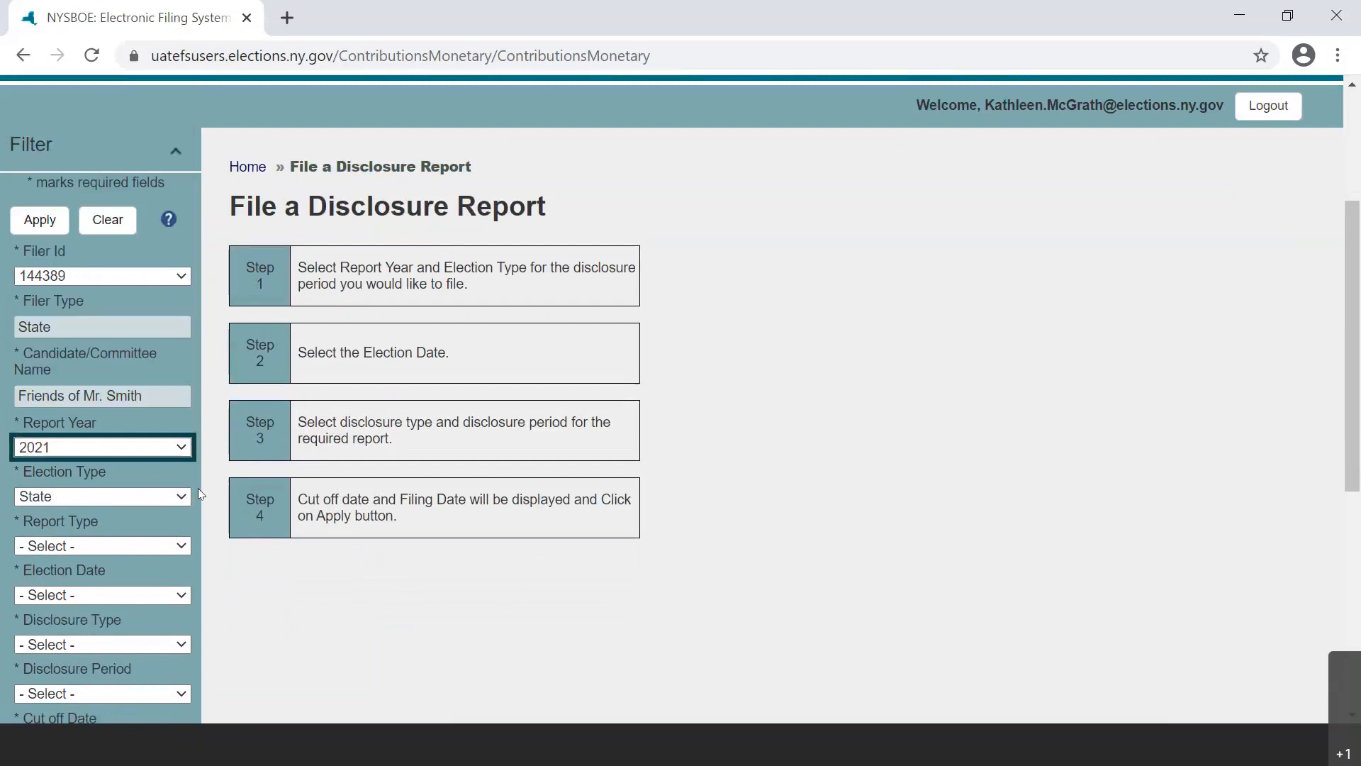
mouse_move(206, 510)
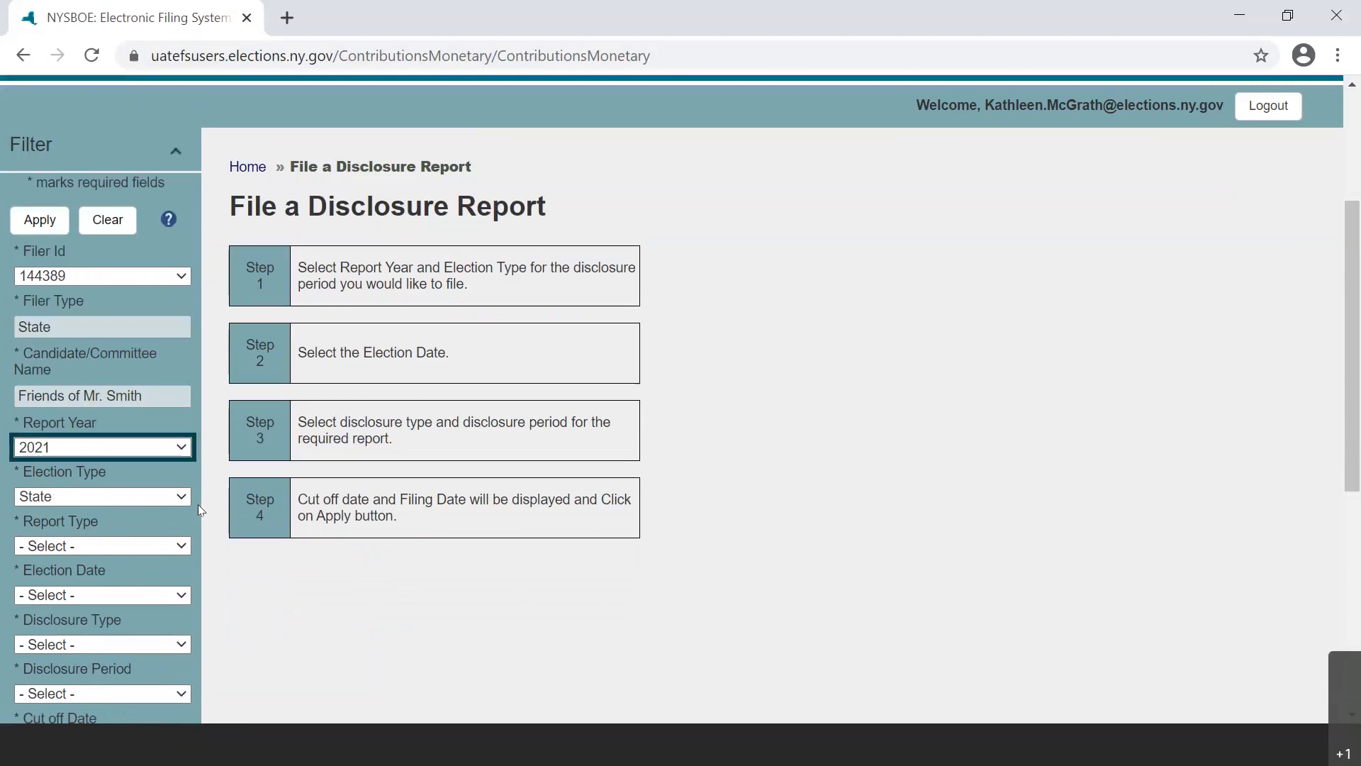
mouse_move(190, 529)
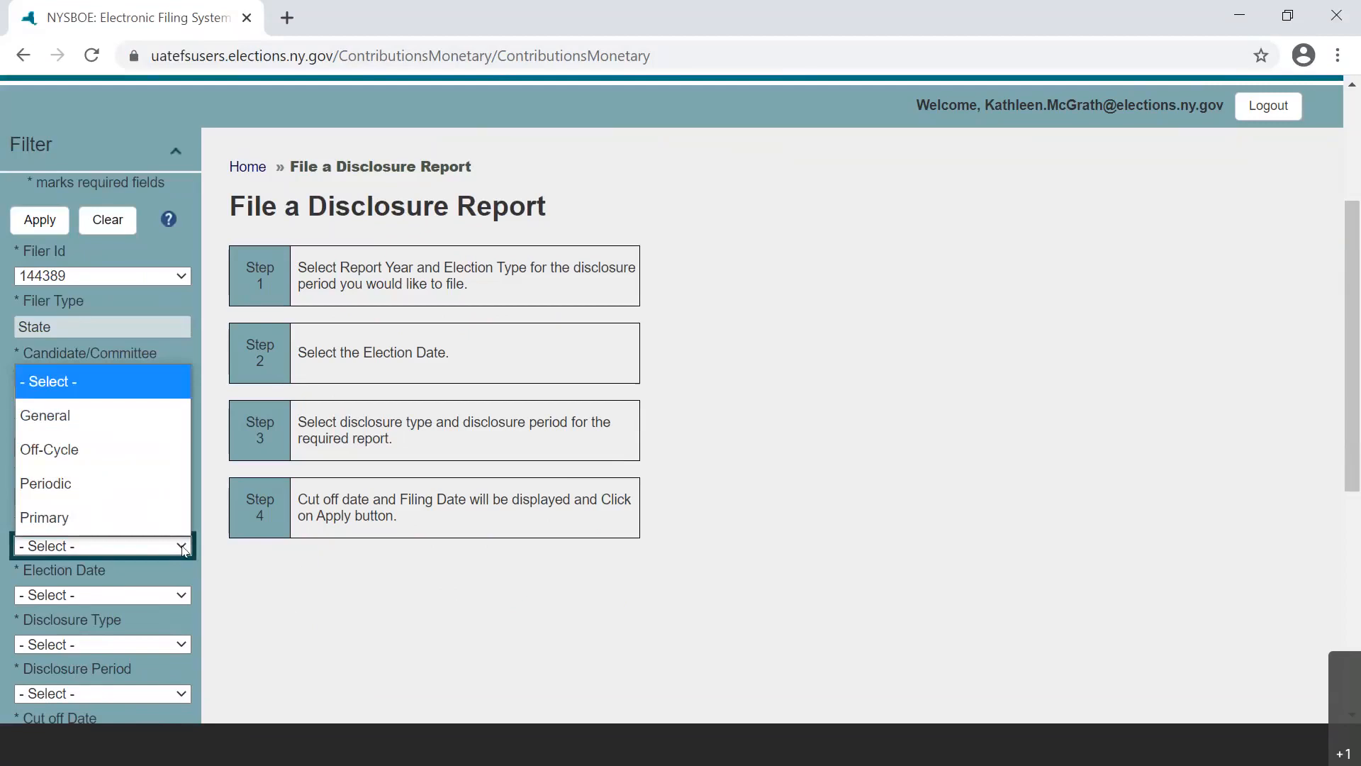
left_click(46, 414)
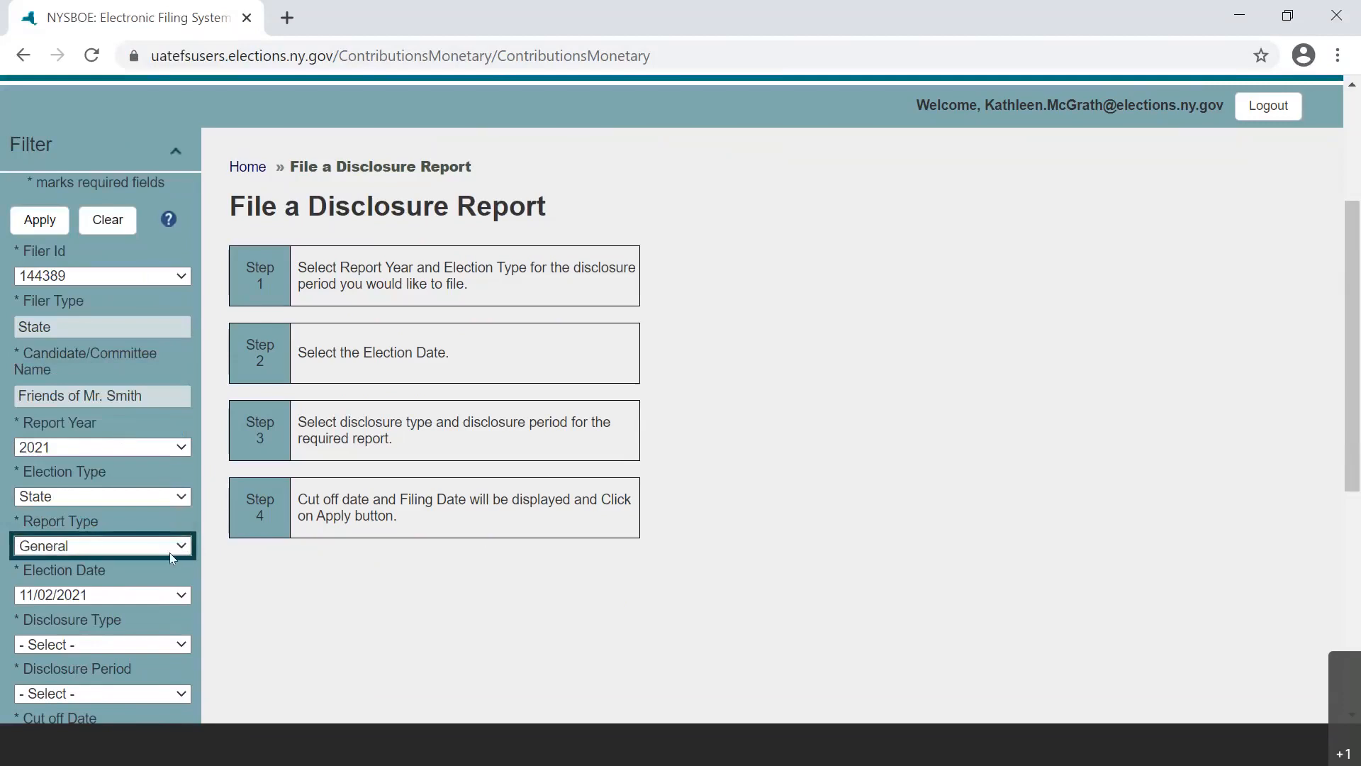
mouse_move(194, 585)
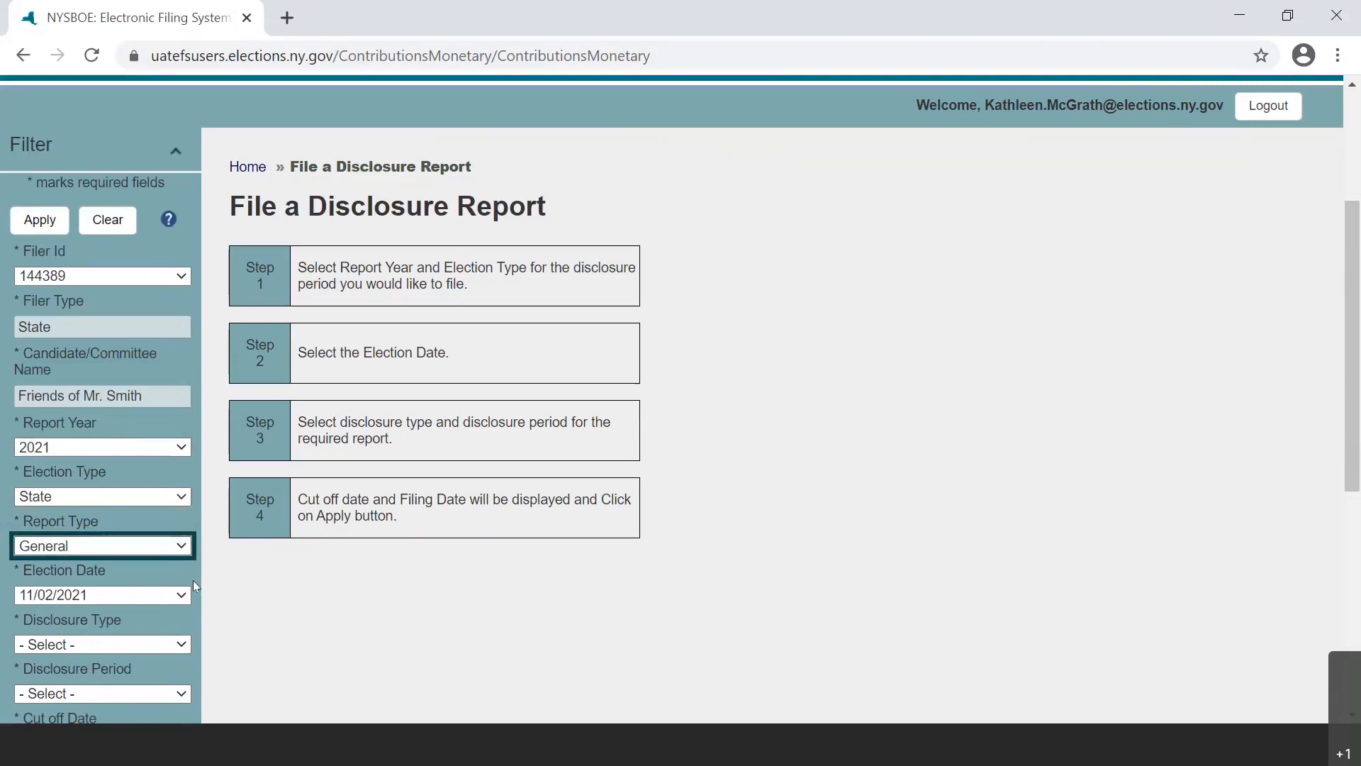
scroll("down", 3)
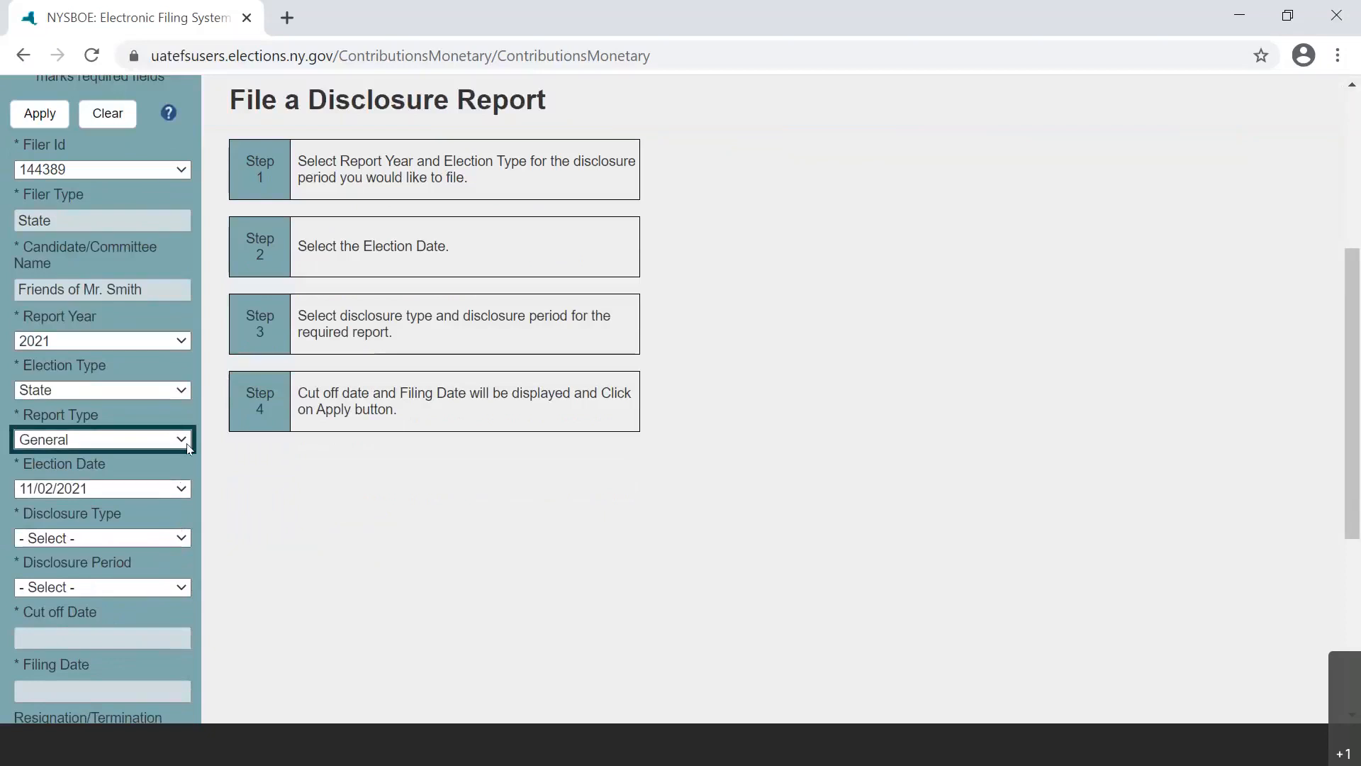
Keep General as the report type and switch the disclosure type to Itemized for 2021
left_click(102, 439)
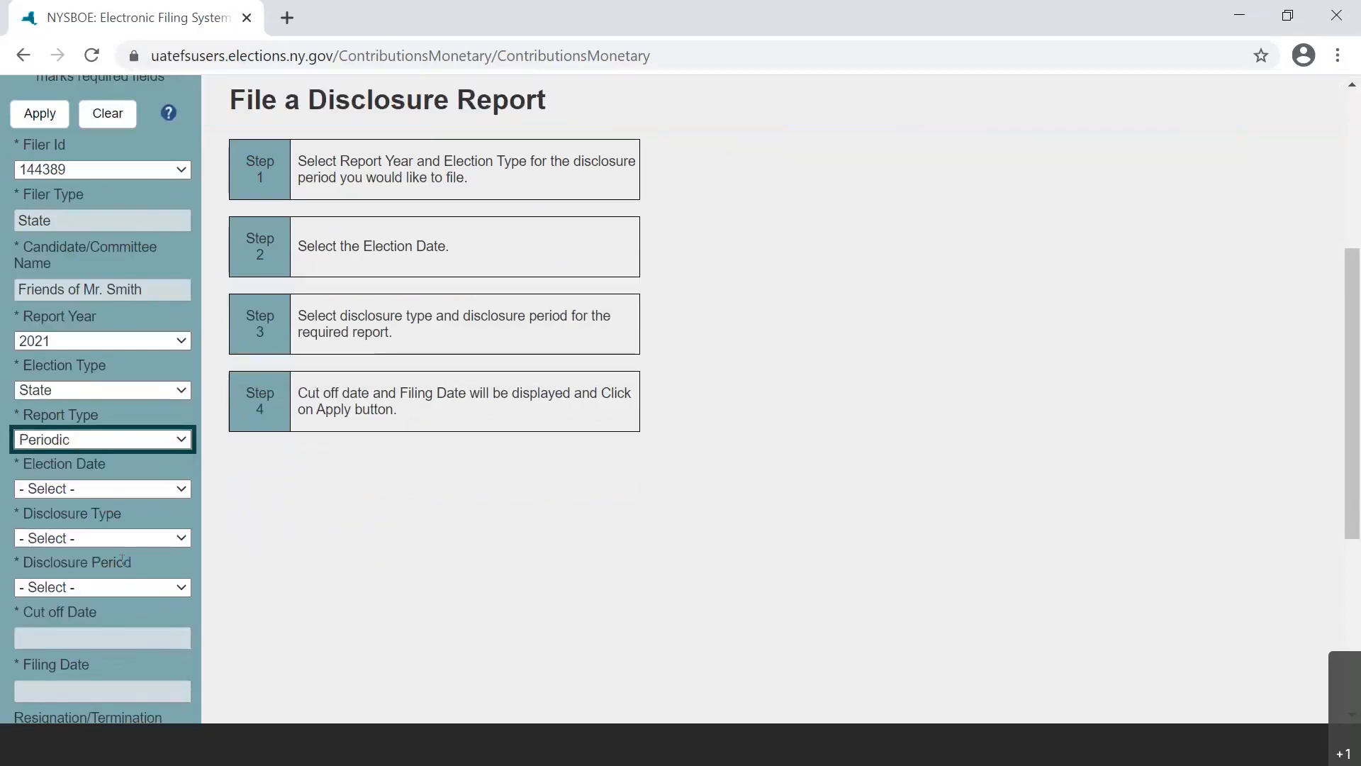
left_click(100, 438)
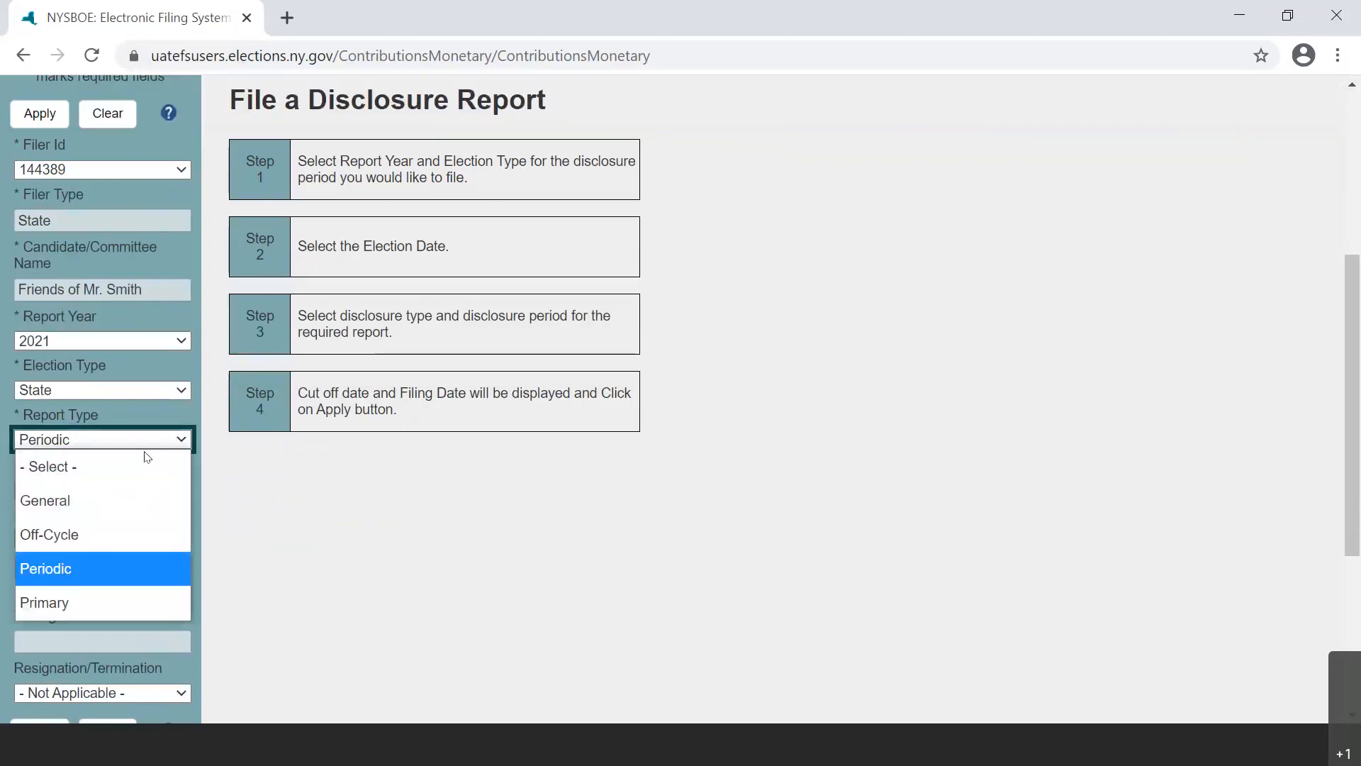
left_click(44, 500)
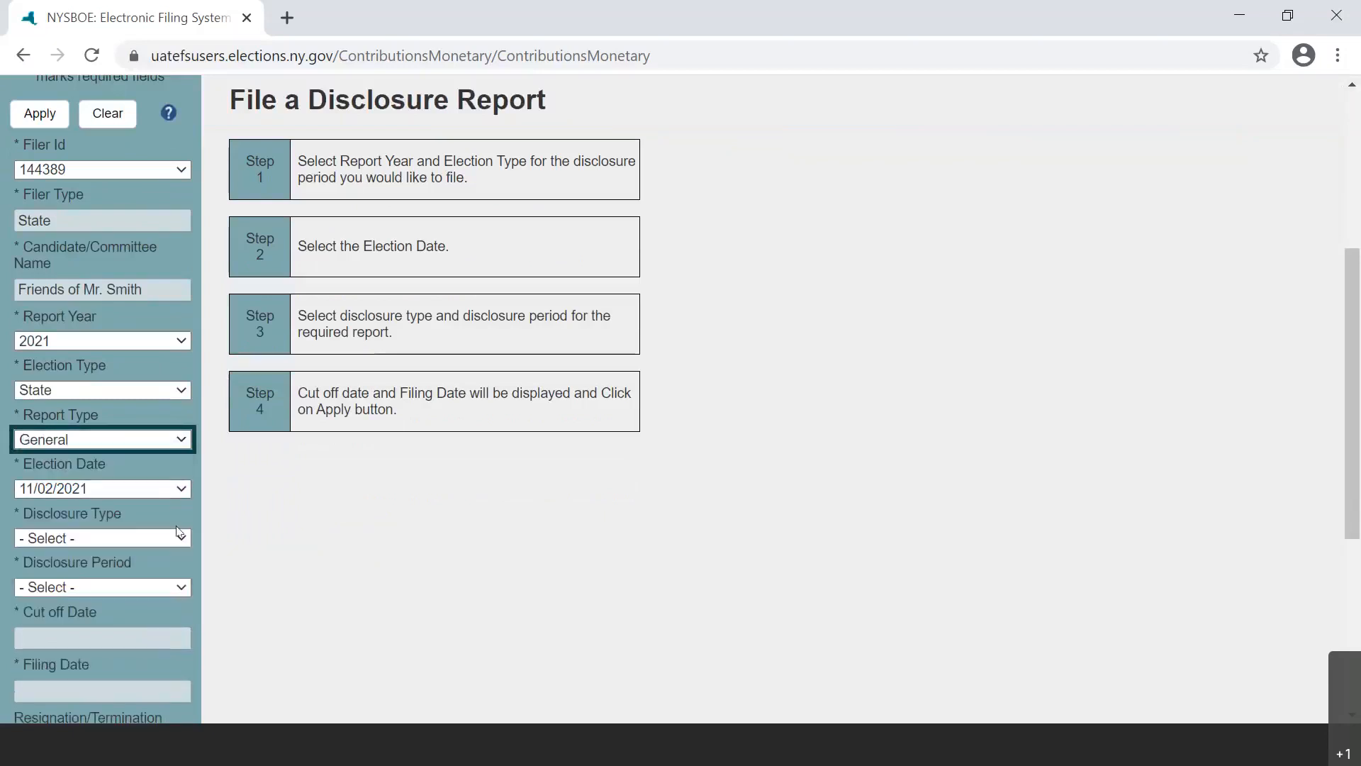
left_click(101, 538)
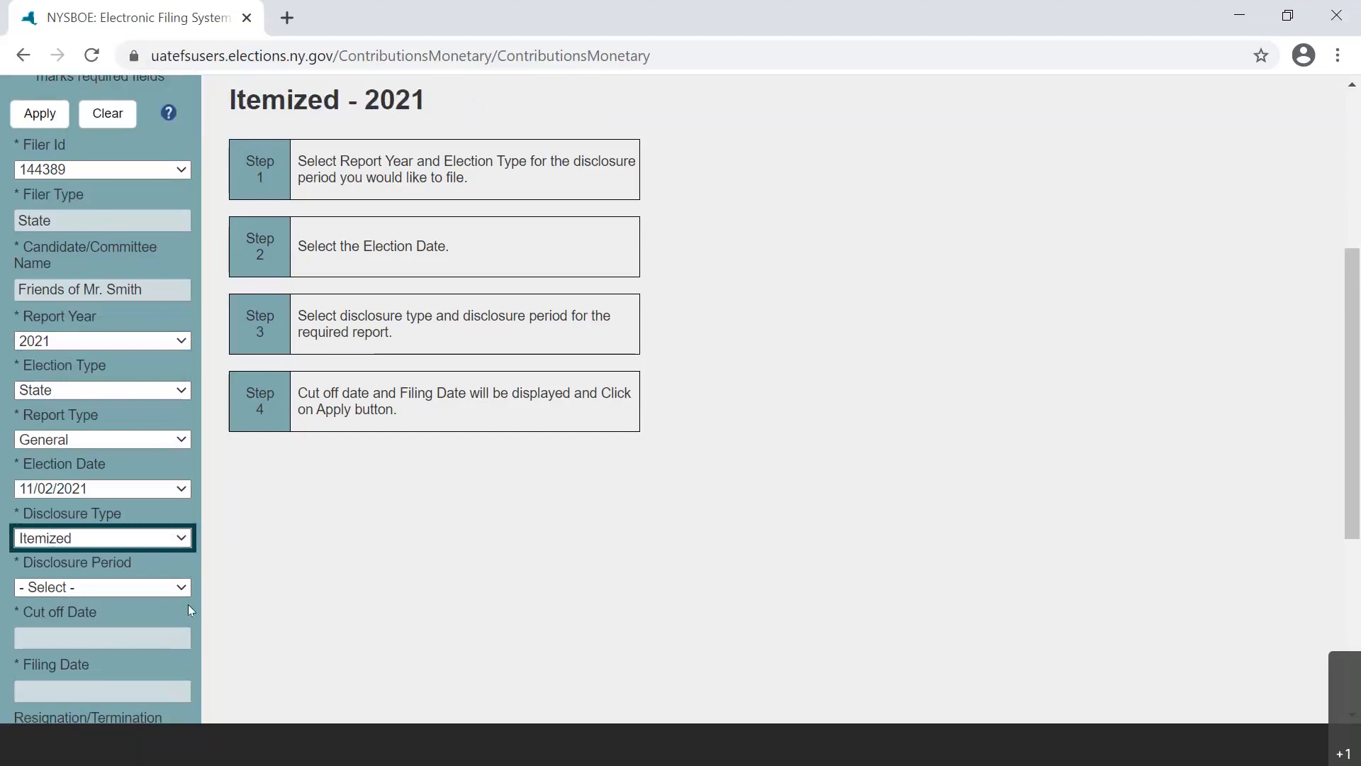
Choose 32-Day Pre-General, giving cut-off date 09/27/2021 and filing date 10/01/2021
left_click(101, 587)
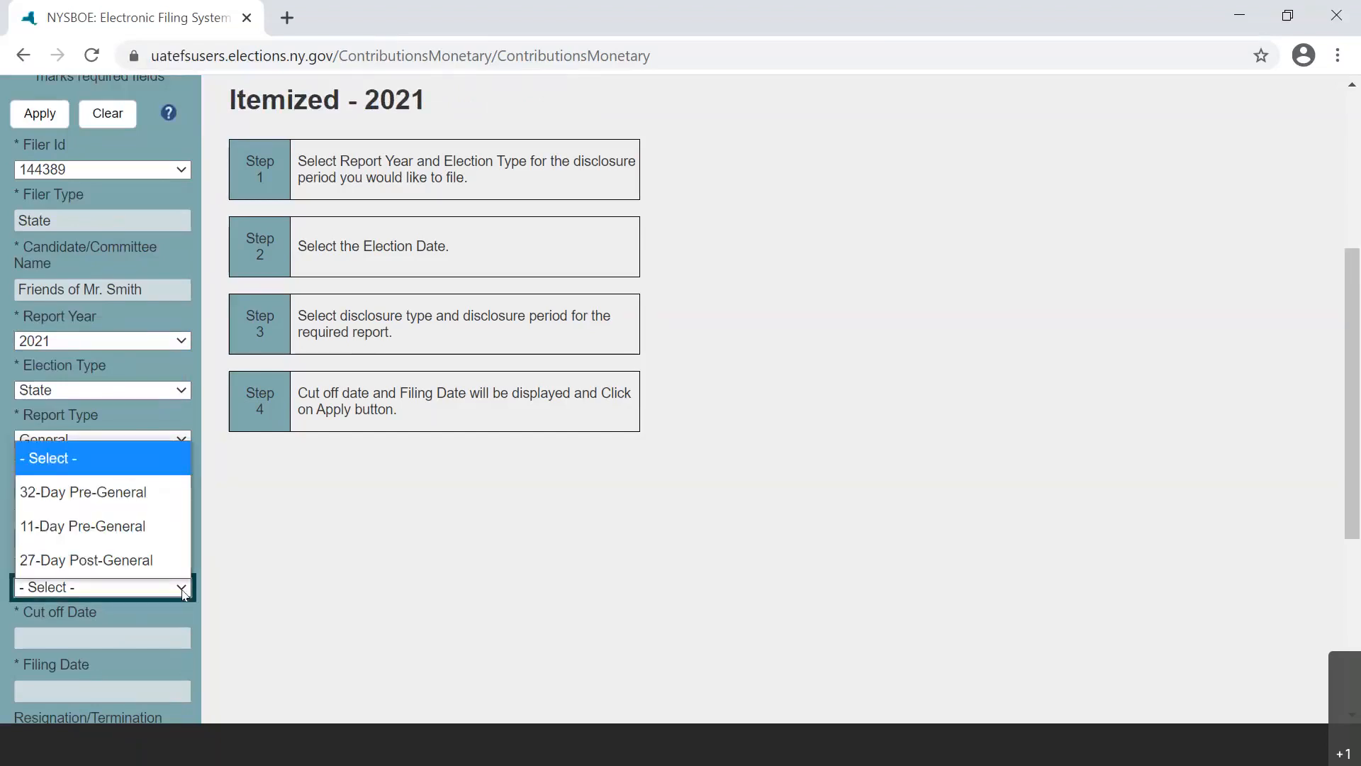
mouse_move(83, 492)
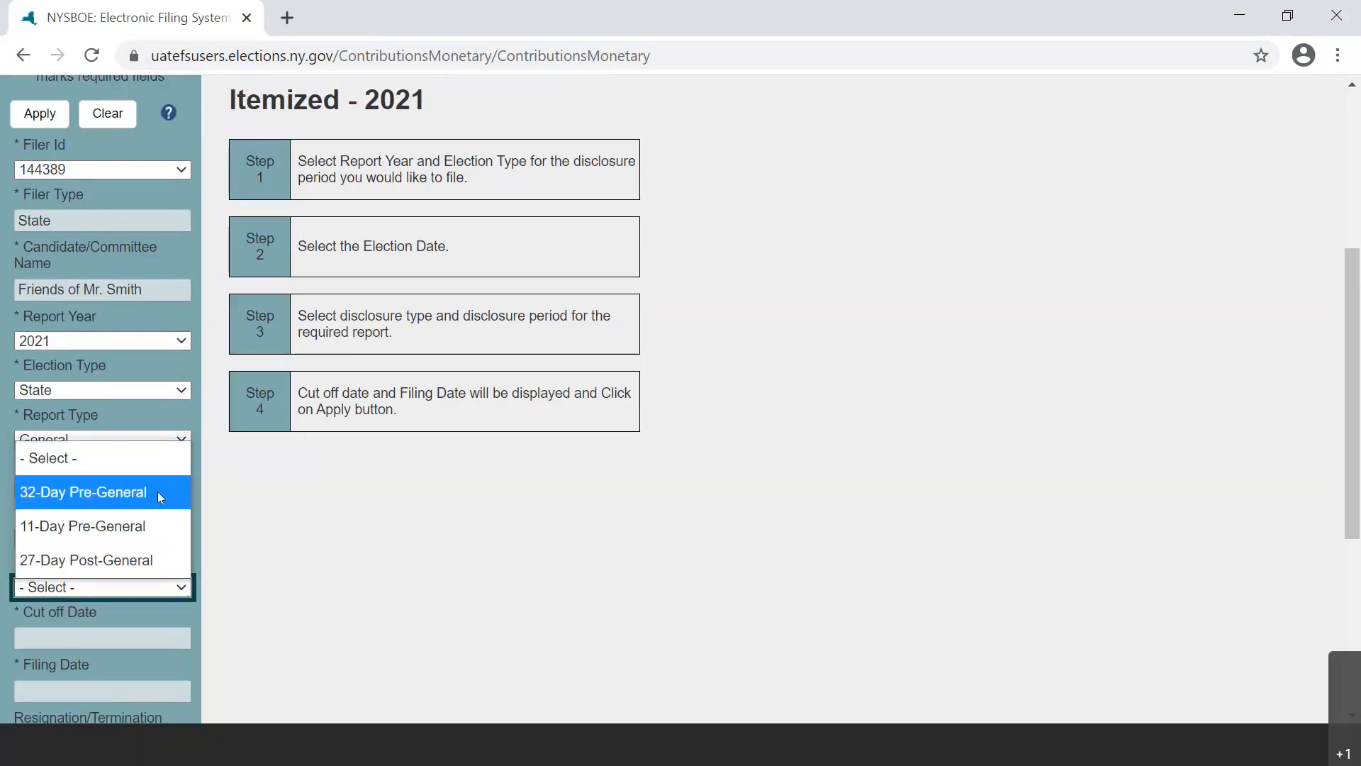
left_click(84, 492)
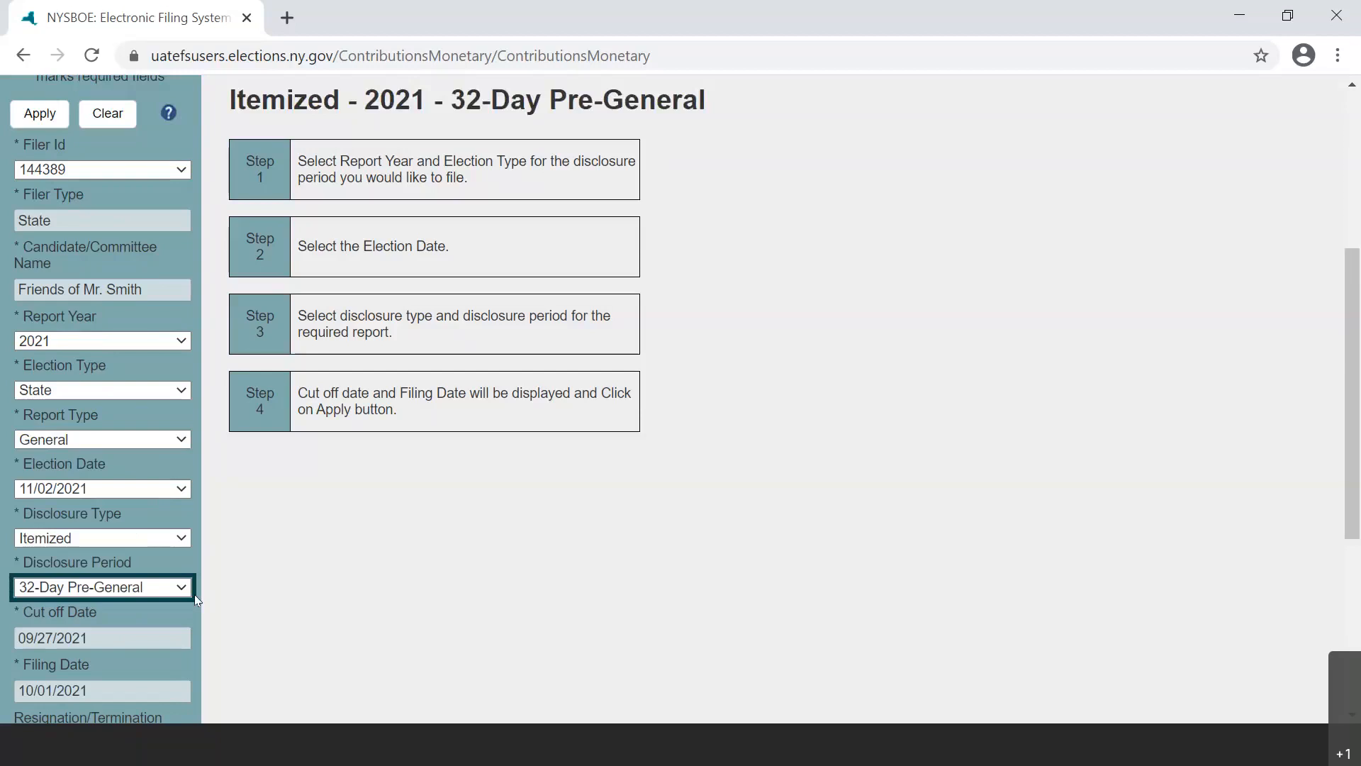
scroll("down", 3)
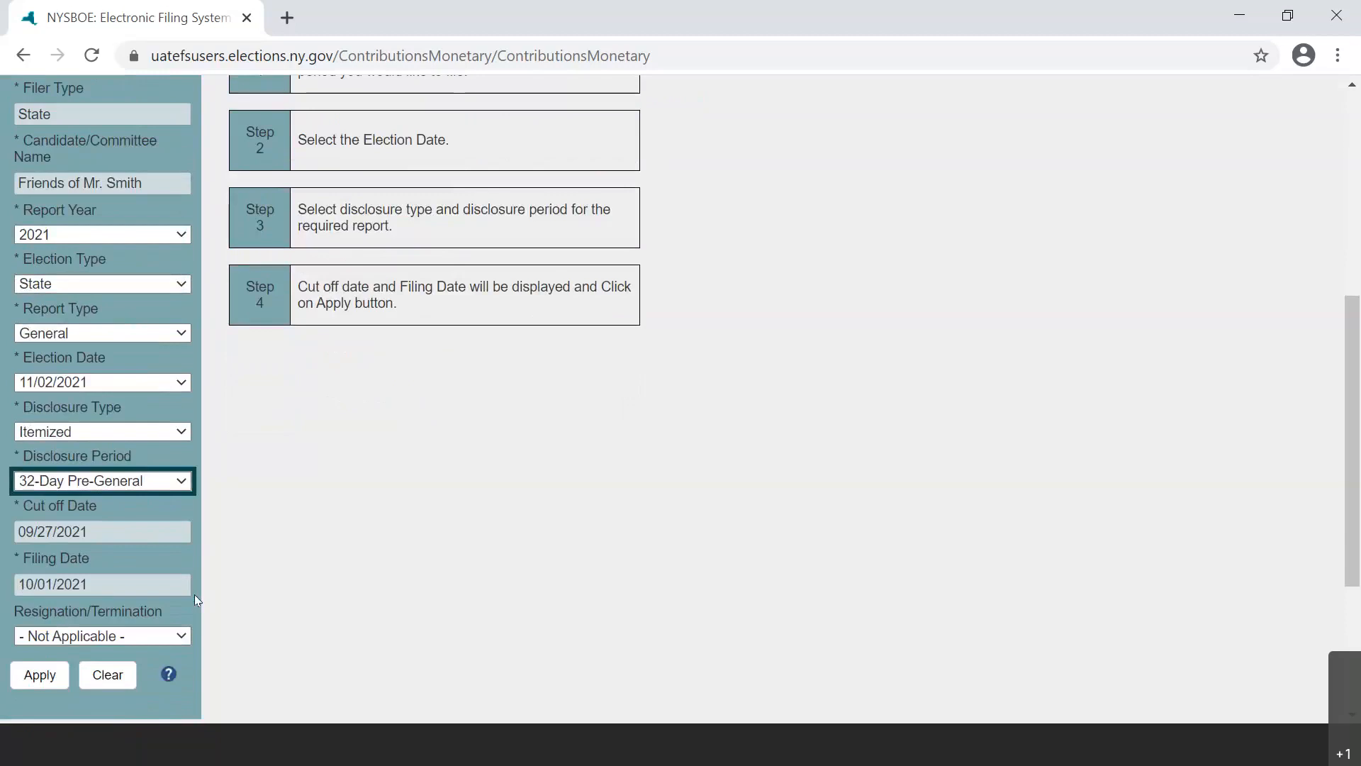
mouse_move(184, 587)
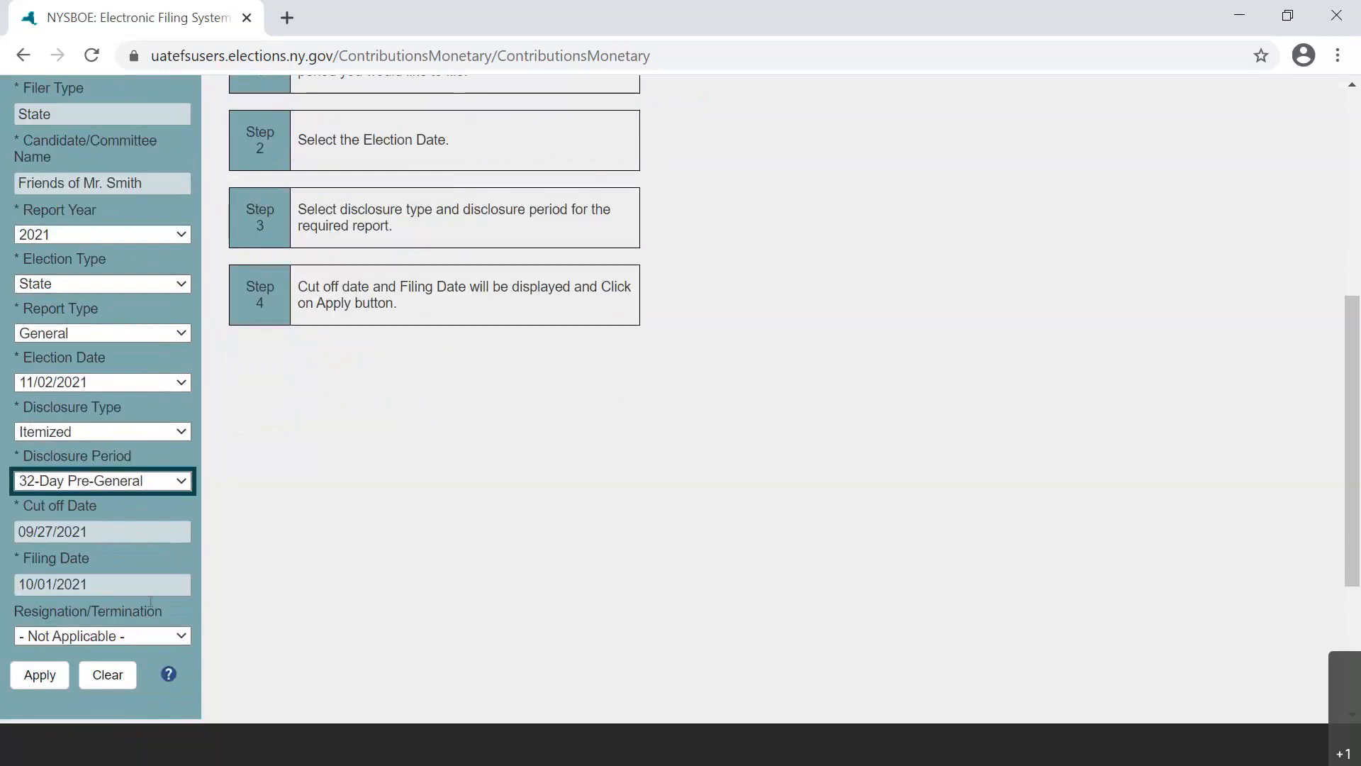
mouse_move(200, 610)
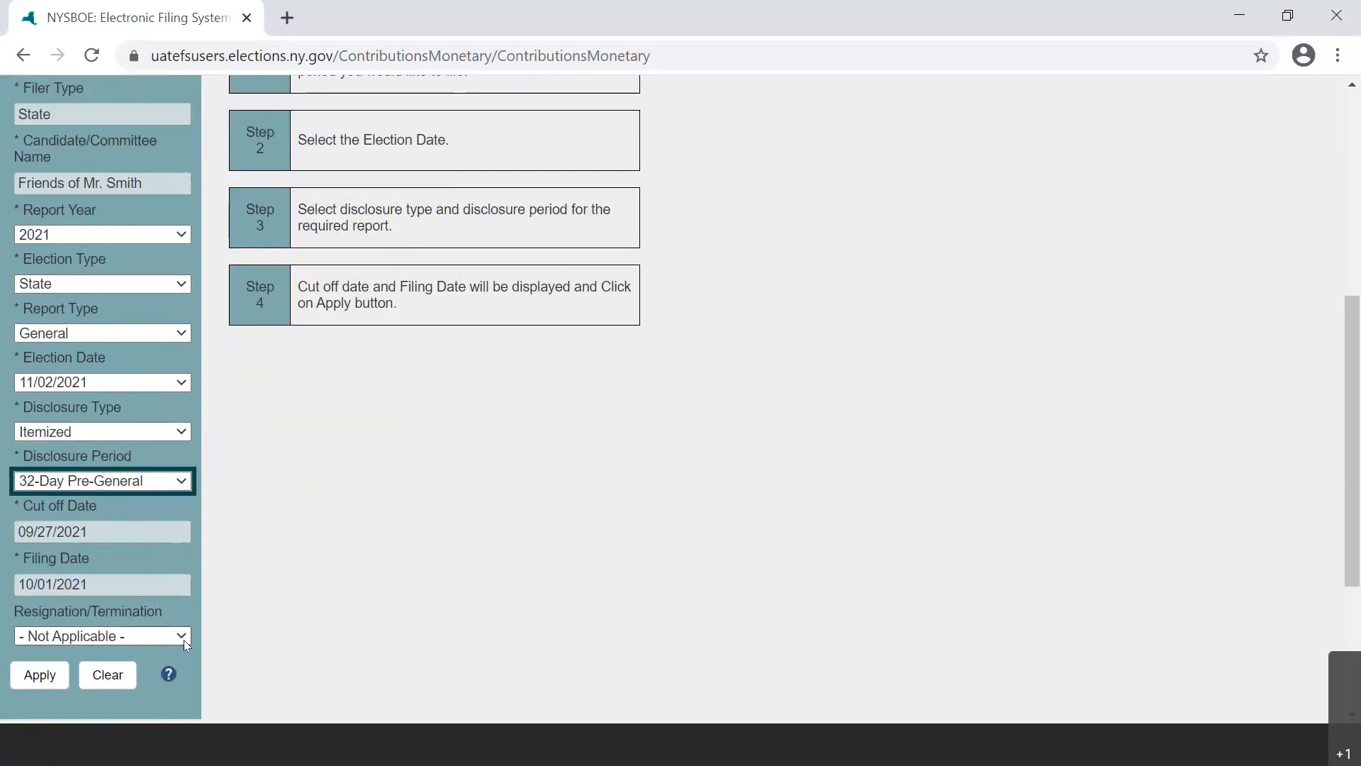
left_click(101, 636)
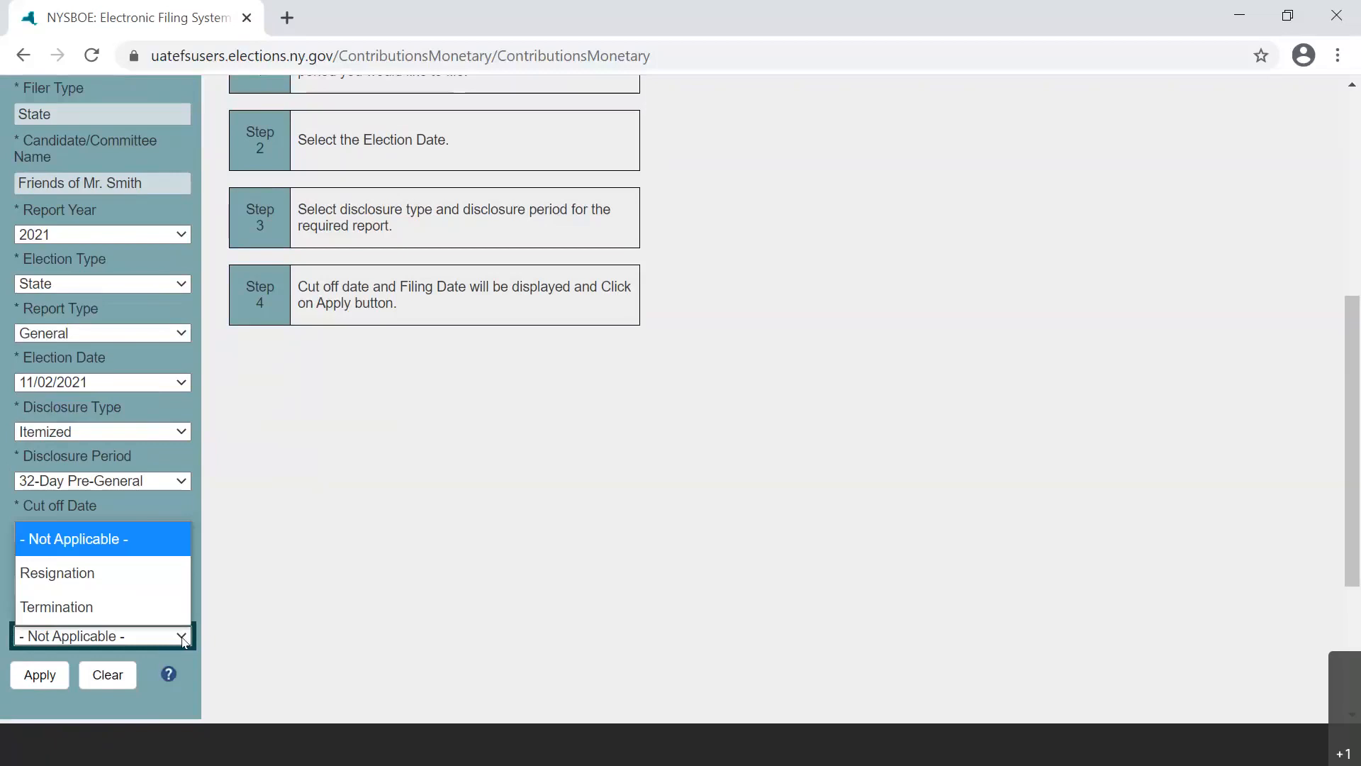
left_click(101, 537)
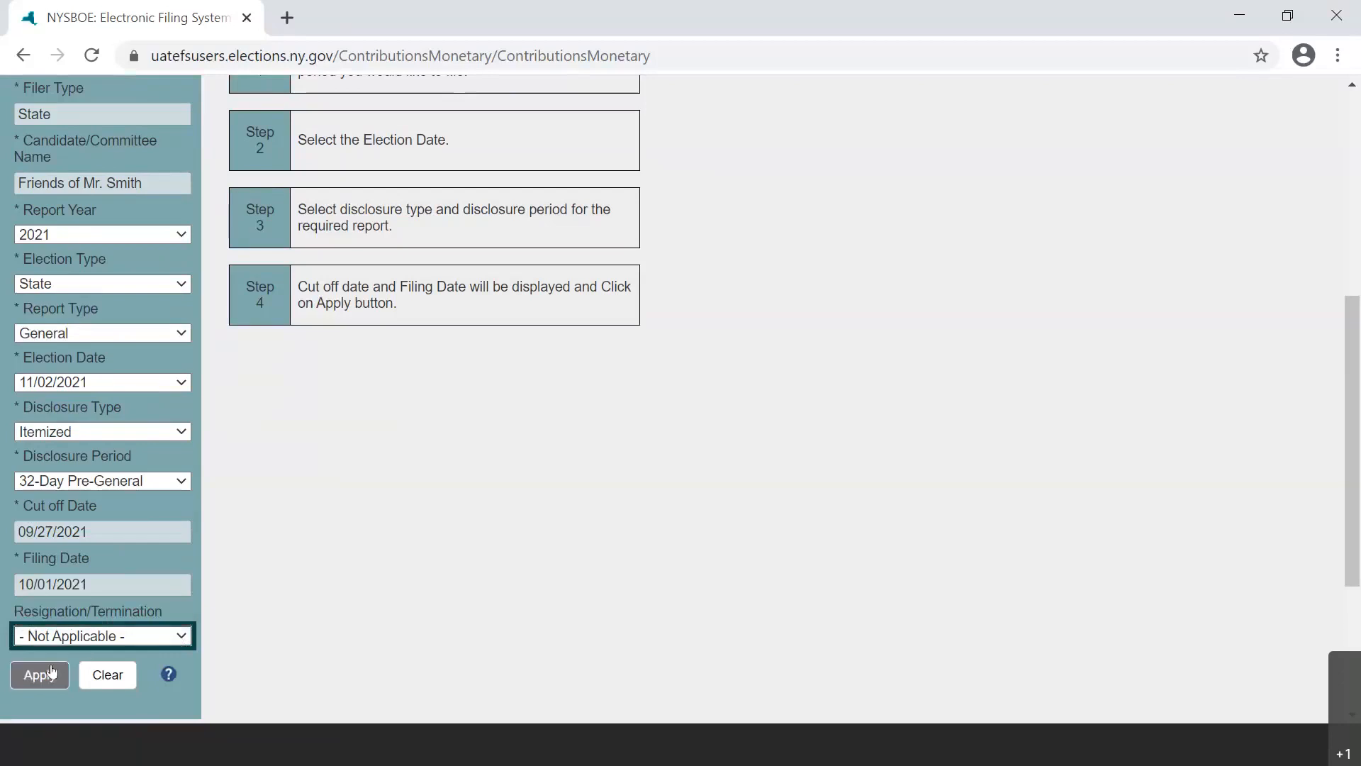
Apply the filter to load the Itemized - 2021 - 32-Day Pre-General report
left_click(39, 674)
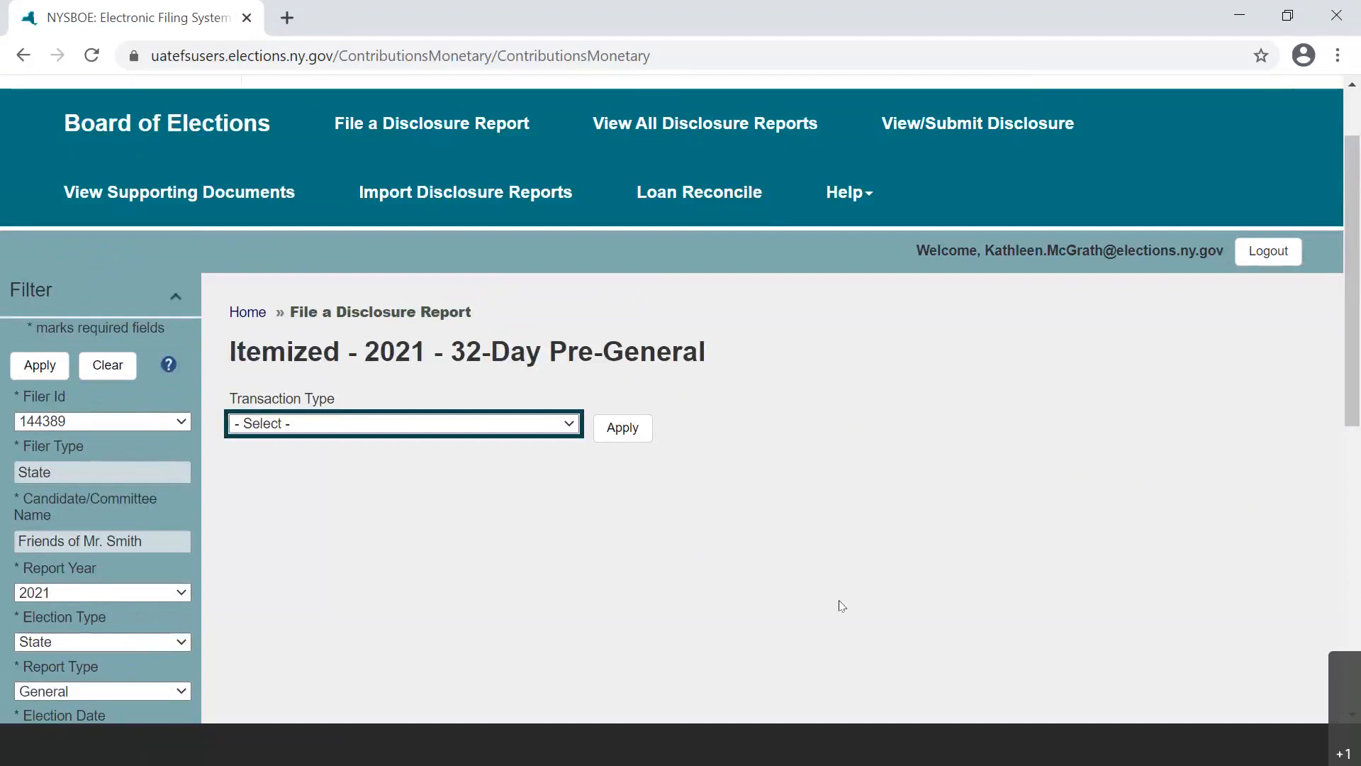
mouse_move(822, 607)
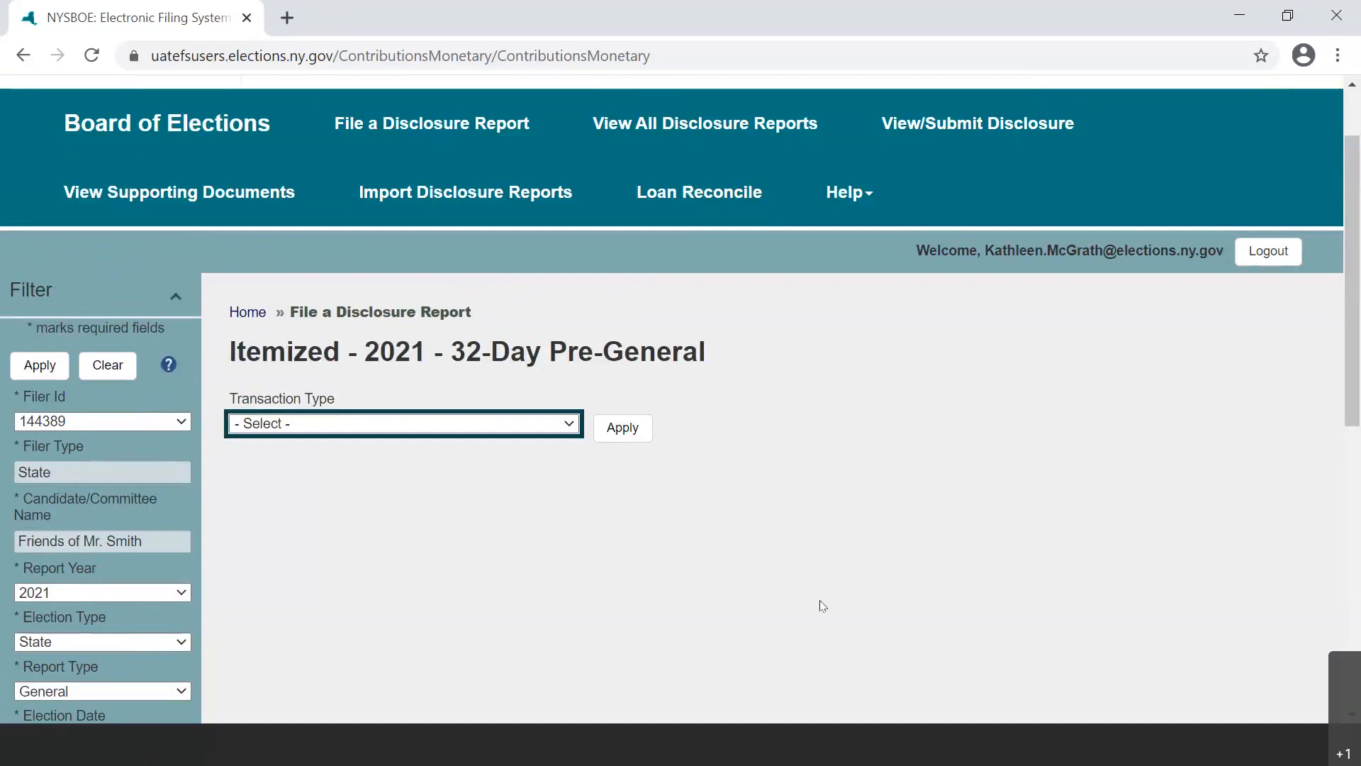
mouse_move(812, 606)
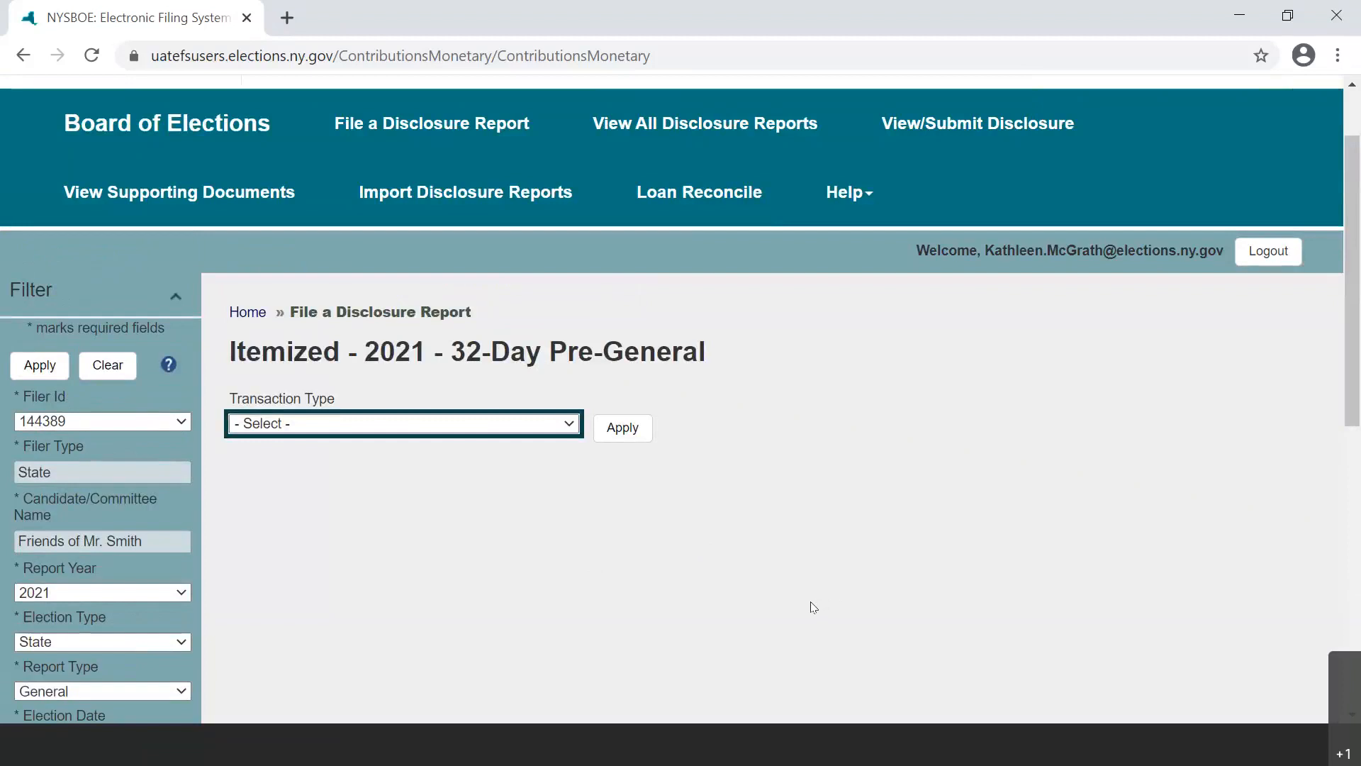
mouse_move(803, 606)
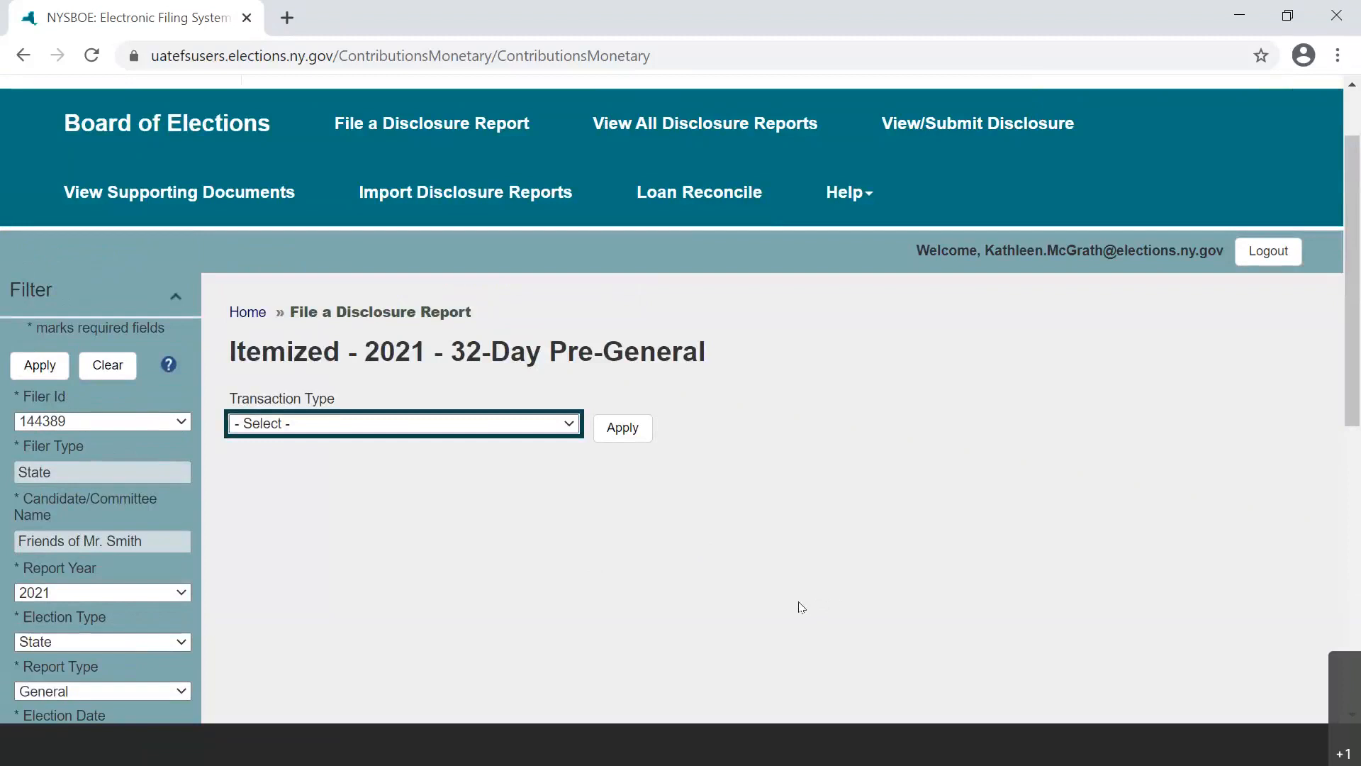
mouse_move(791, 608)
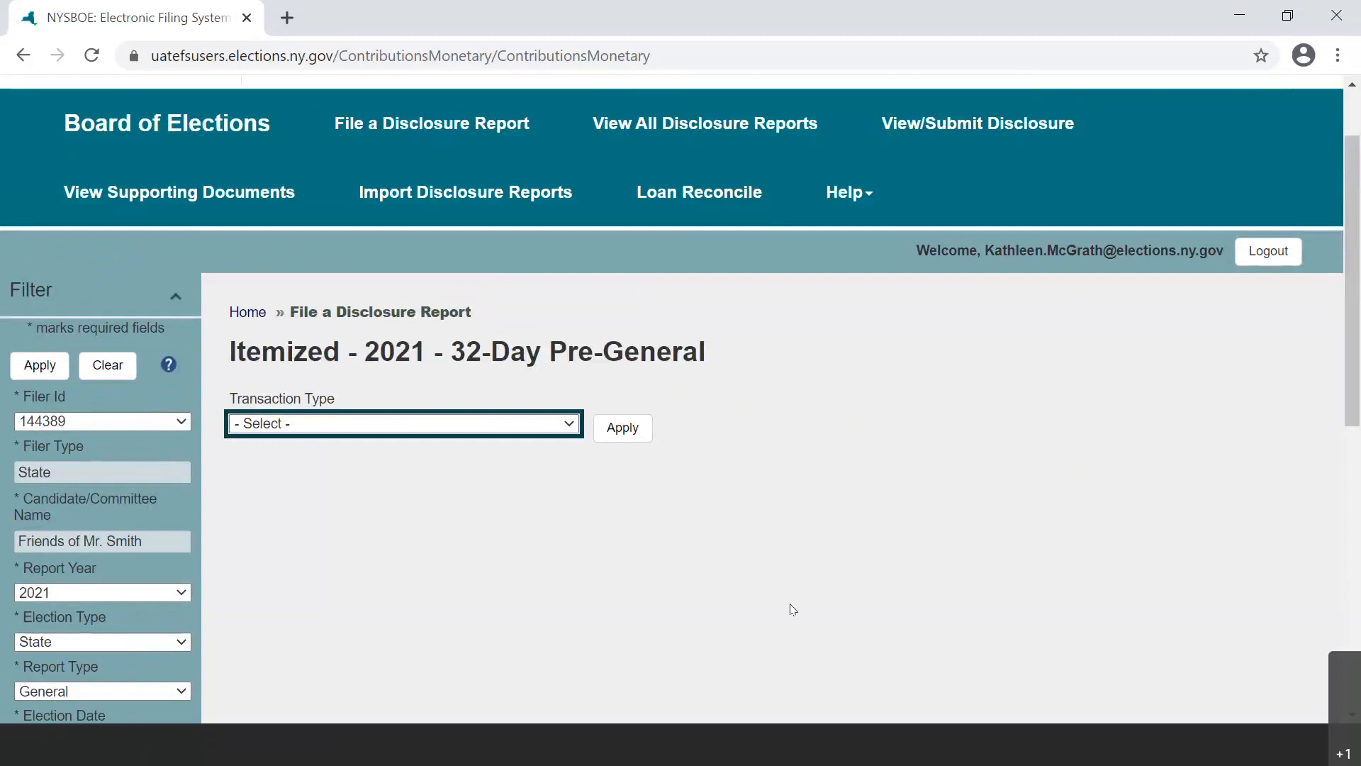
mouse_move(790, 610)
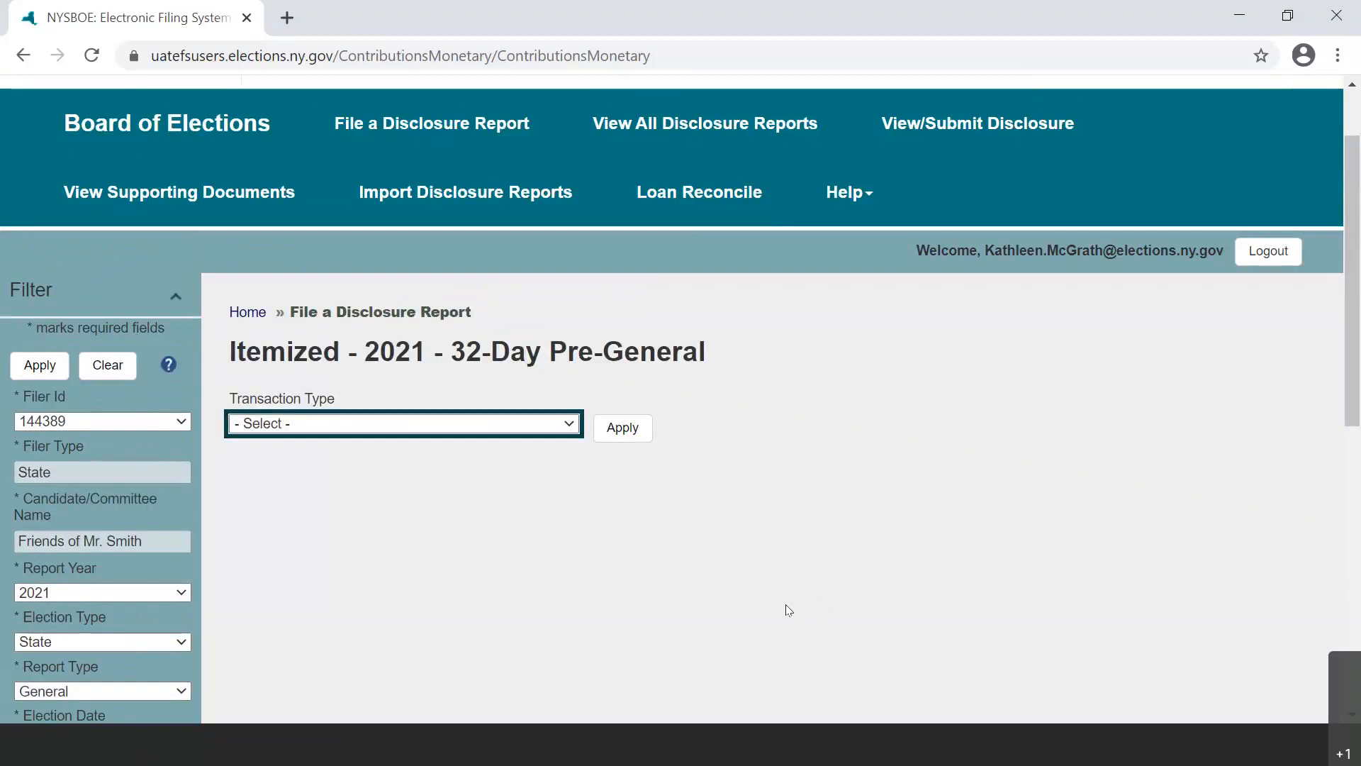
mouse_move(777, 611)
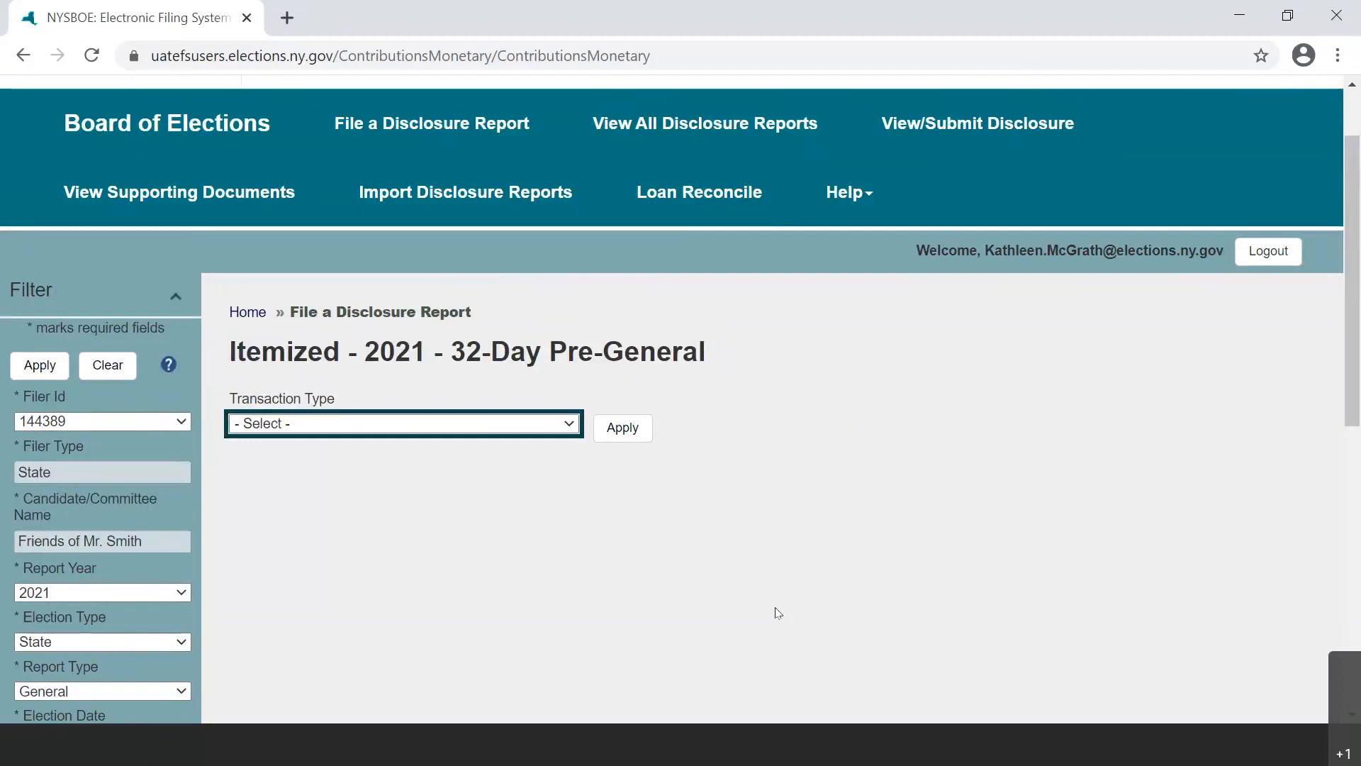
mouse_move(783, 610)
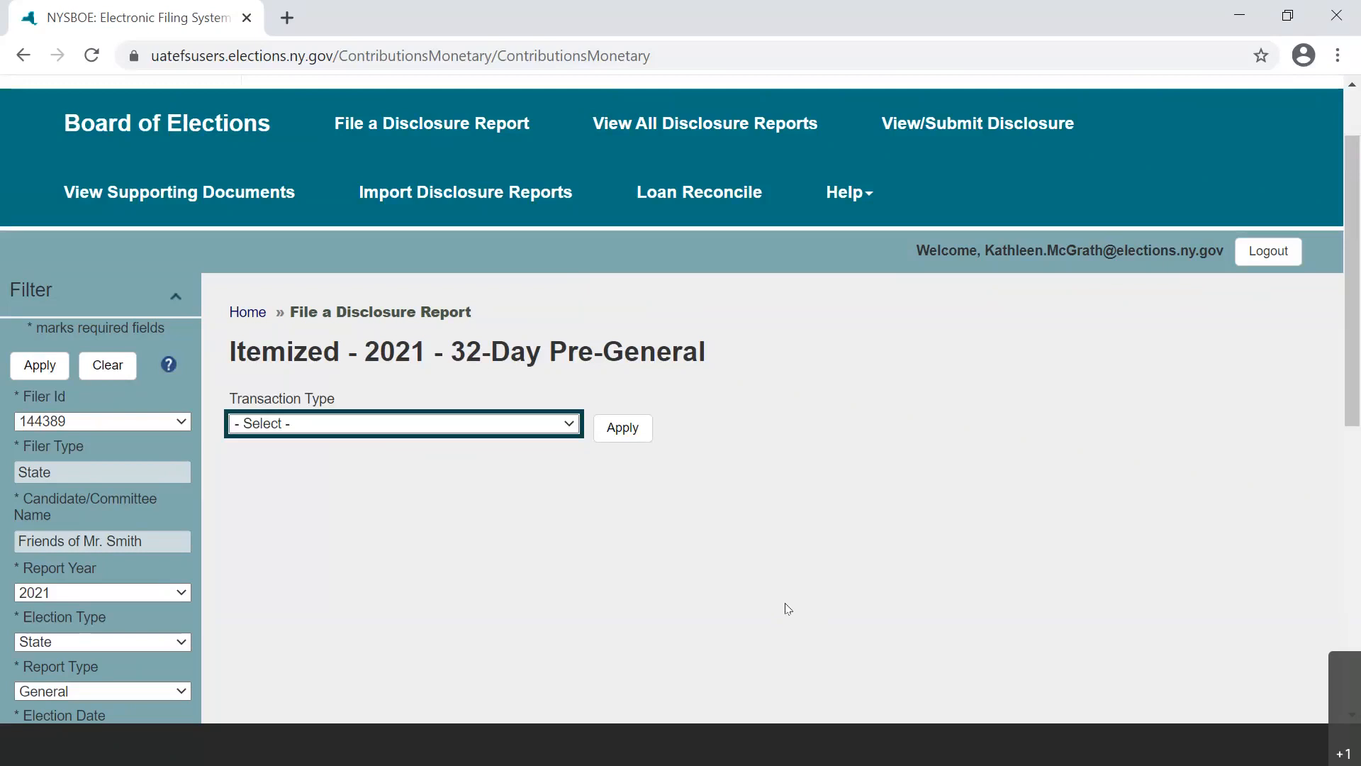
mouse_move(744, 35)
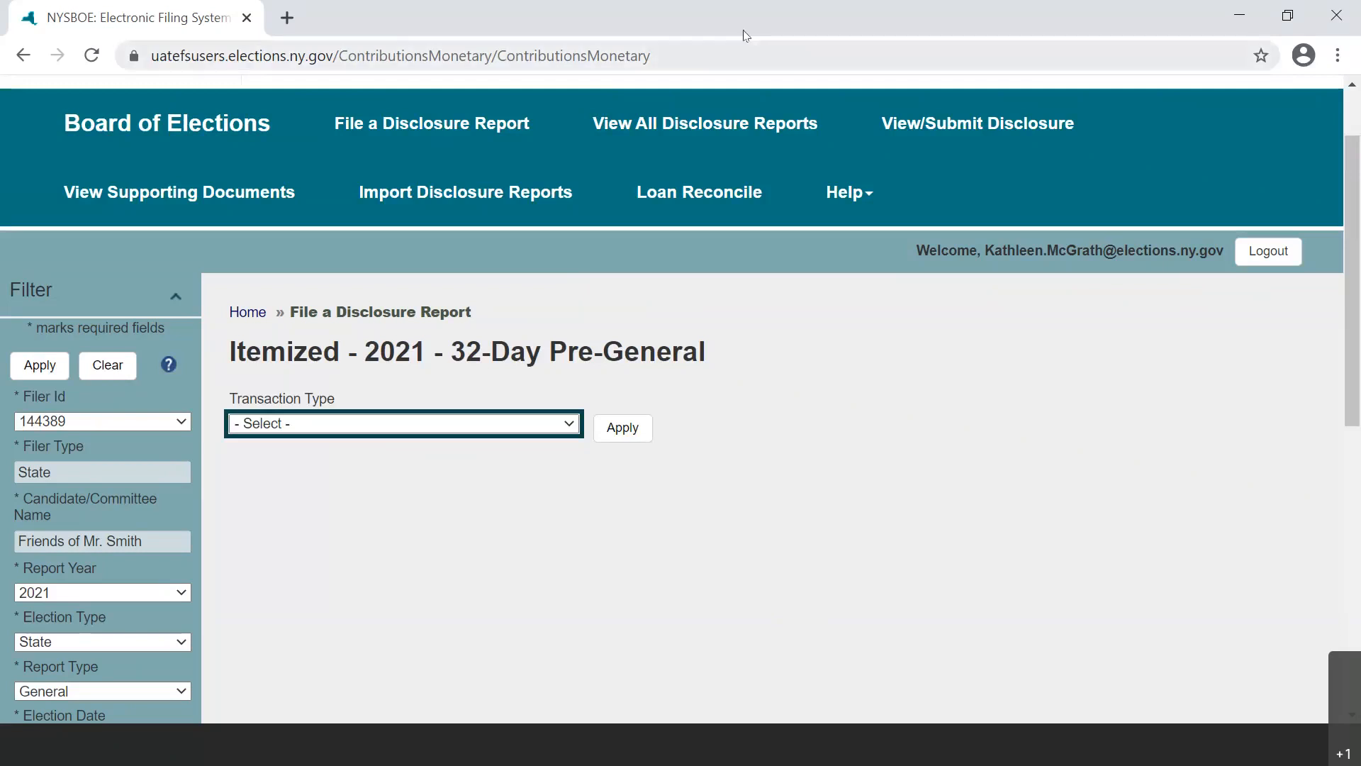